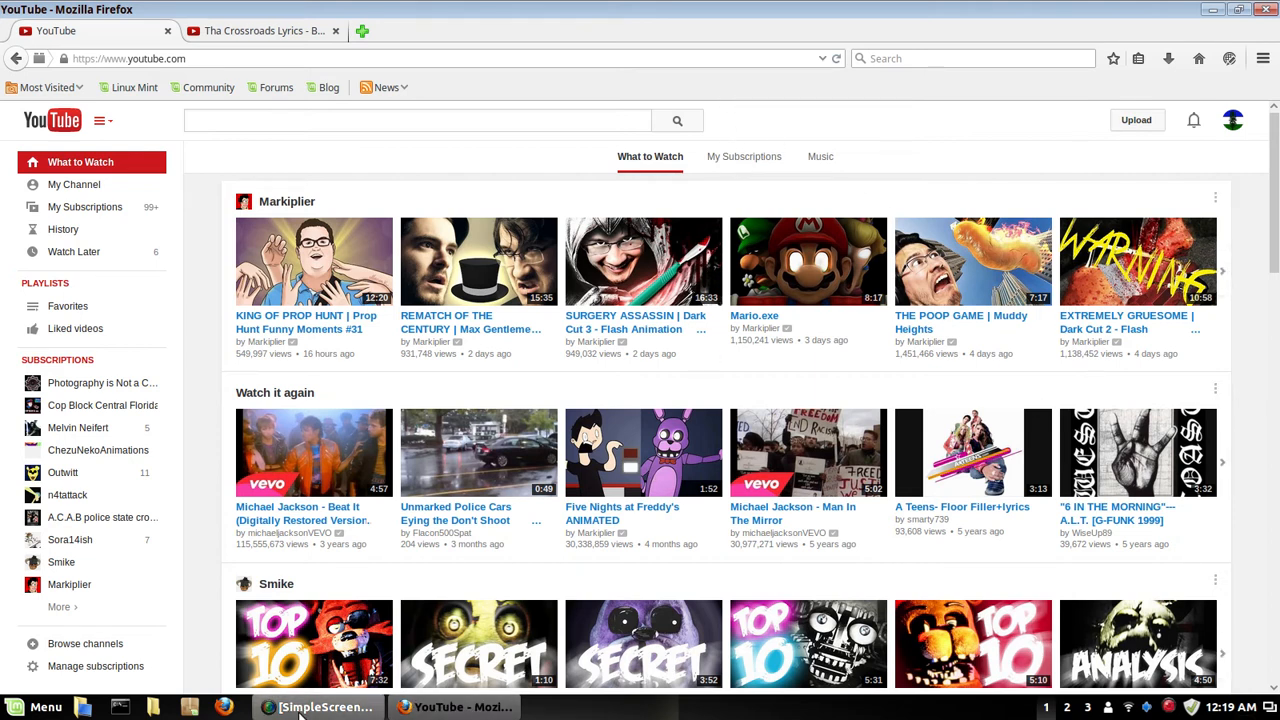
# Go to your own Flacon500Spat channel home page via My Channel and look down at the trailer and uploads.
pyautogui.click(322, 708)
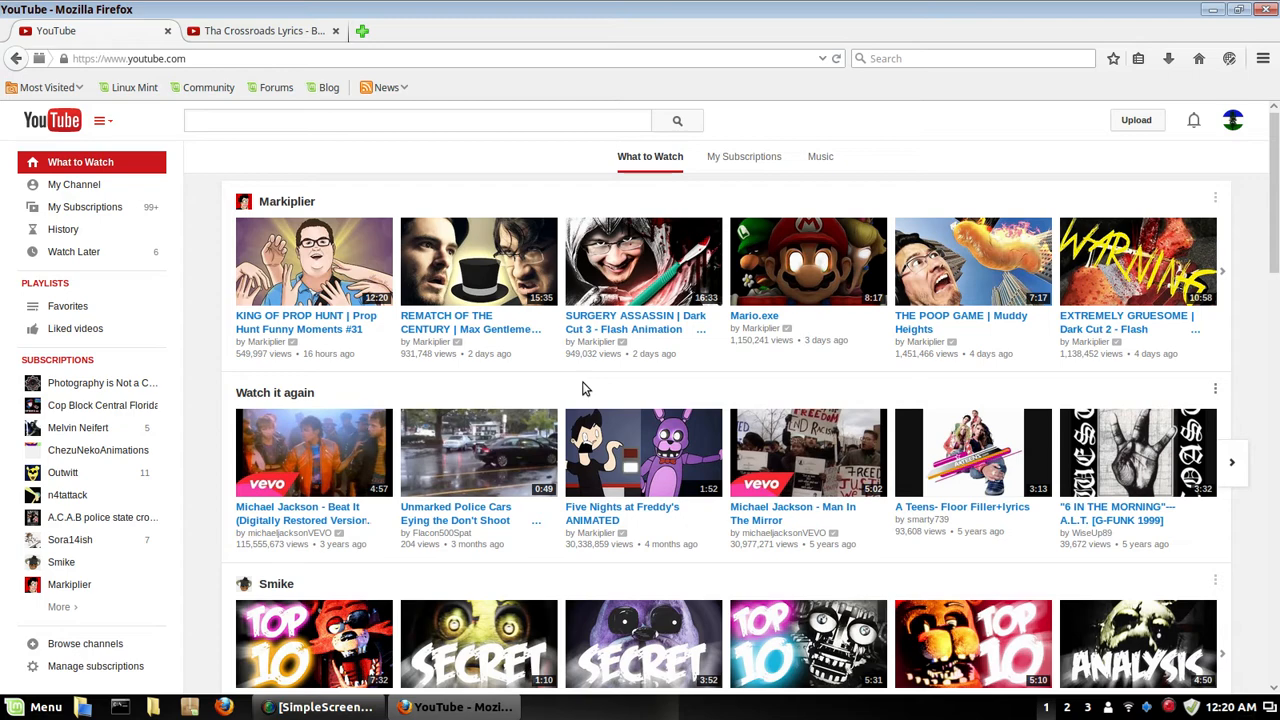
pyautogui.moveTo(848, 210)
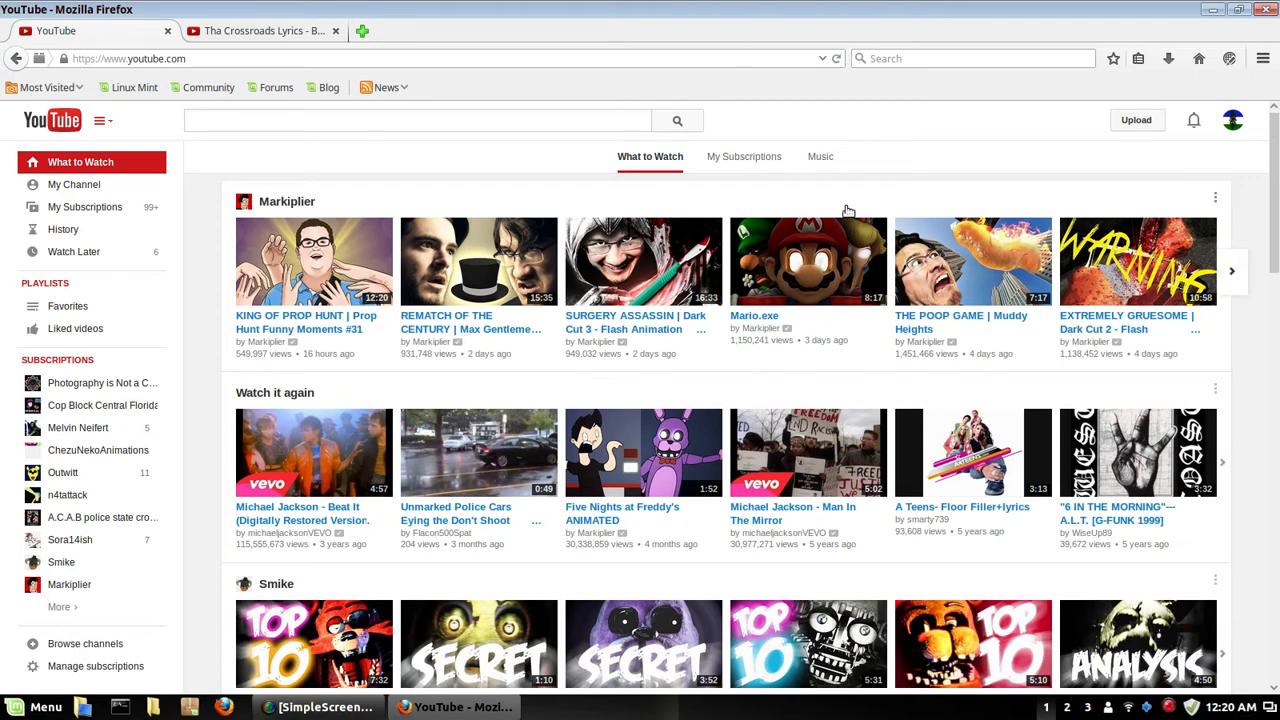
pyautogui.moveTo(618, 392)
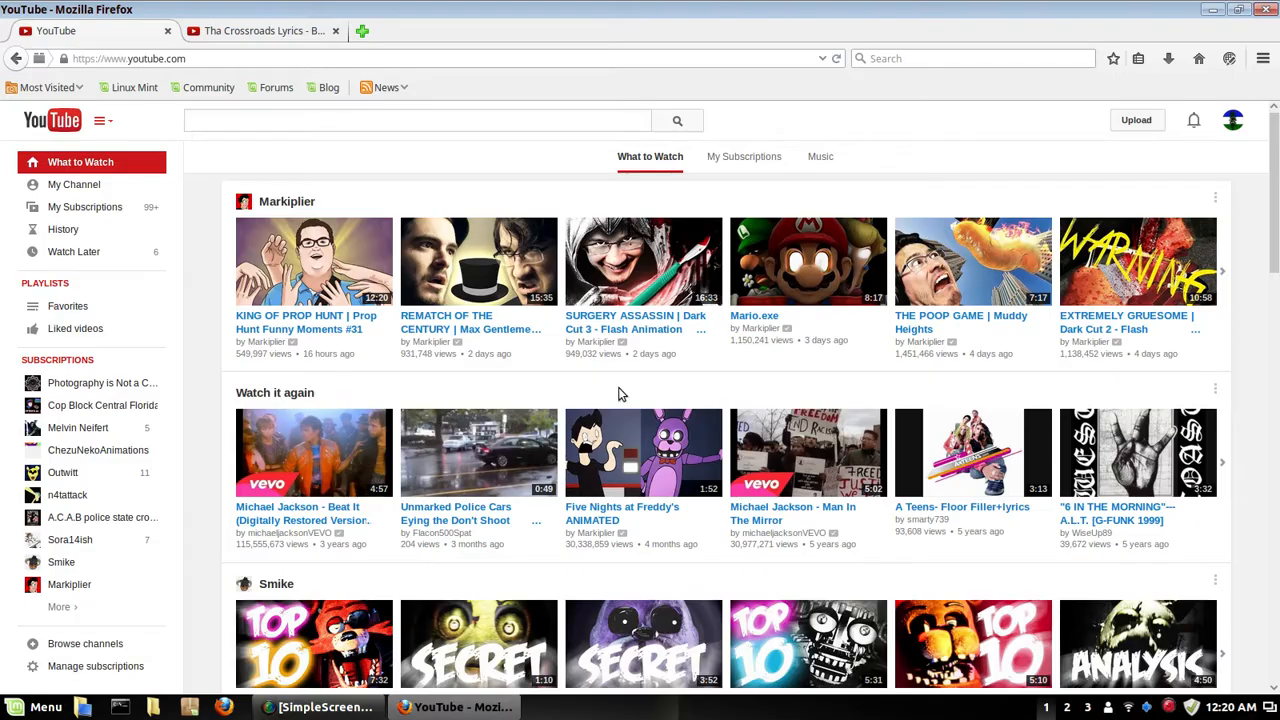
pyautogui.moveTo(512, 416)
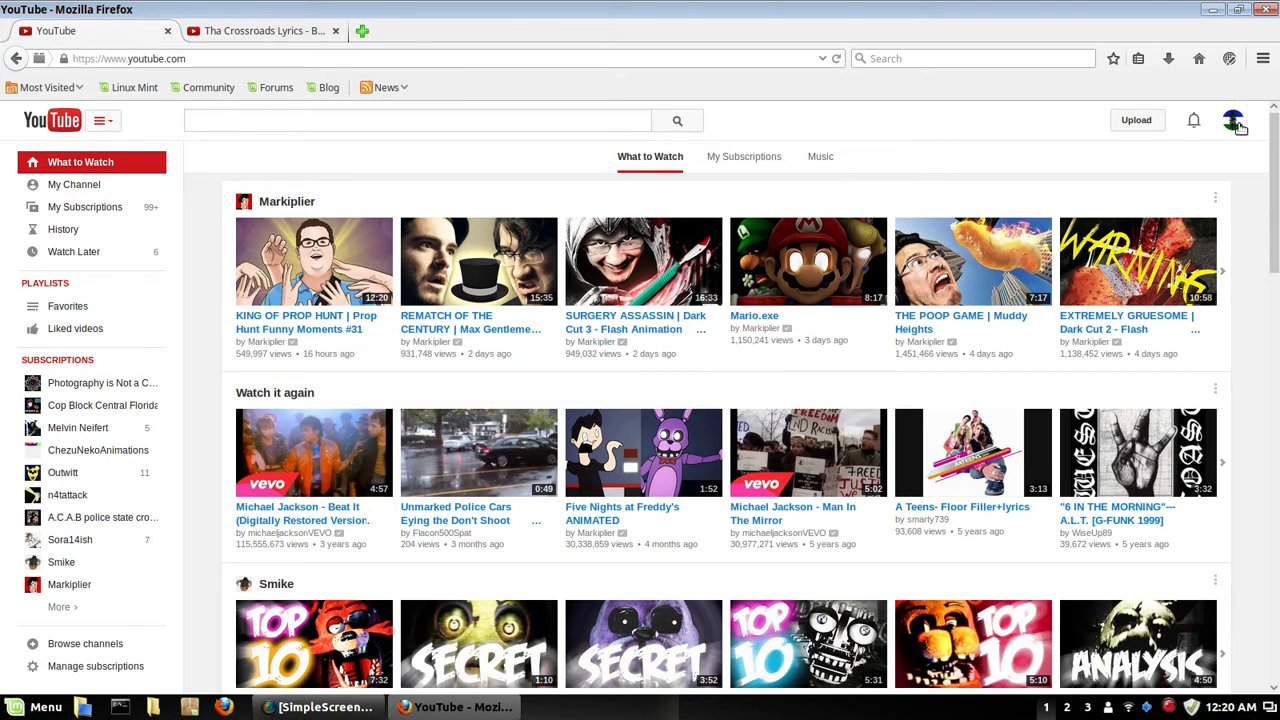
pyautogui.click(1232, 120)
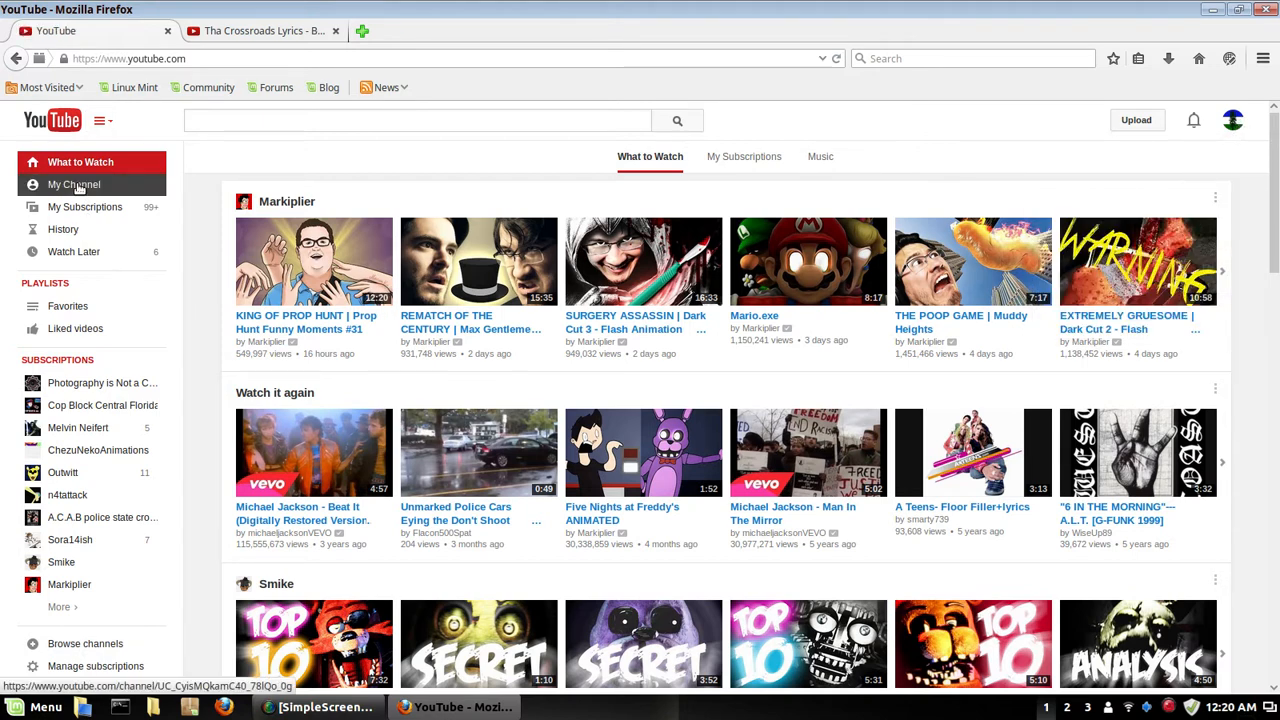
pyautogui.click(72, 184)
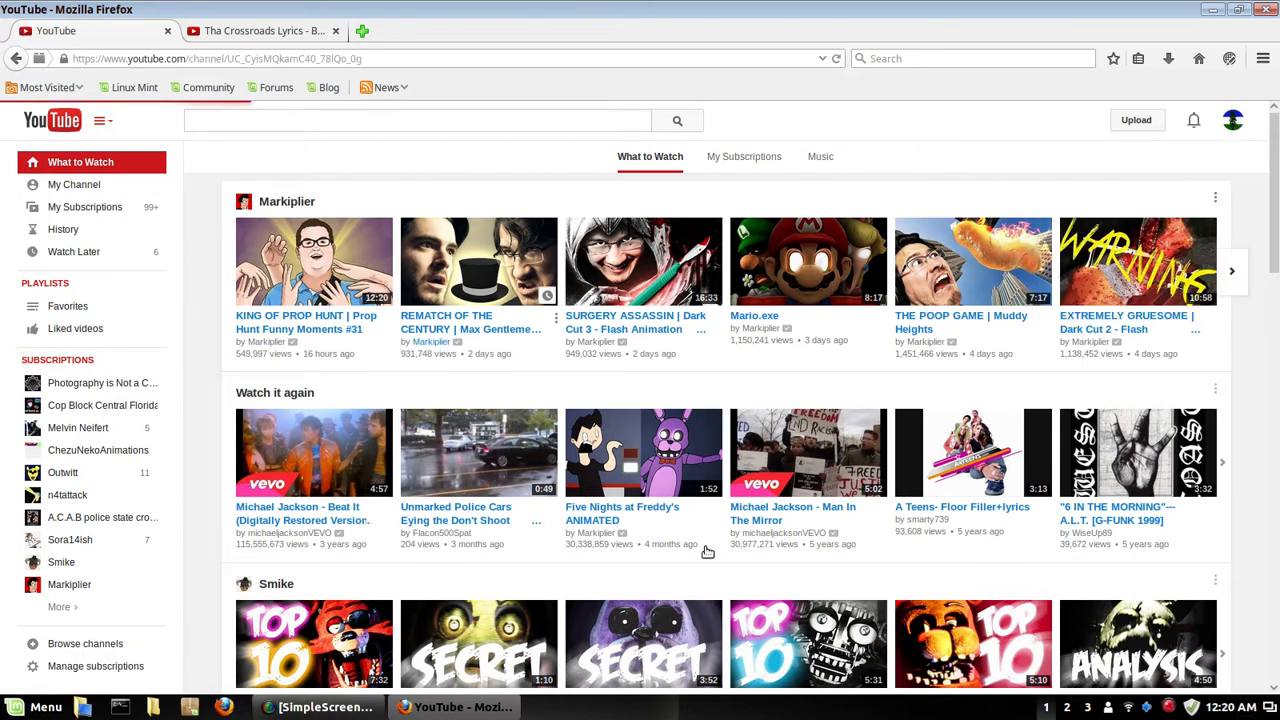
pyautogui.click(74, 184)
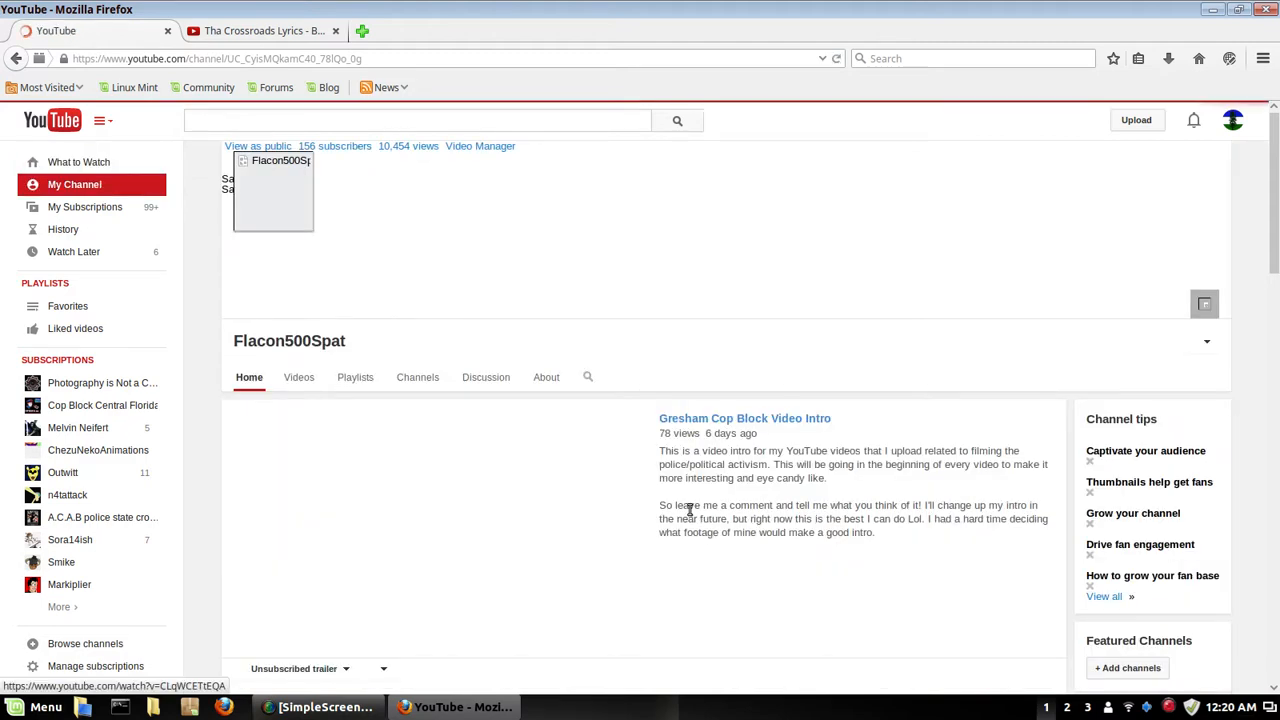
pyautogui.scroll(-3)
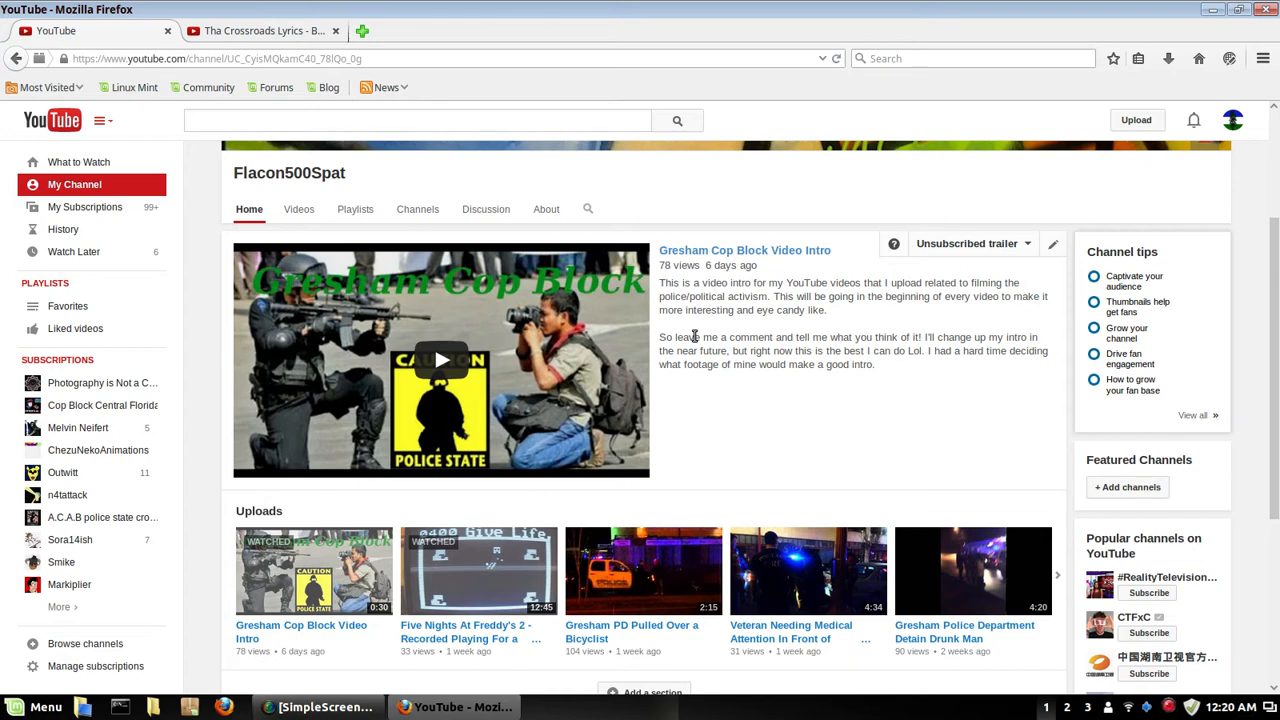
pyautogui.moveTo(800, 430)
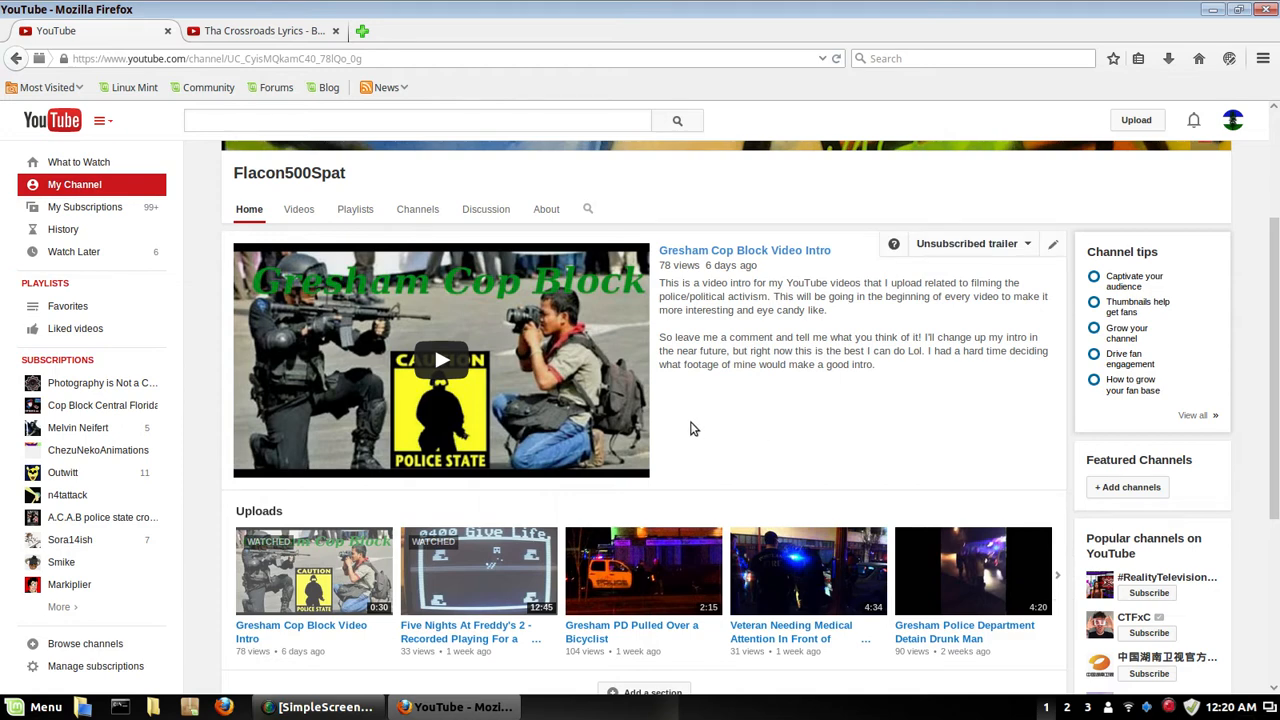
pyautogui.moveTo(716, 418)
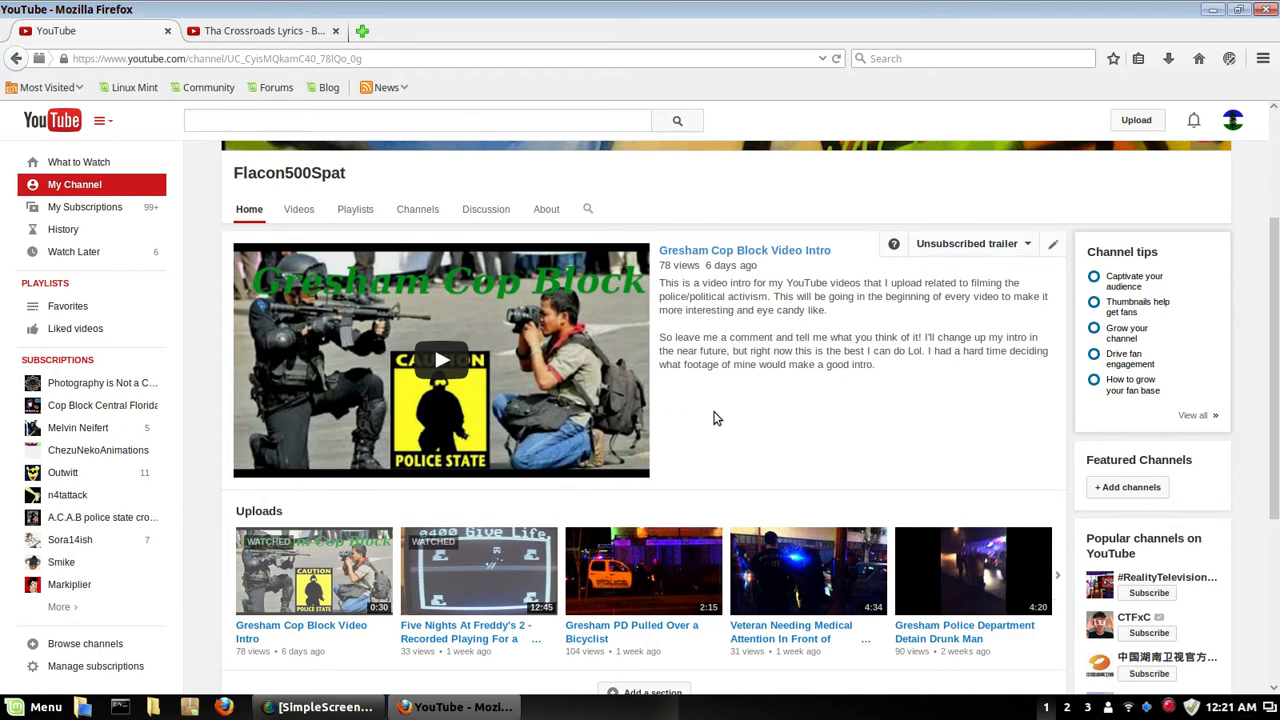
pyautogui.moveTo(690, 408)
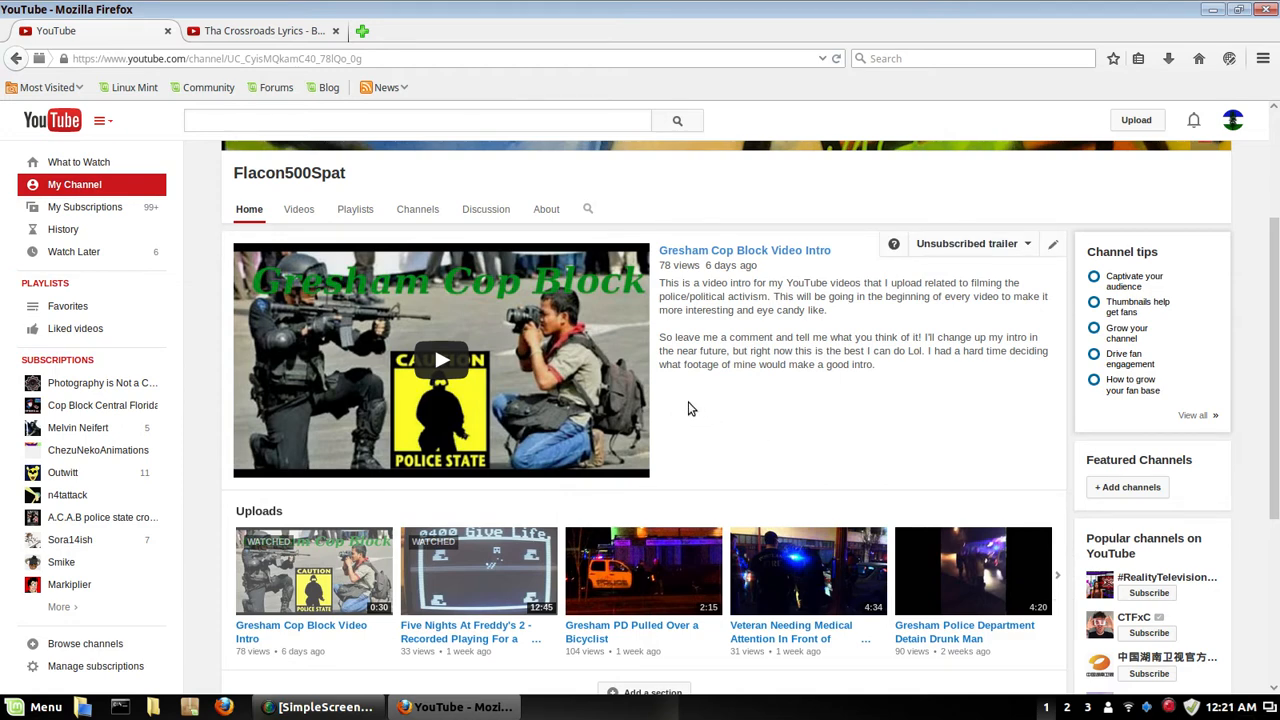
pyautogui.moveTo(710, 408)
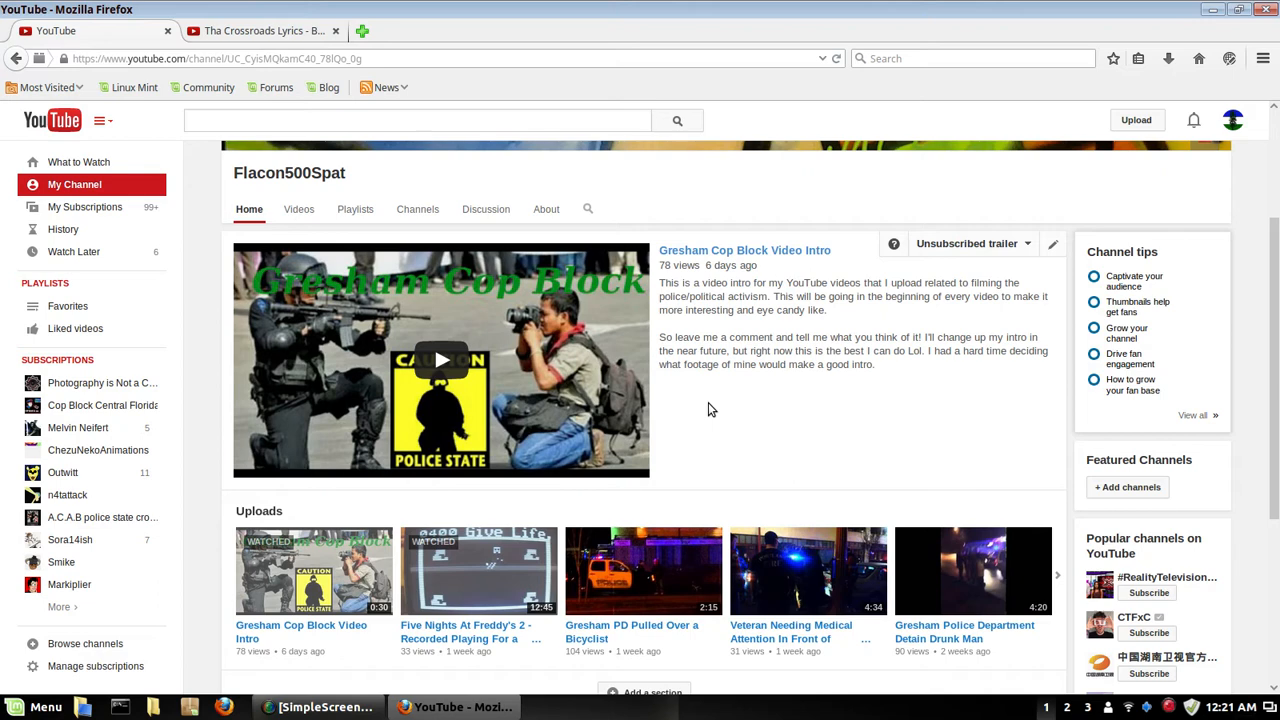
pyautogui.moveTo(716, 404)
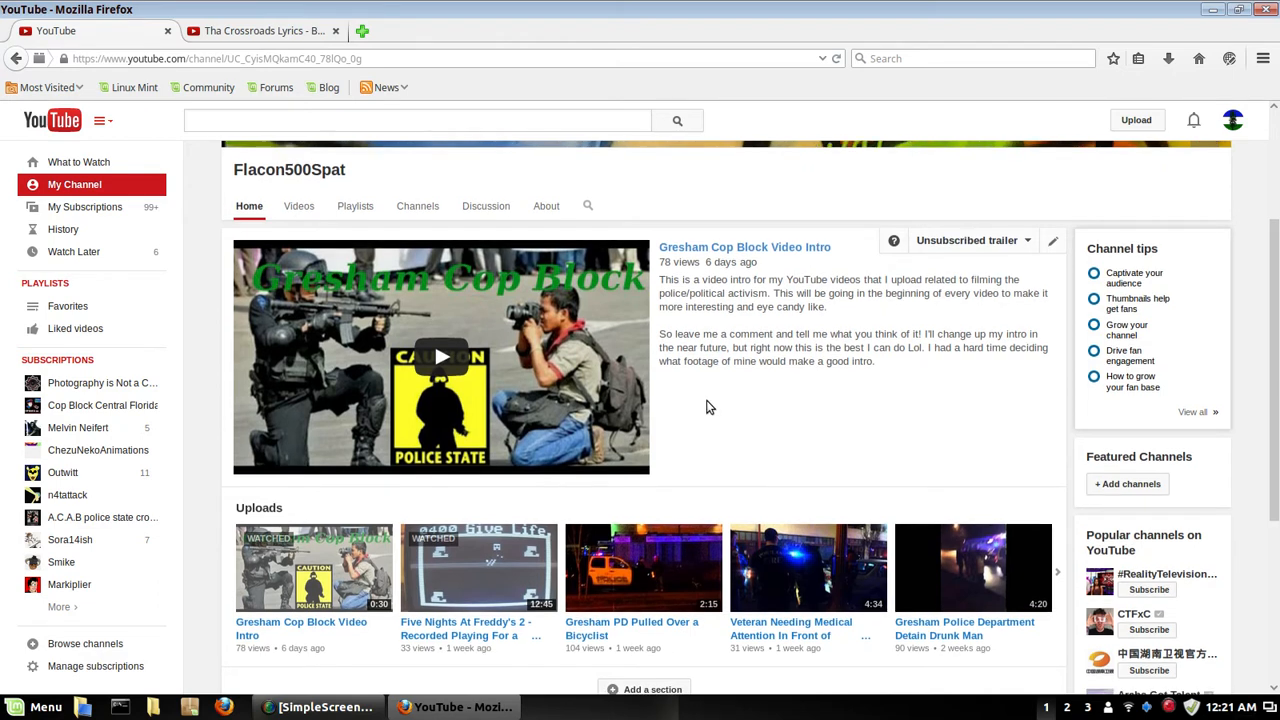
pyautogui.scroll(-3)
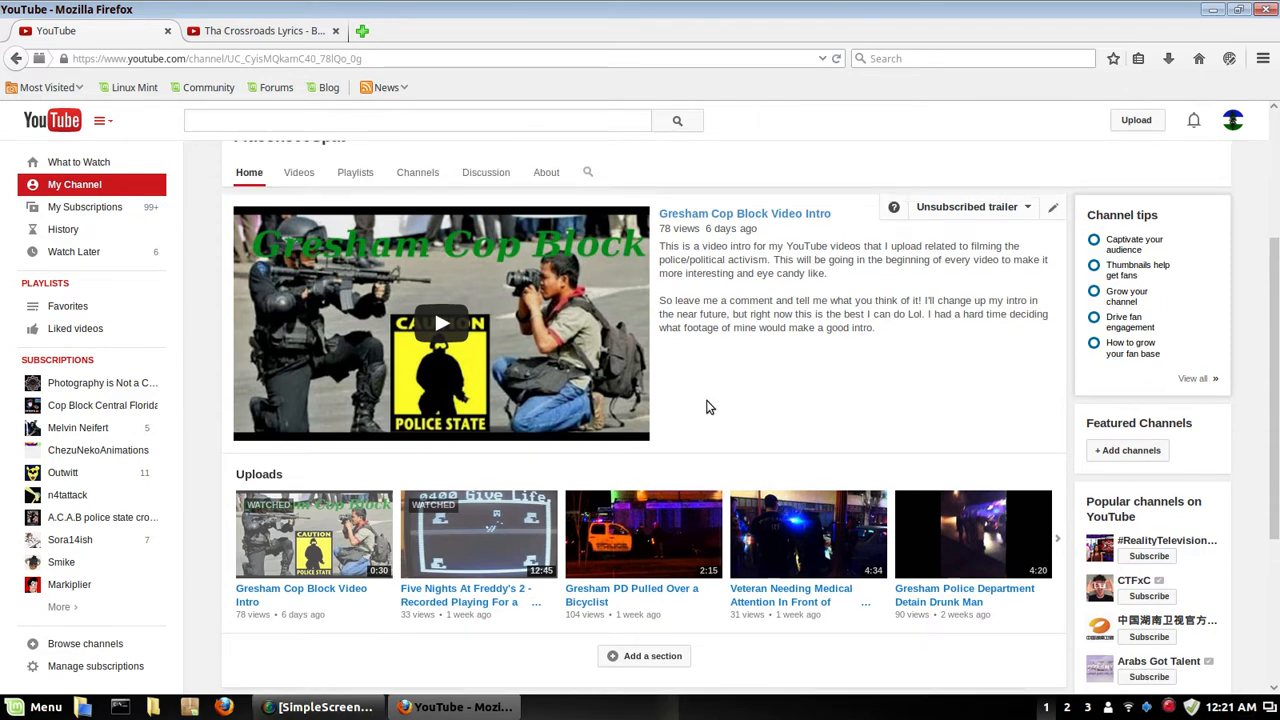
pyautogui.moveTo(716, 412)
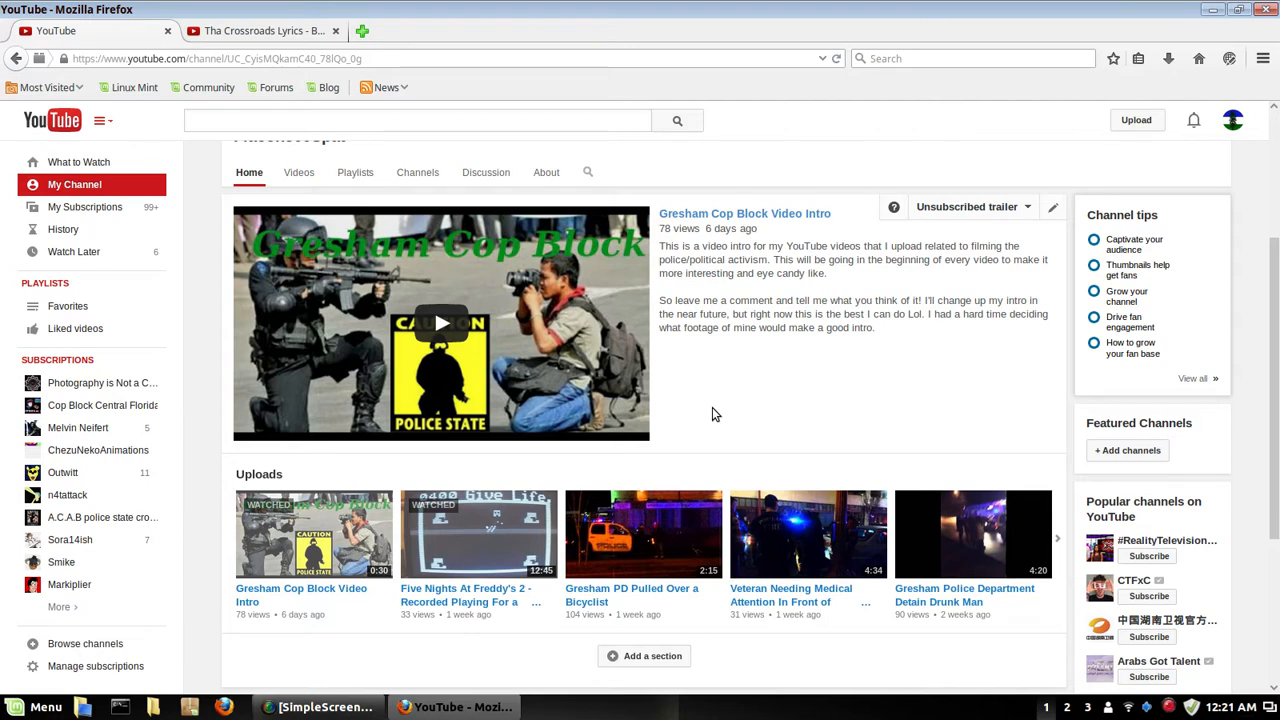
pyautogui.scroll(-3)
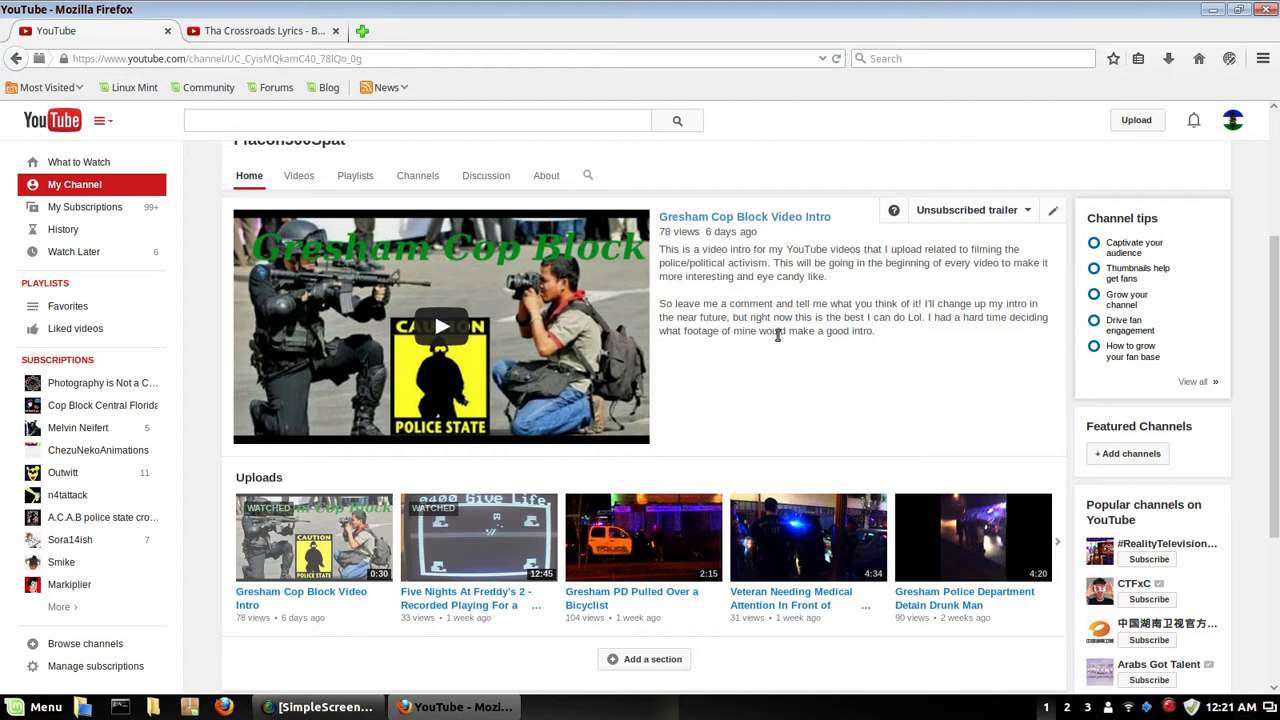
pyautogui.moveTo(772, 344)
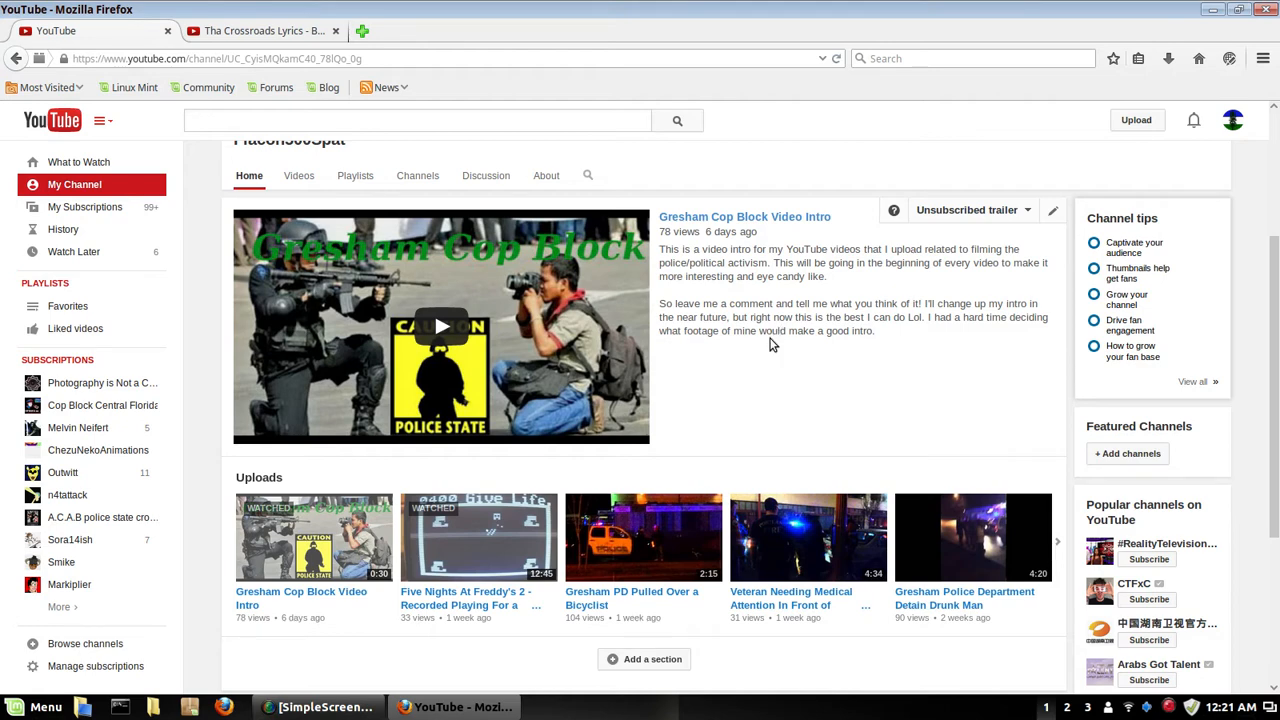
pyautogui.moveTo(694, 440)
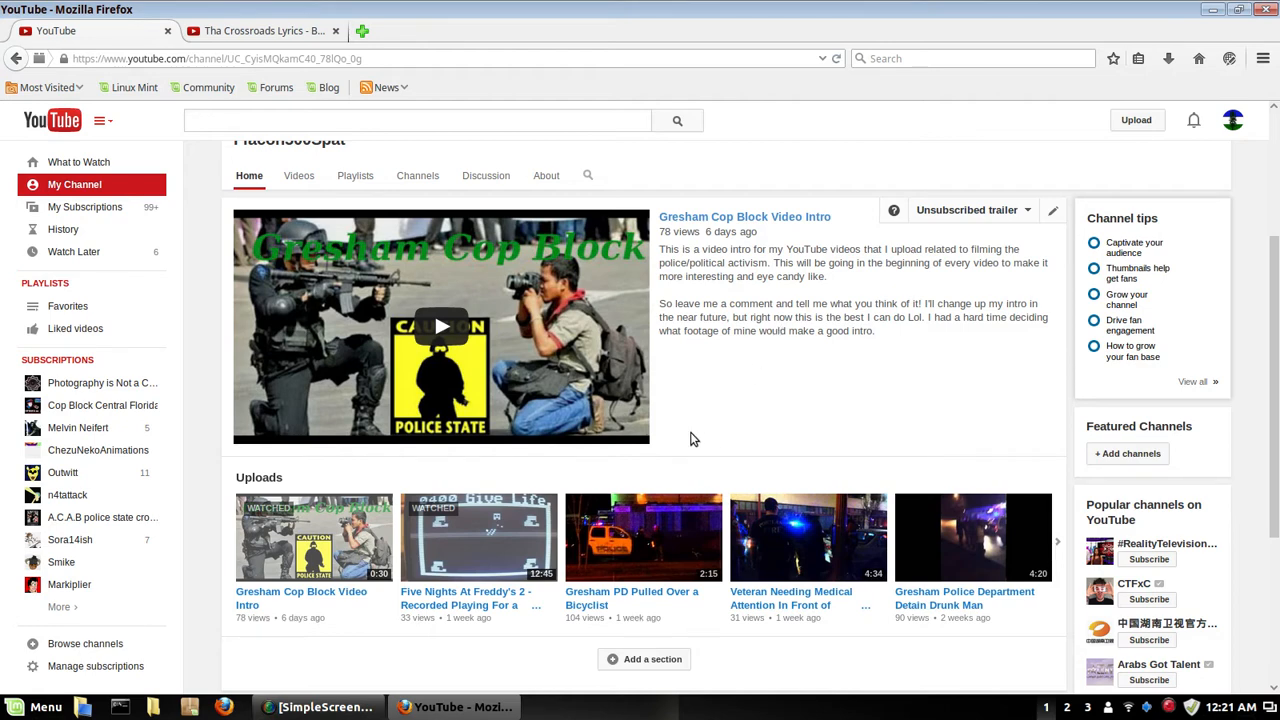
pyautogui.moveTo(980, 408)
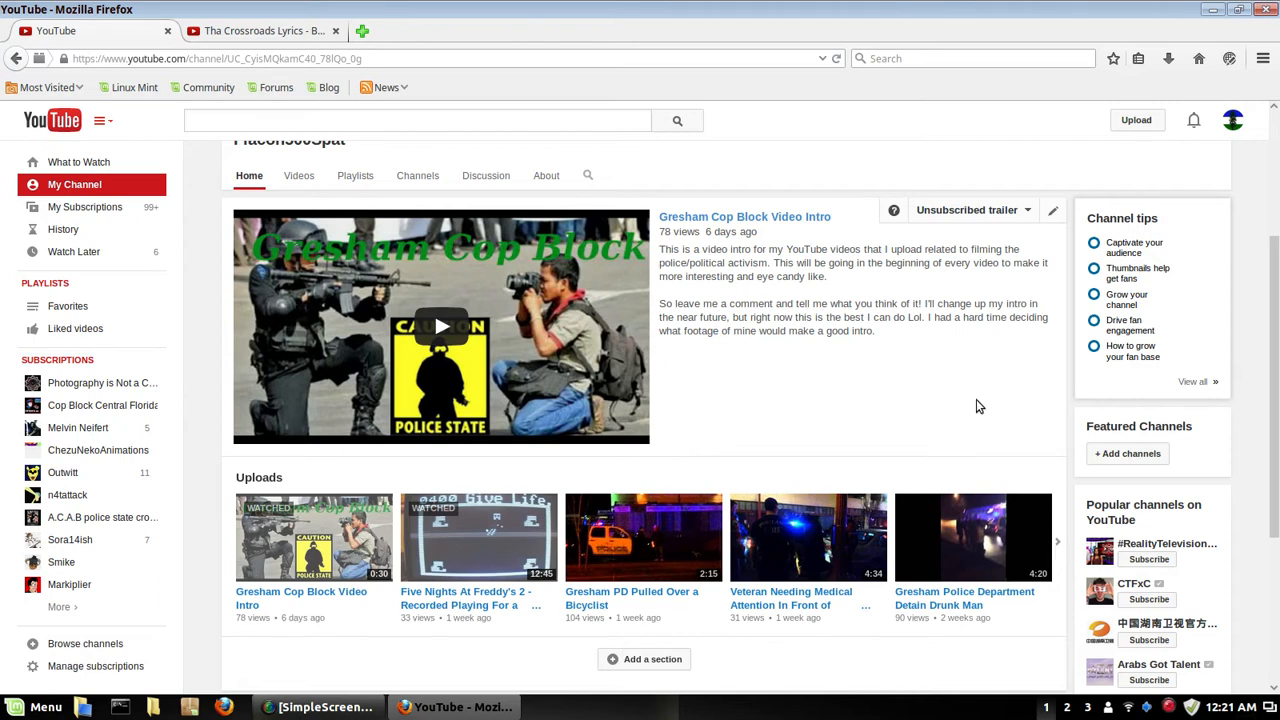
pyautogui.moveTo(976, 408)
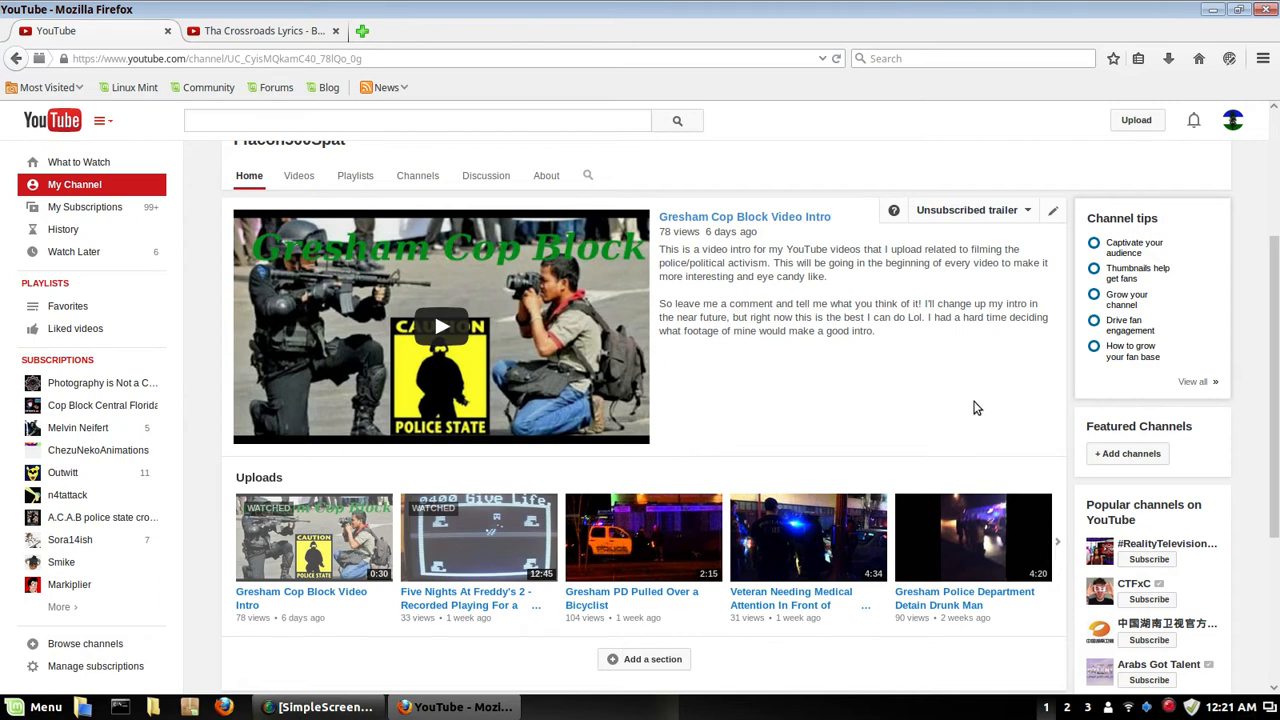
pyautogui.moveTo(968, 412)
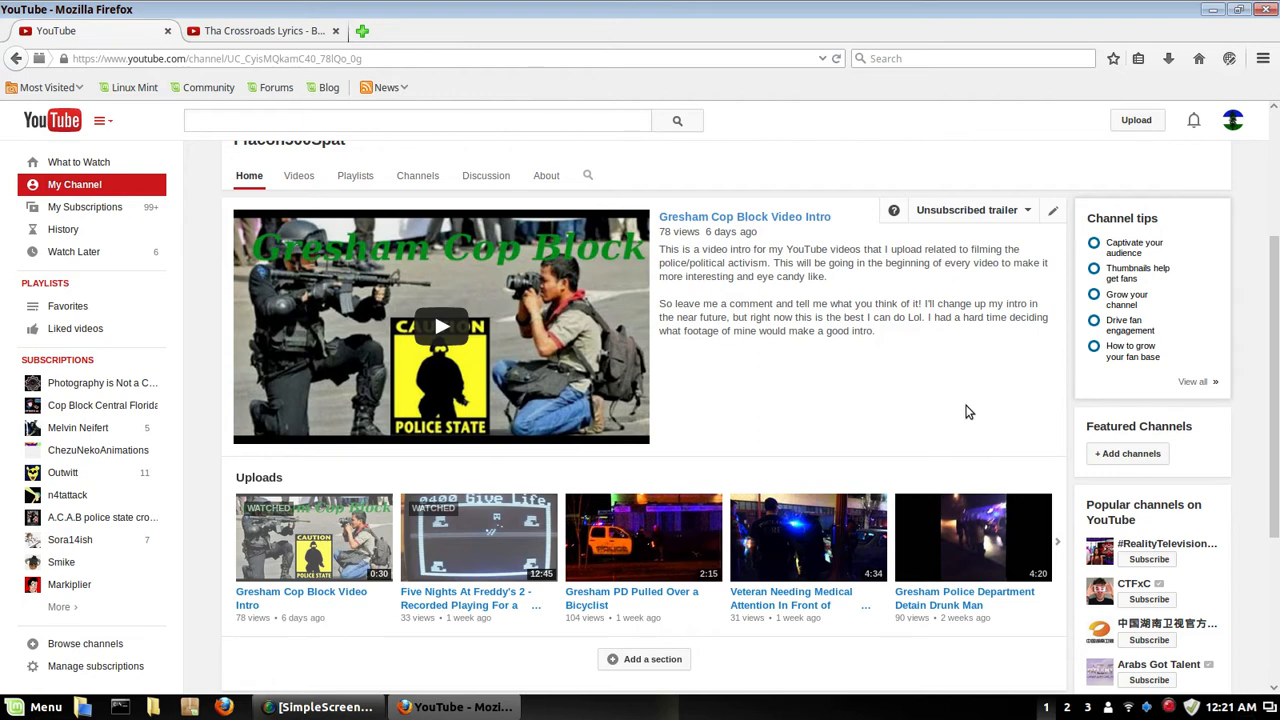
pyautogui.moveTo(966, 416)
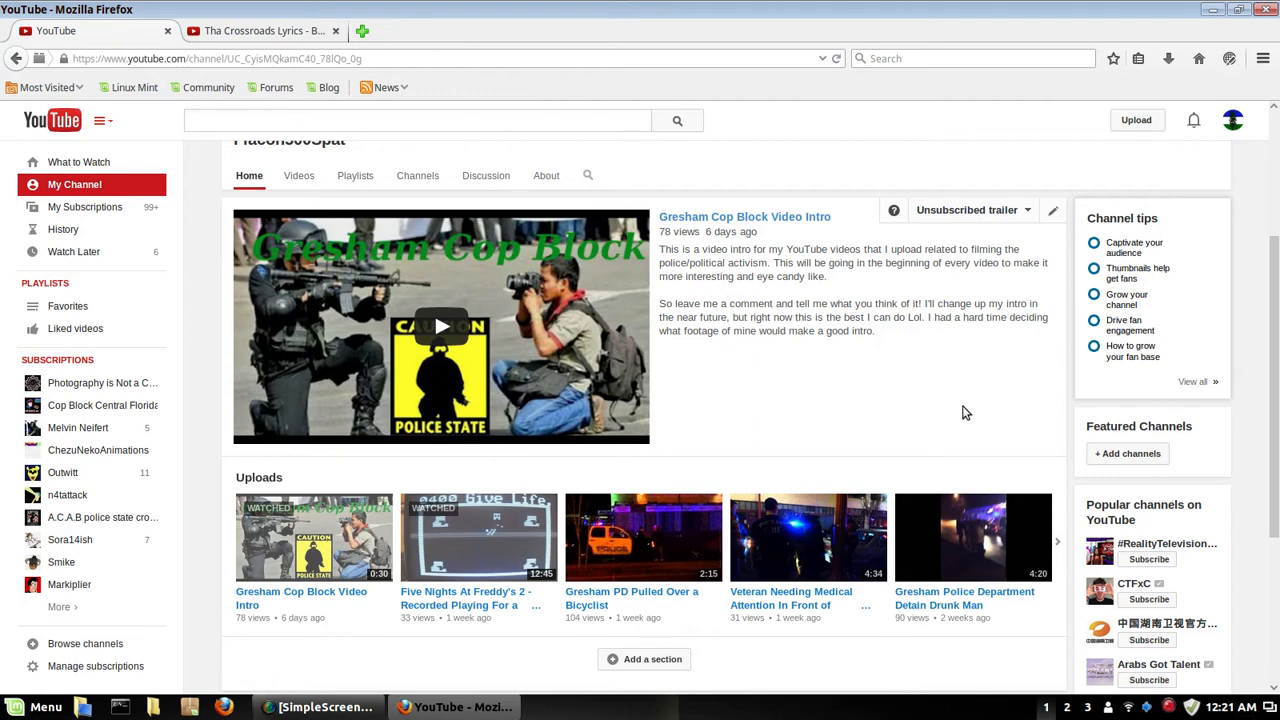
pyautogui.moveTo(960, 412)
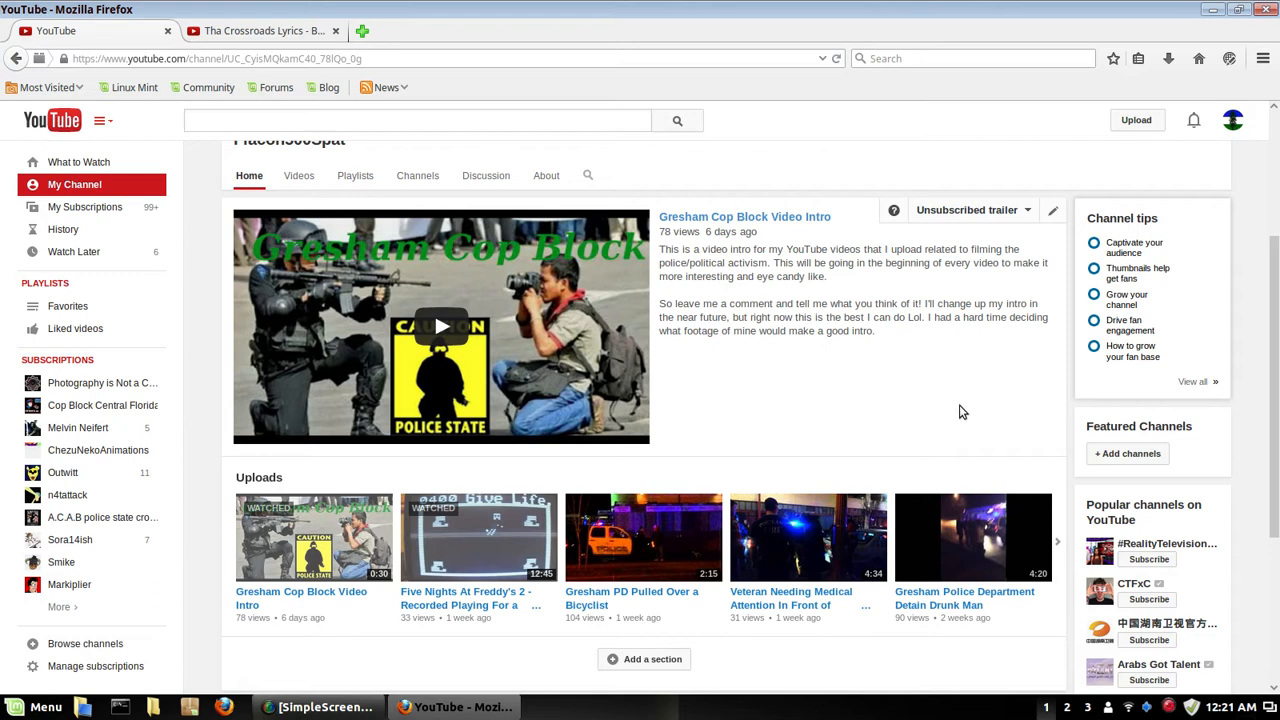
pyautogui.moveTo(958, 412)
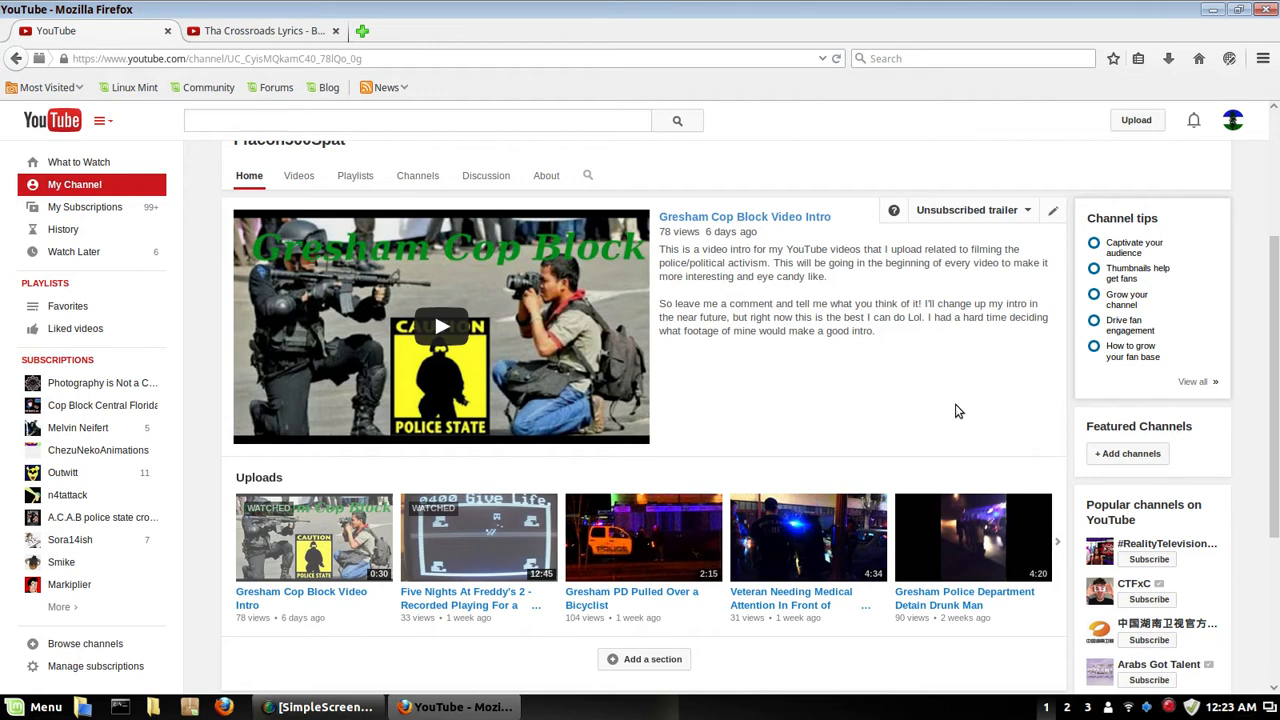
pyautogui.scroll(-3)
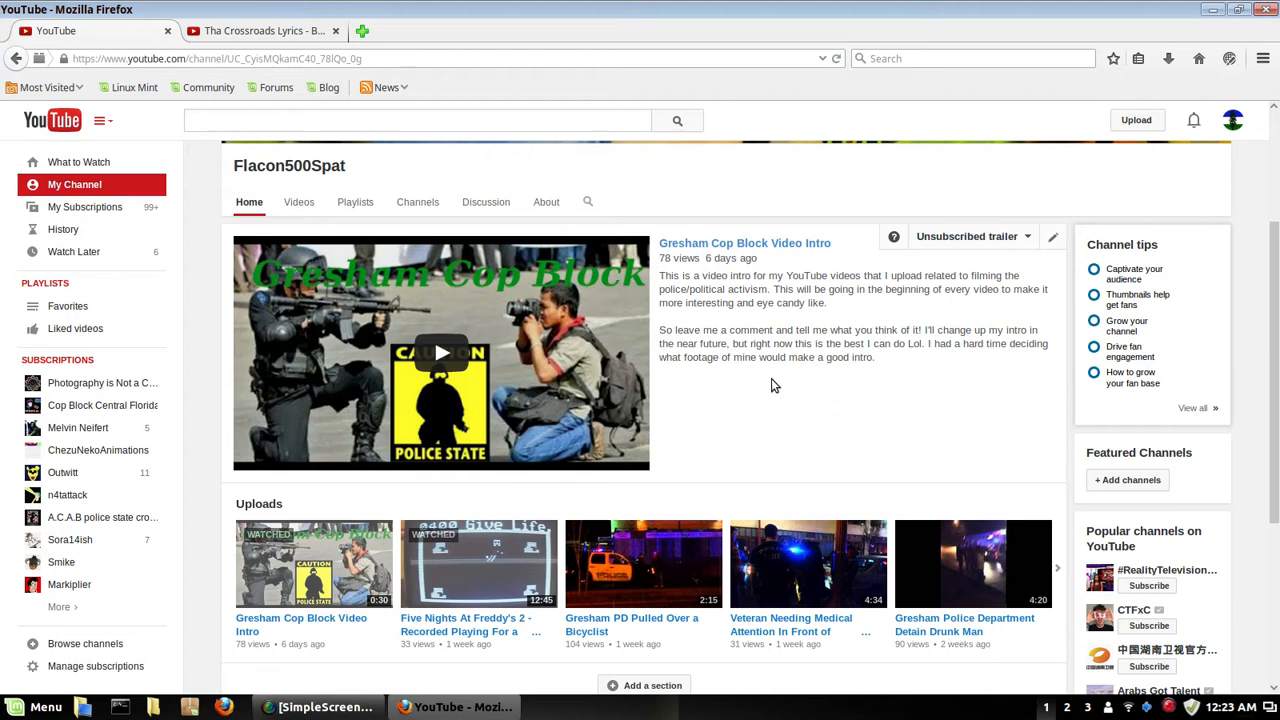
pyautogui.moveTo(860, 392)
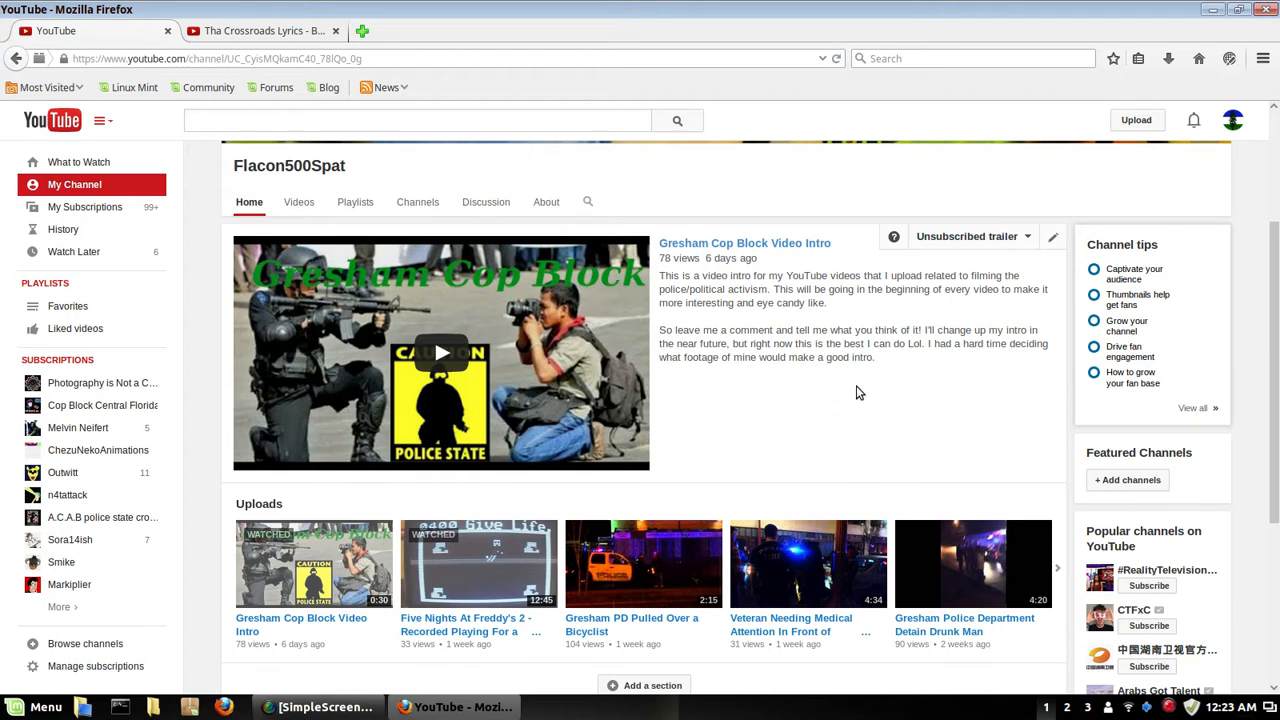
pyautogui.moveTo(844, 388)
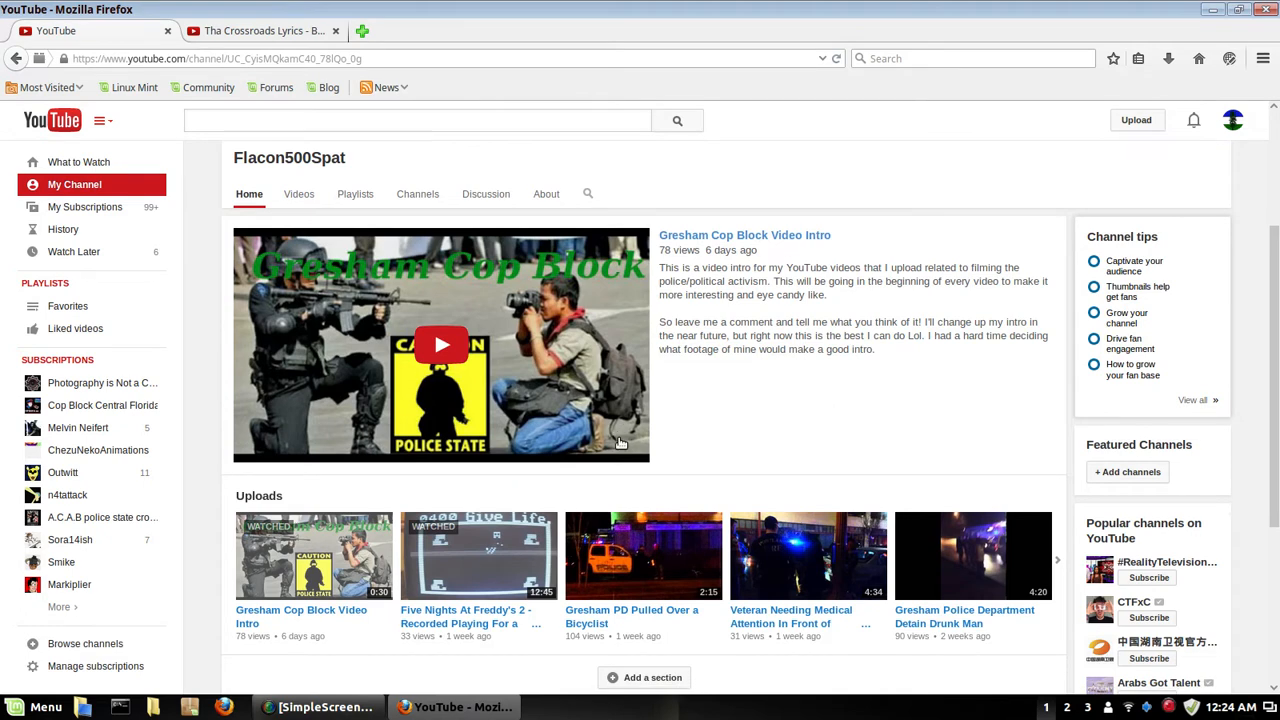
pyautogui.scroll(-3)
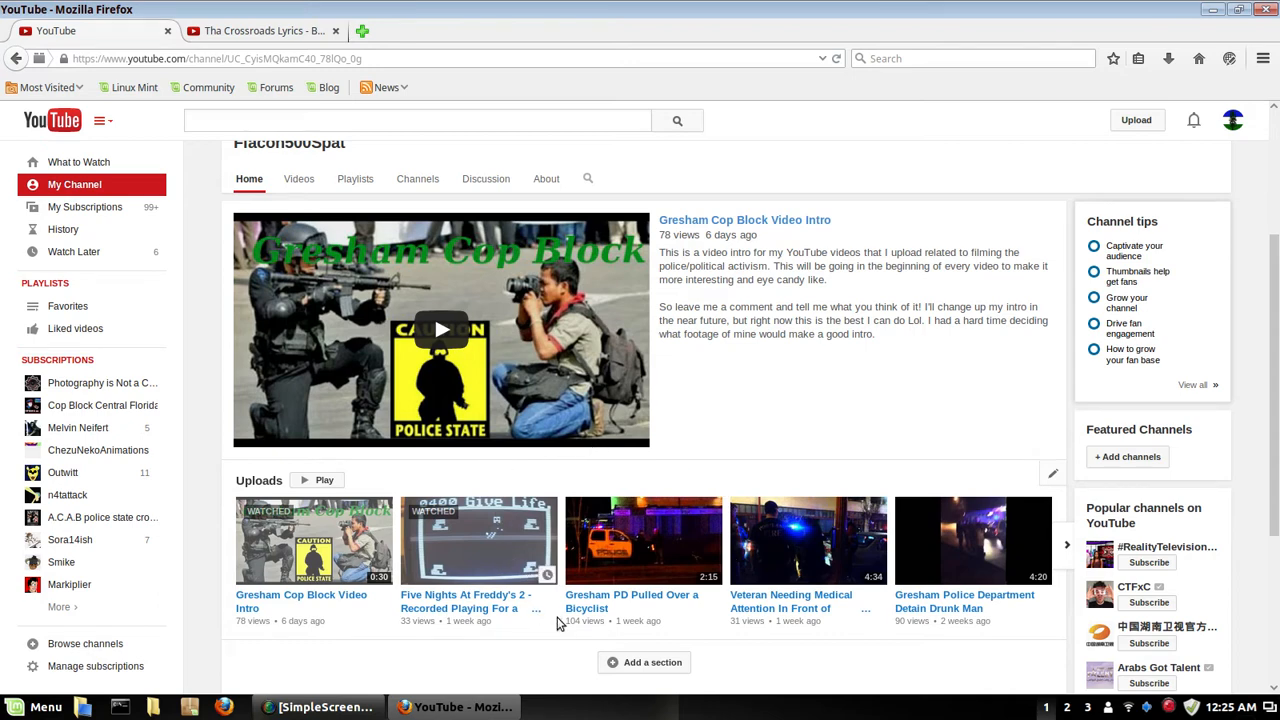
pyautogui.moveTo(632, 600)
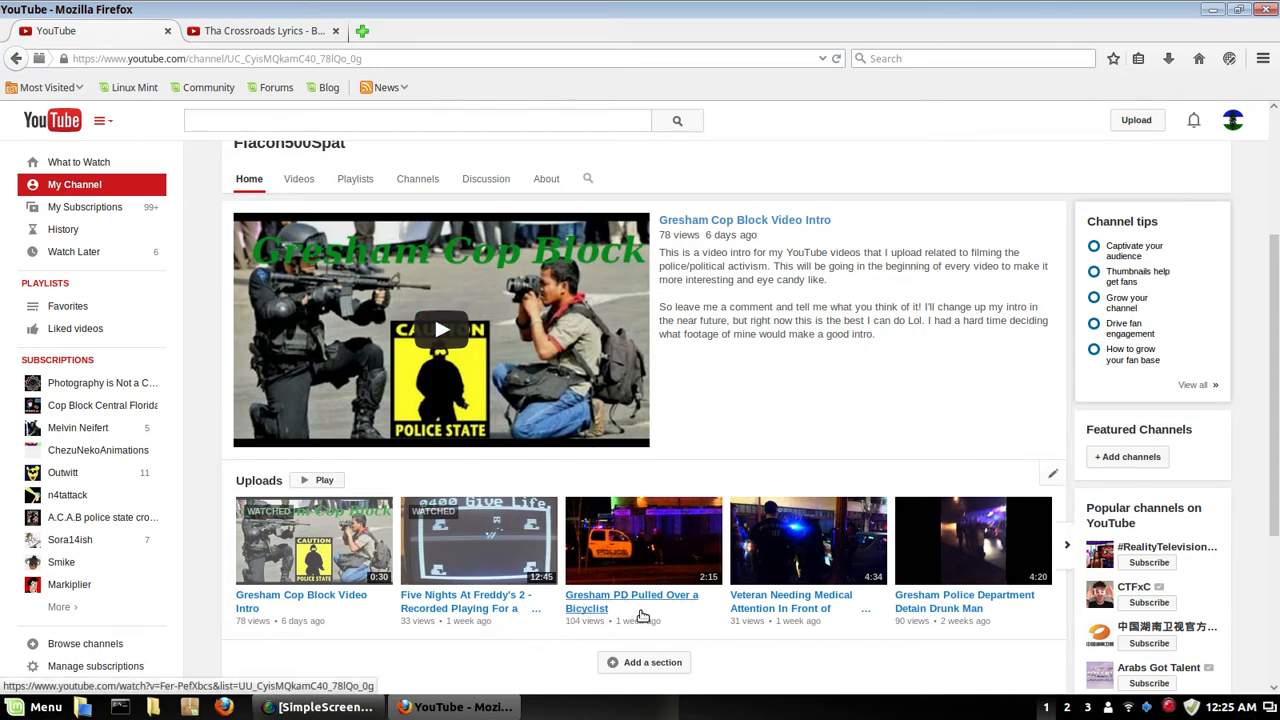
pyautogui.moveTo(738, 440)
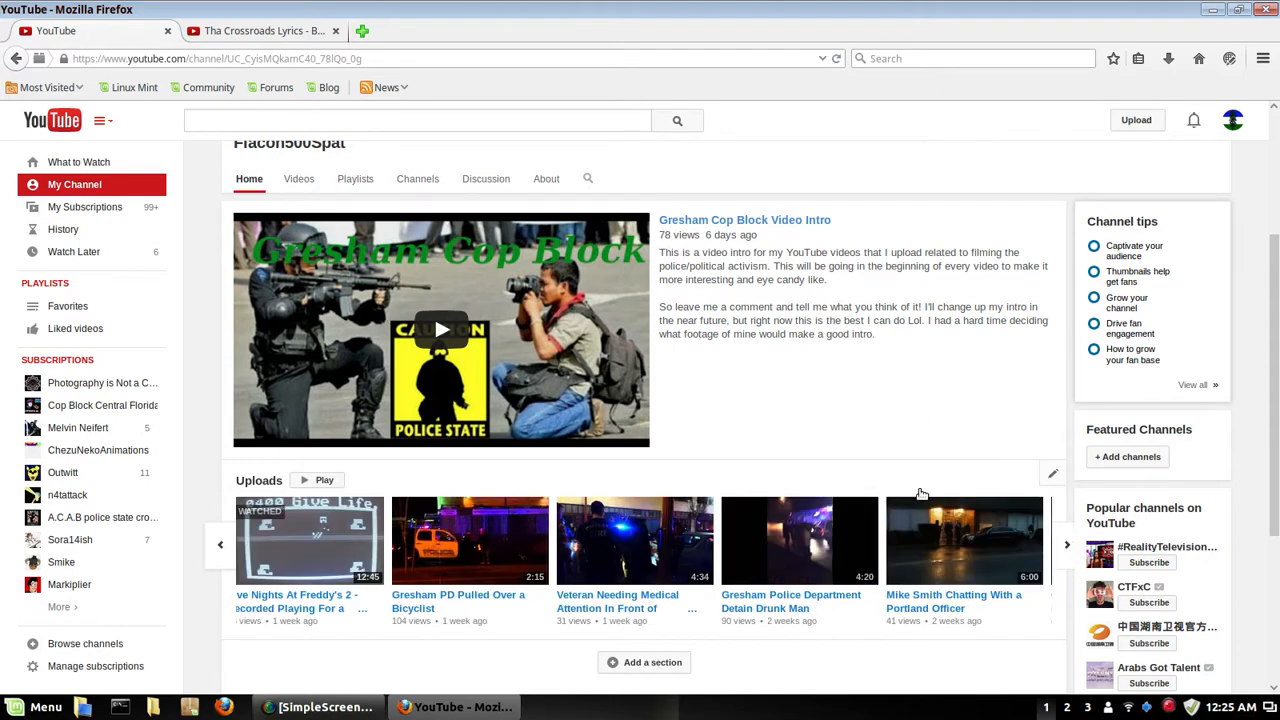
# Advance the Uploads shelf to the older Portland Police videos and the 30+ more link.
pyautogui.click(1066, 544)
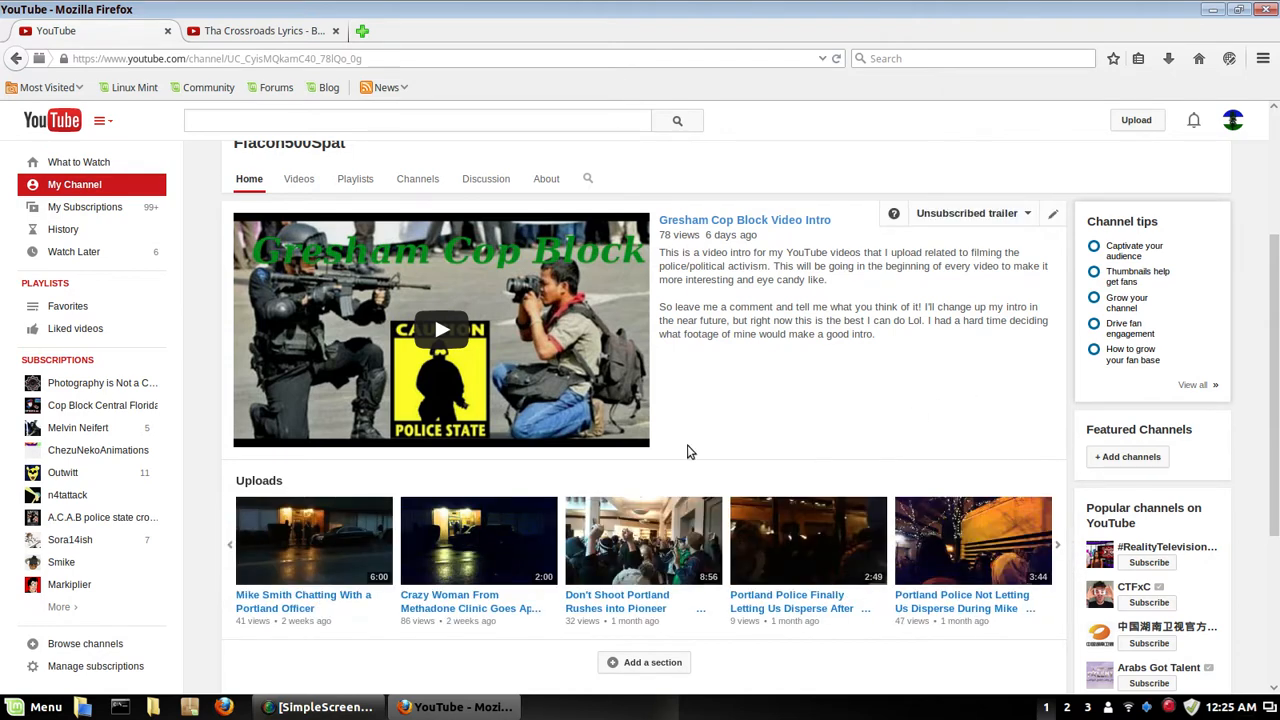
pyautogui.moveTo(784, 370)
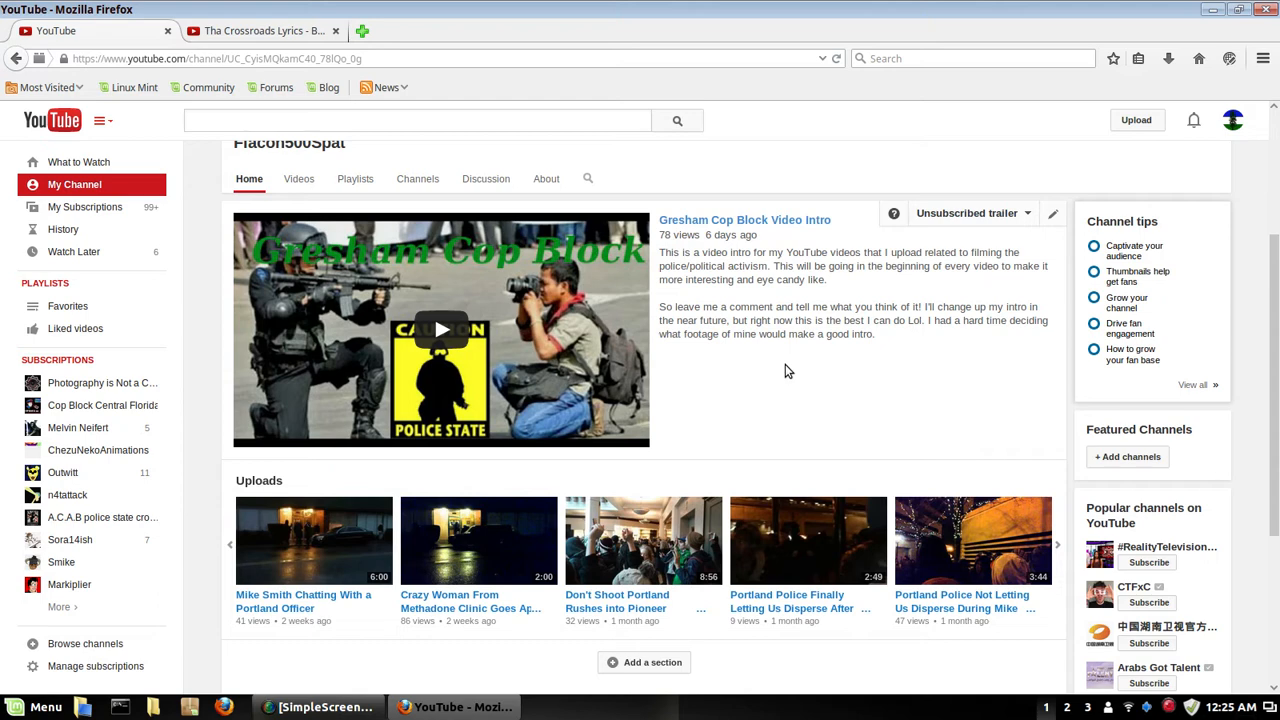
pyautogui.moveTo(798, 388)
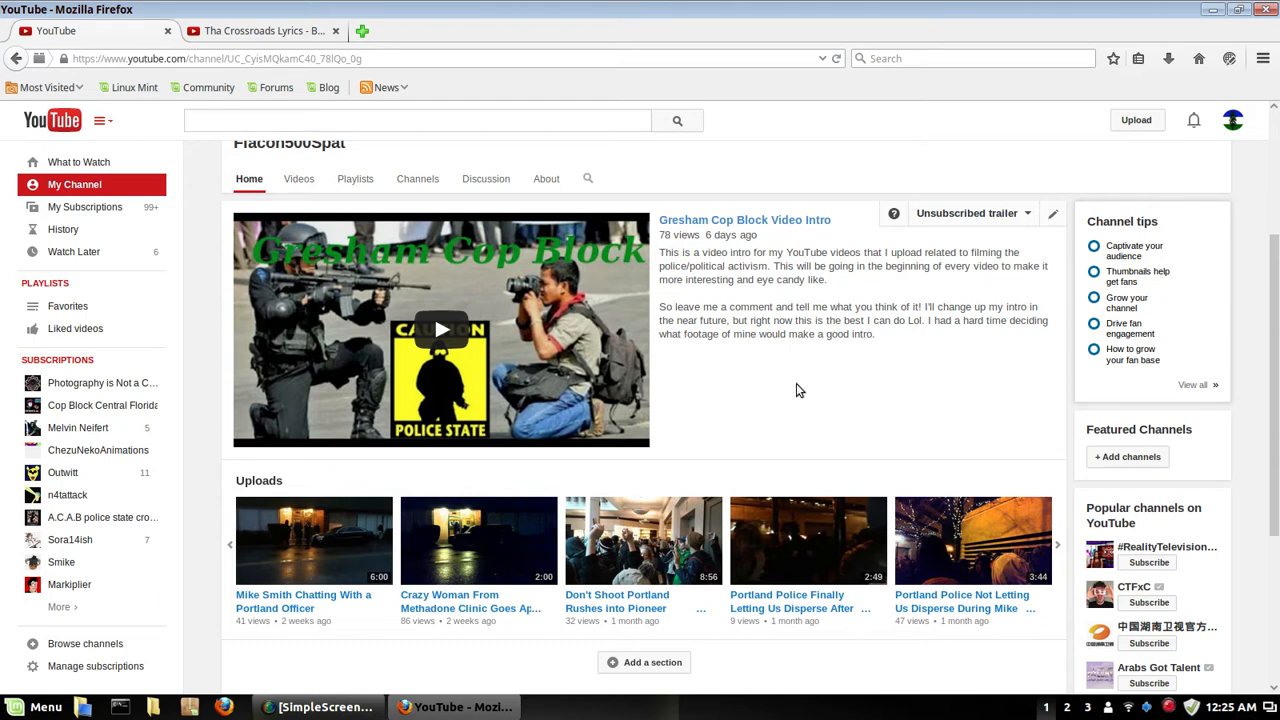
pyautogui.moveTo(1076, 456)
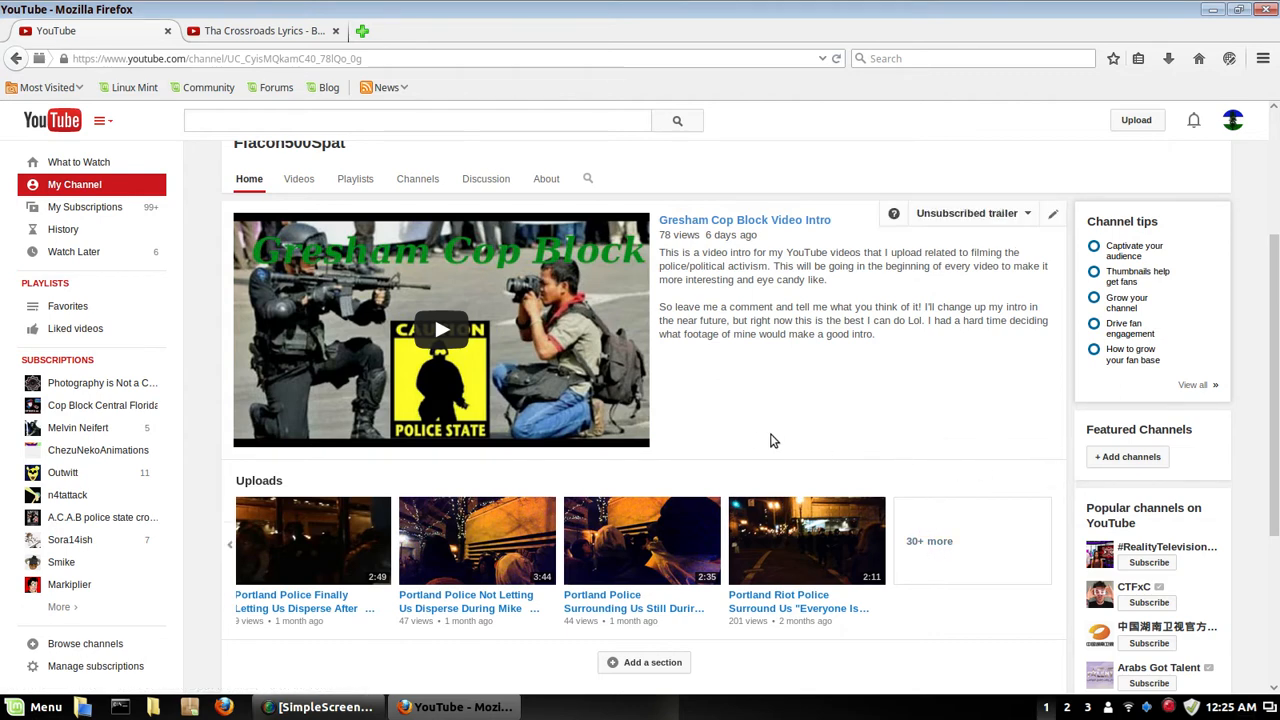
pyautogui.moveTo(668, 492)
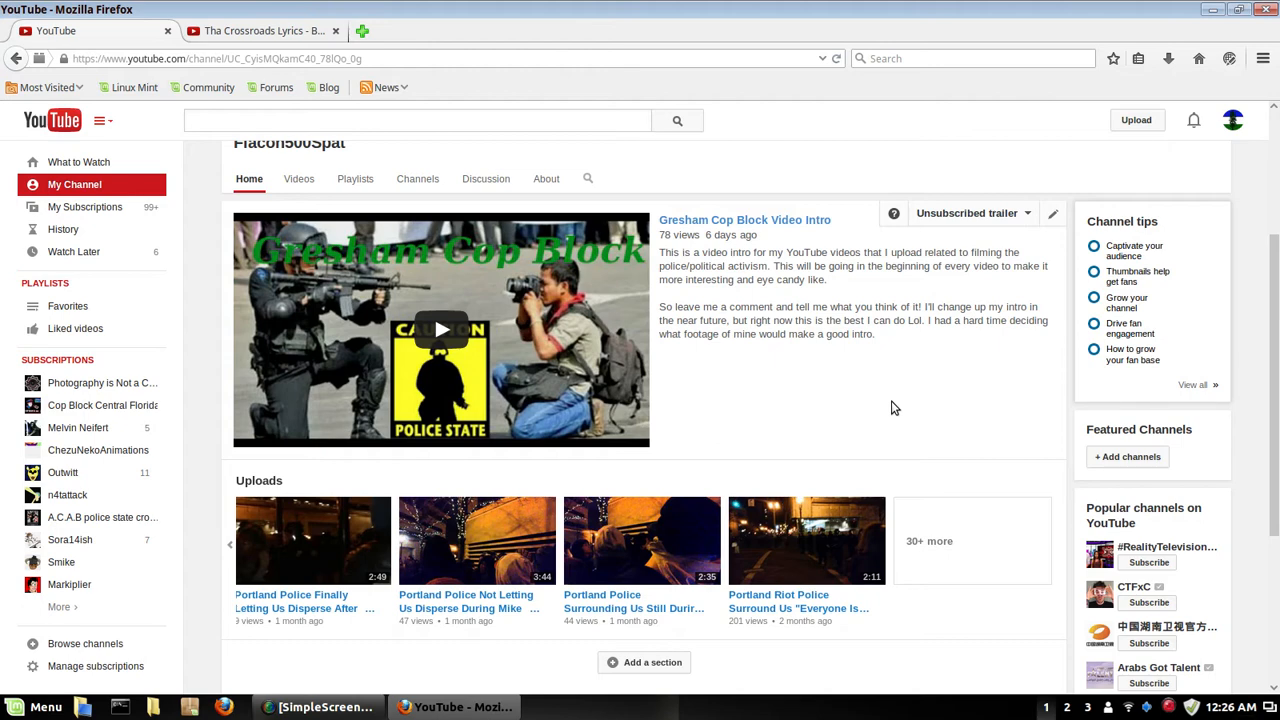
pyautogui.moveTo(892, 408)
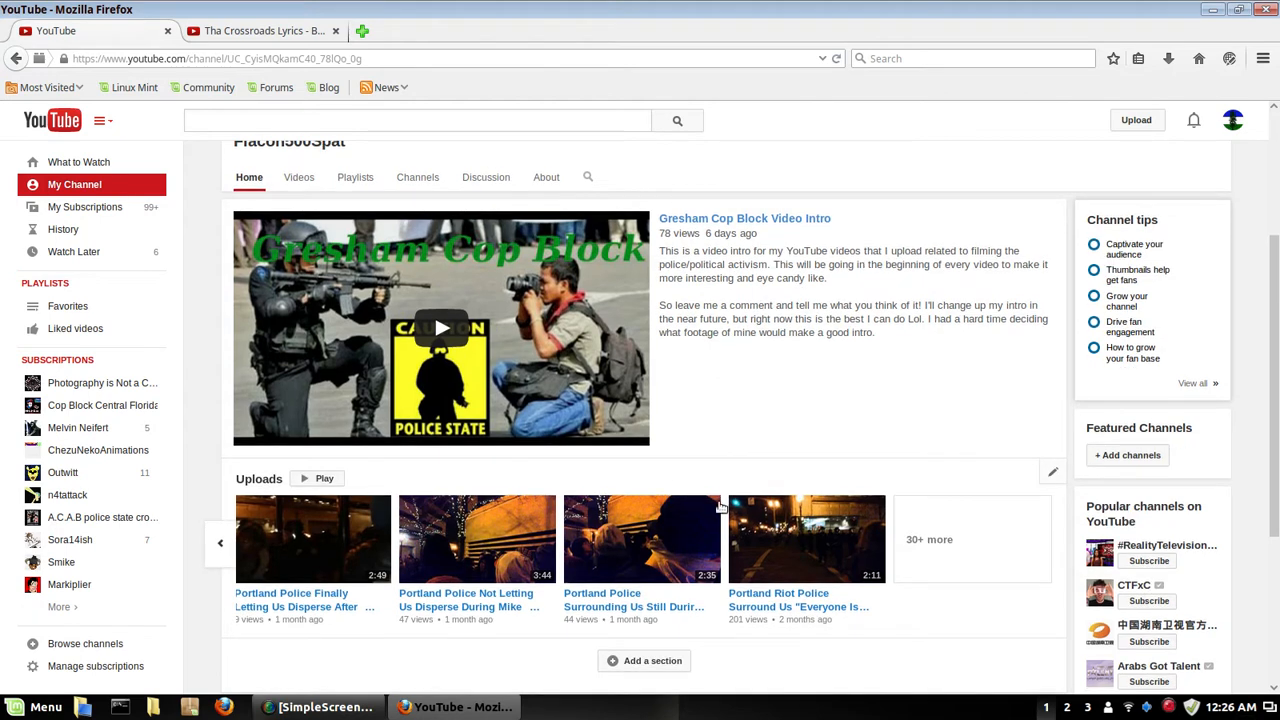
pyautogui.scroll(3)
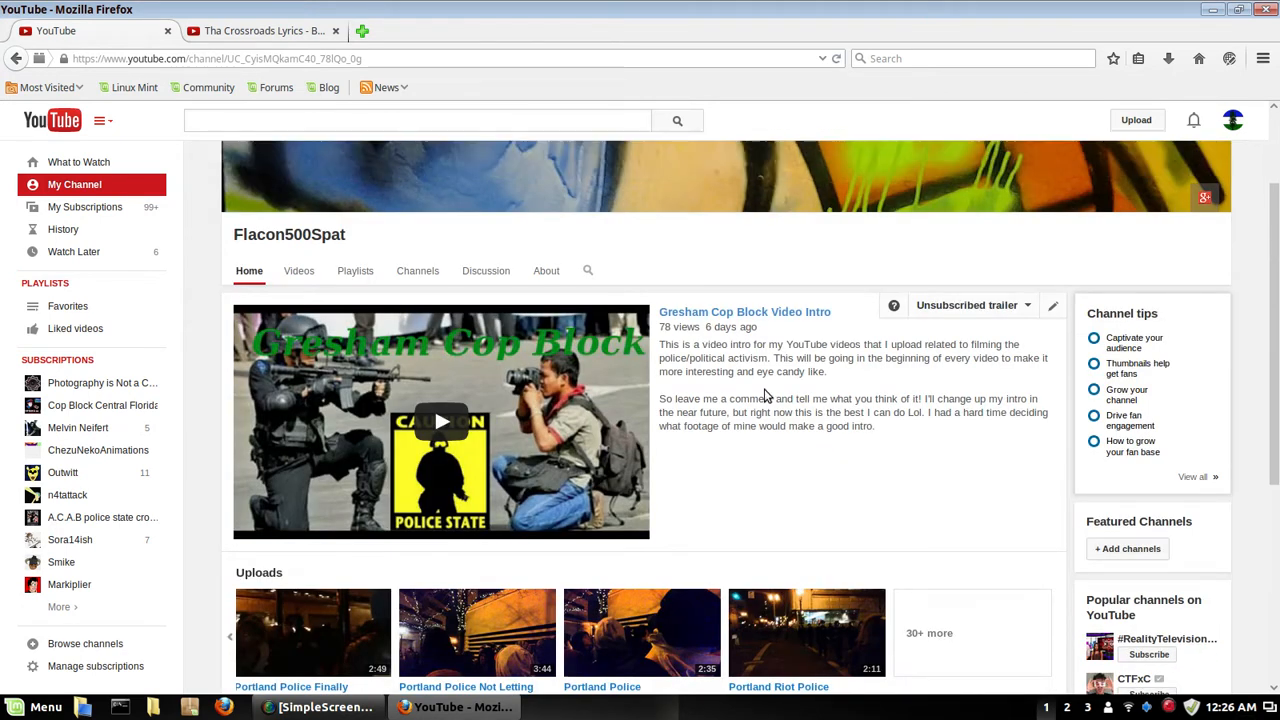
pyautogui.scroll(-3)
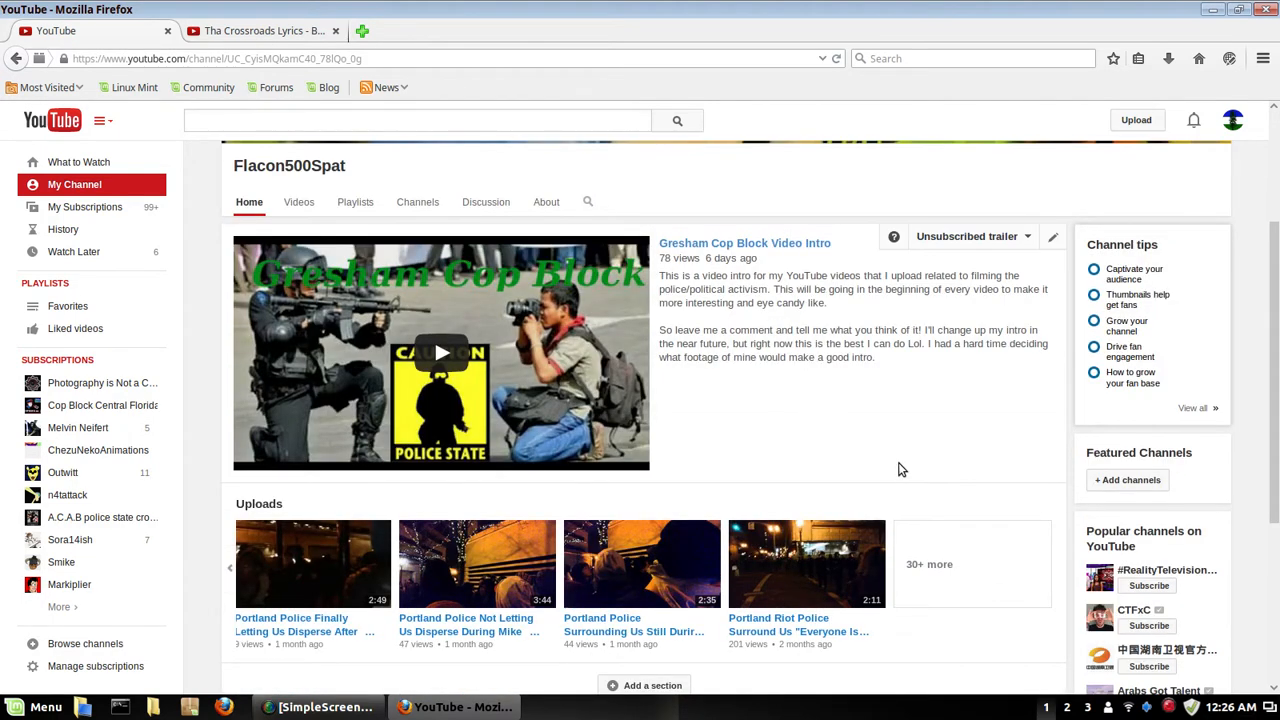
pyautogui.moveTo(910, 476)
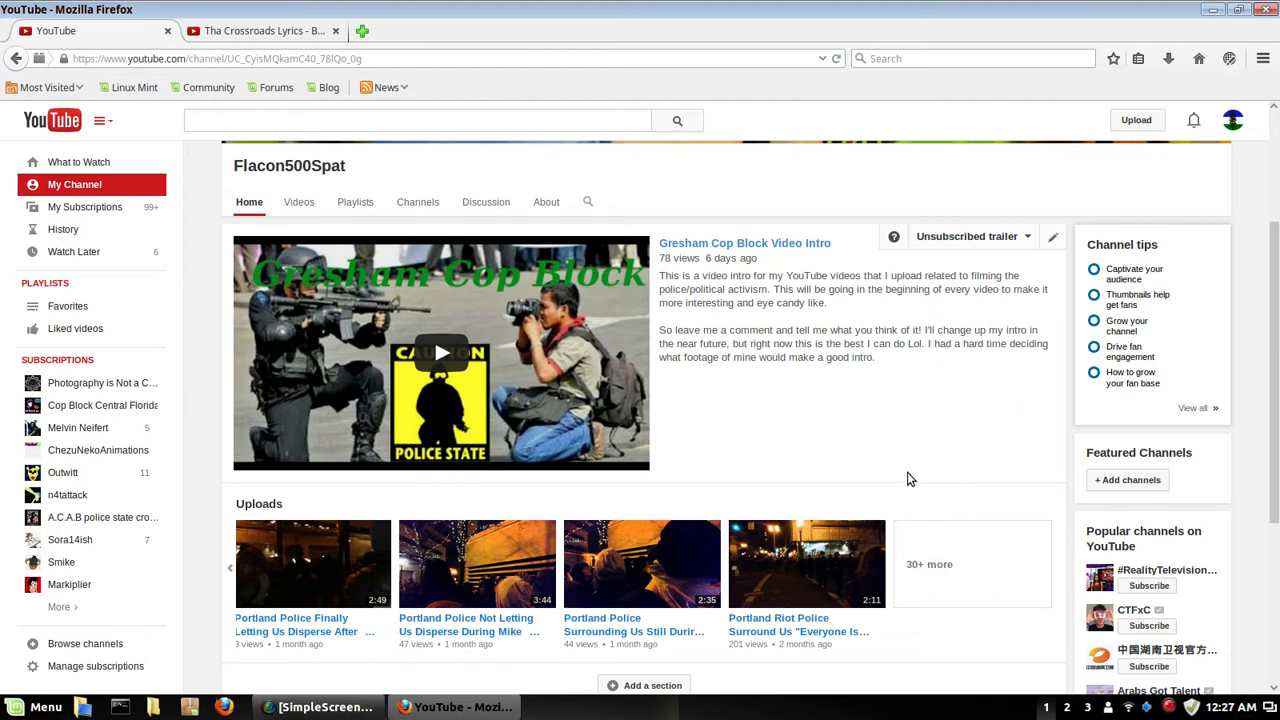
pyautogui.moveTo(920, 490)
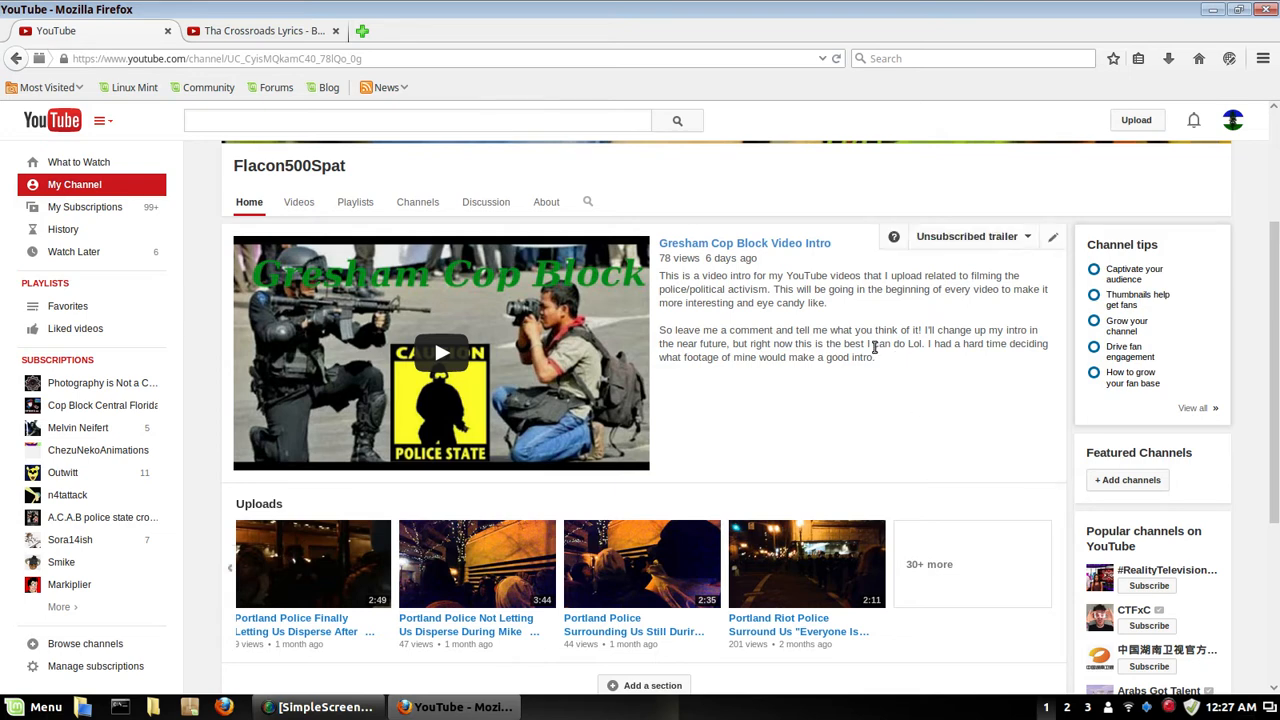
pyautogui.scroll(-3)
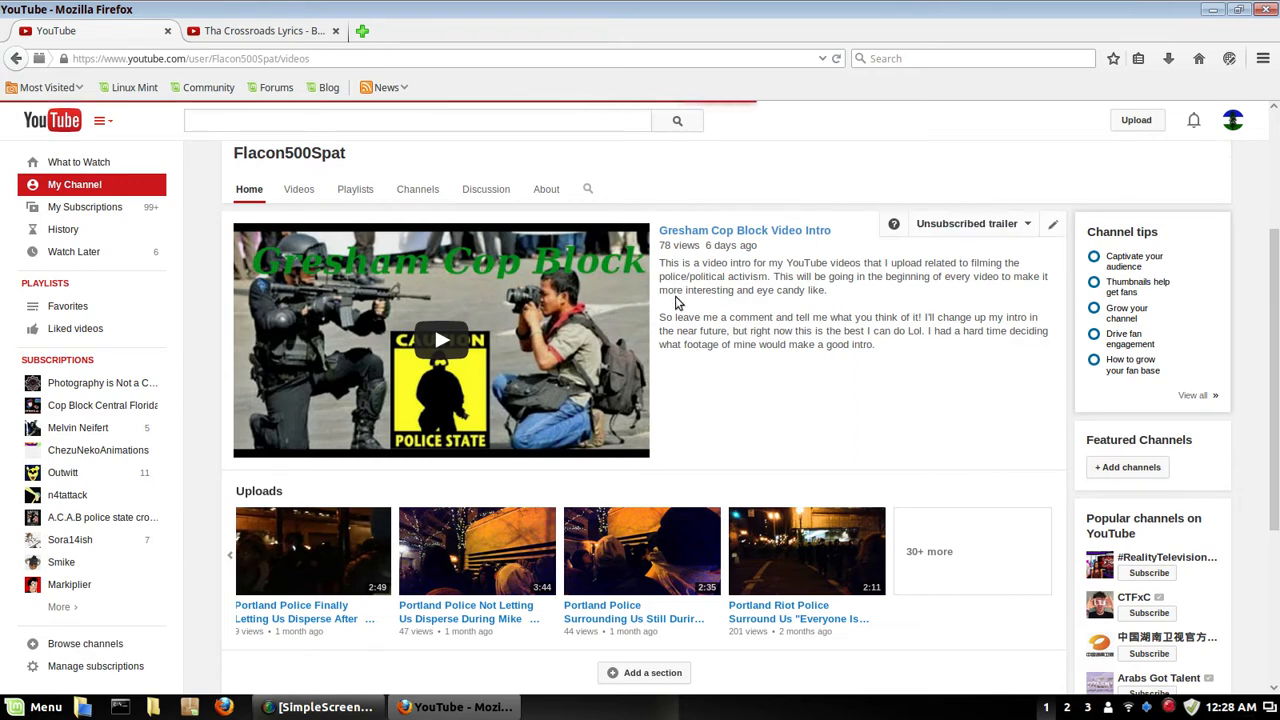
# Show the channel's Videos grid and move down to the older Portland clips.
pyautogui.click(298, 188)
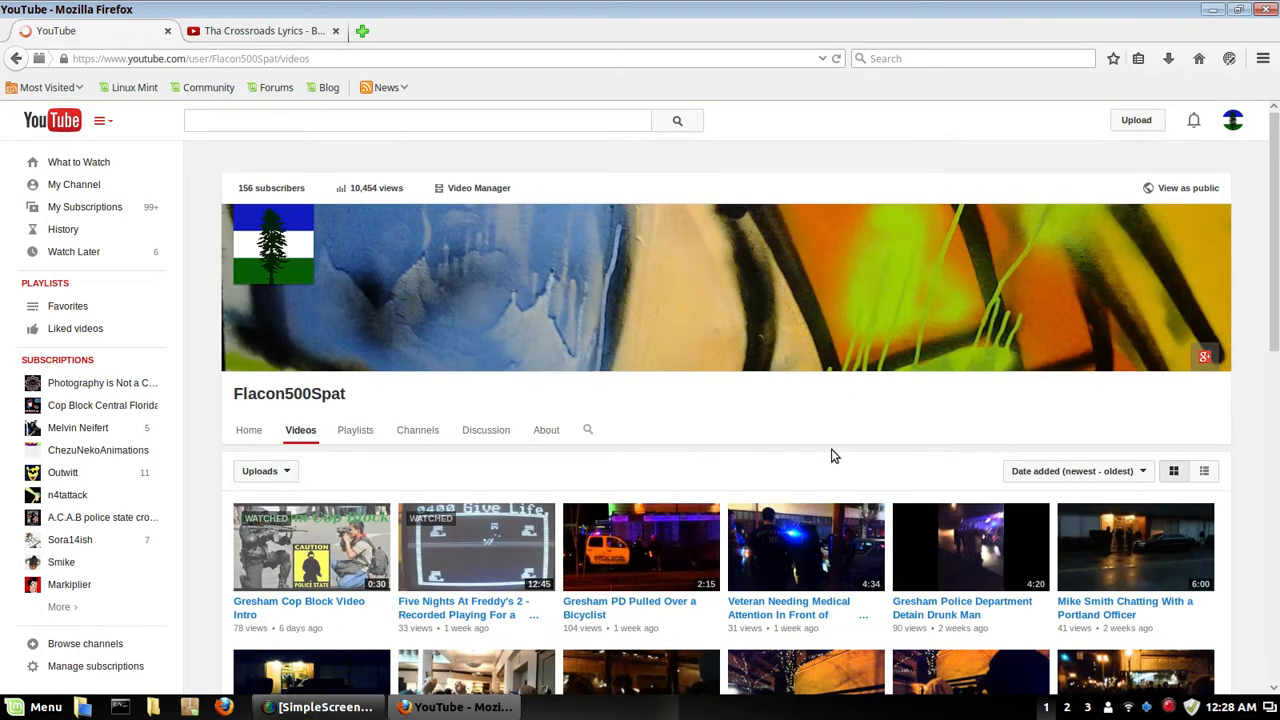
pyautogui.scroll(-3)
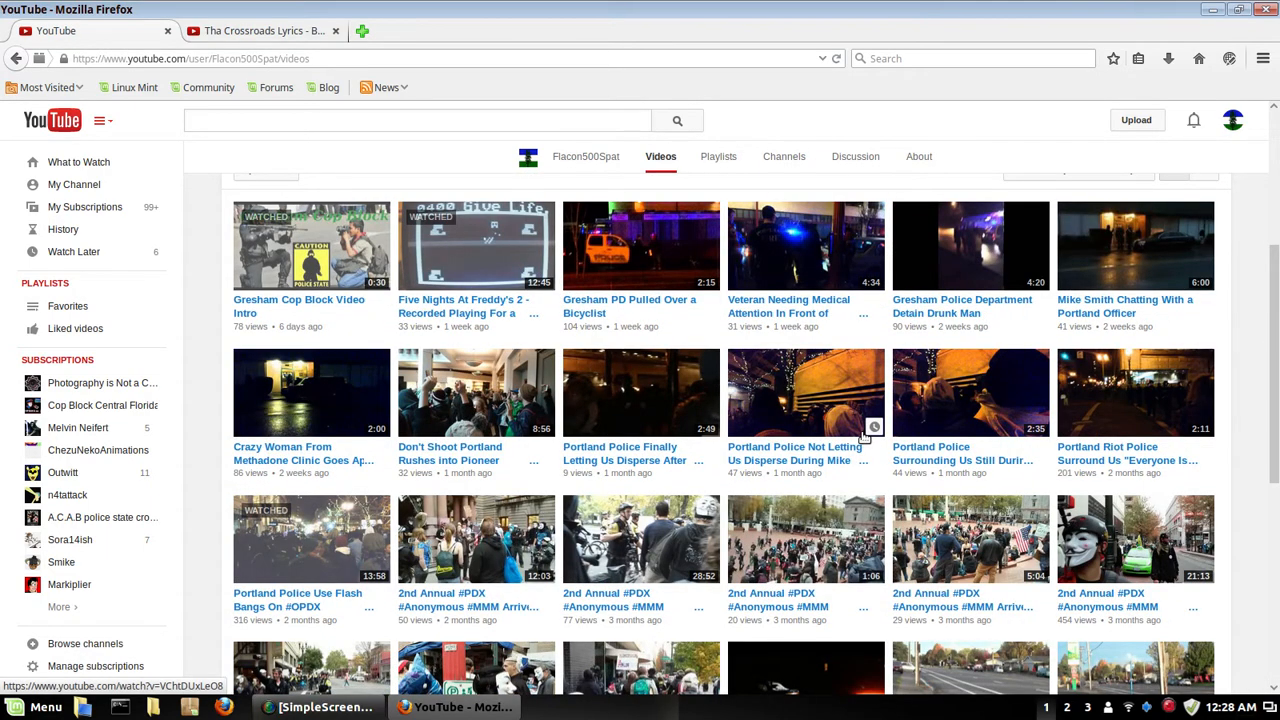
pyautogui.moveTo(872, 428)
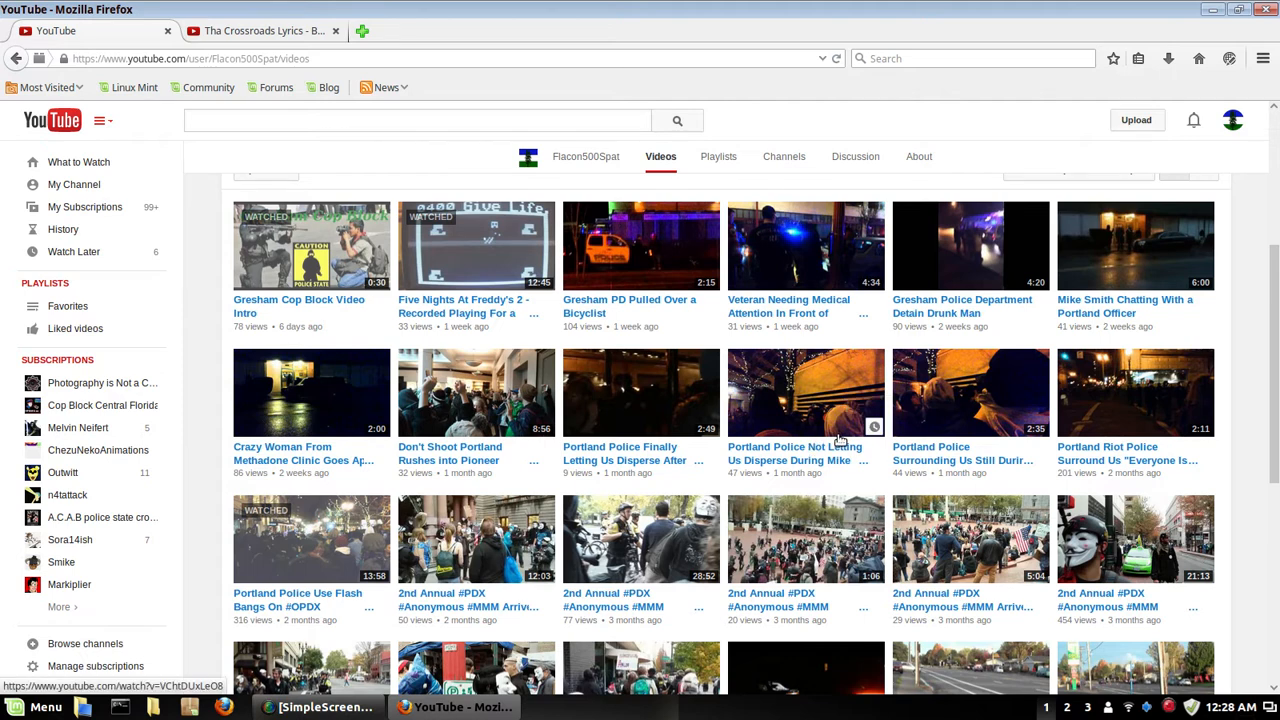
pyautogui.moveTo(842, 440)
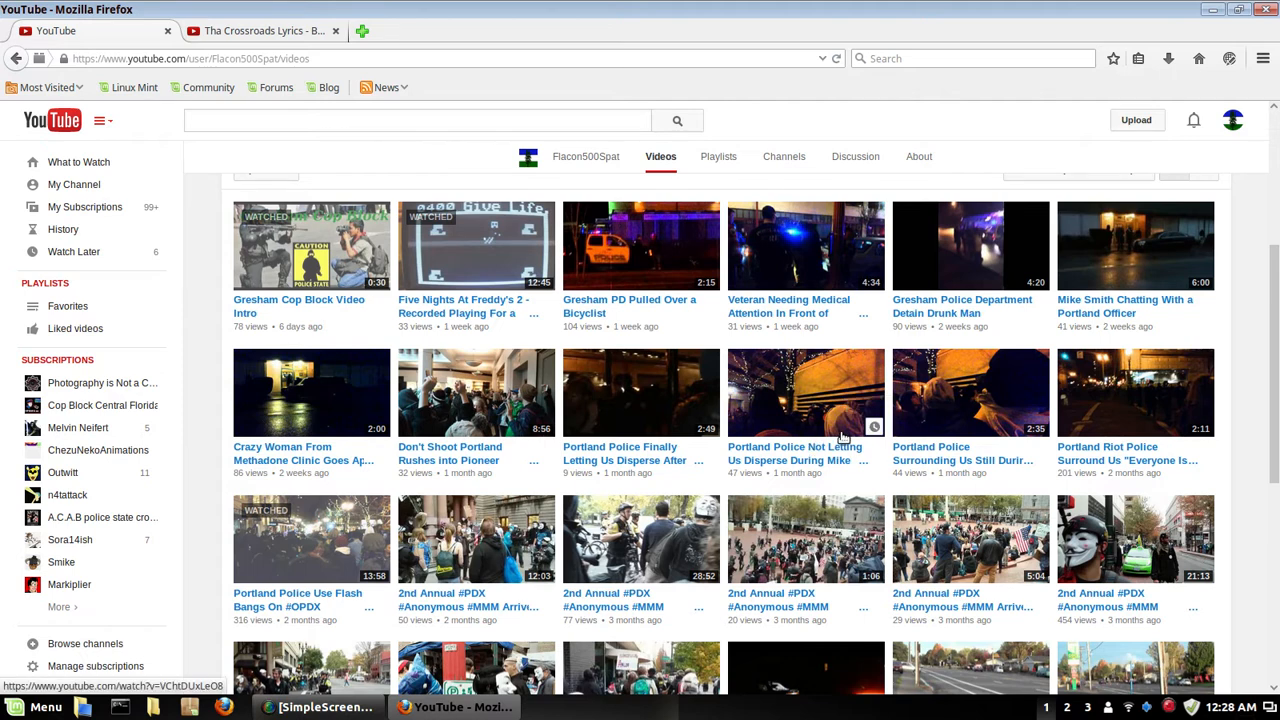
pyautogui.moveTo(840, 438)
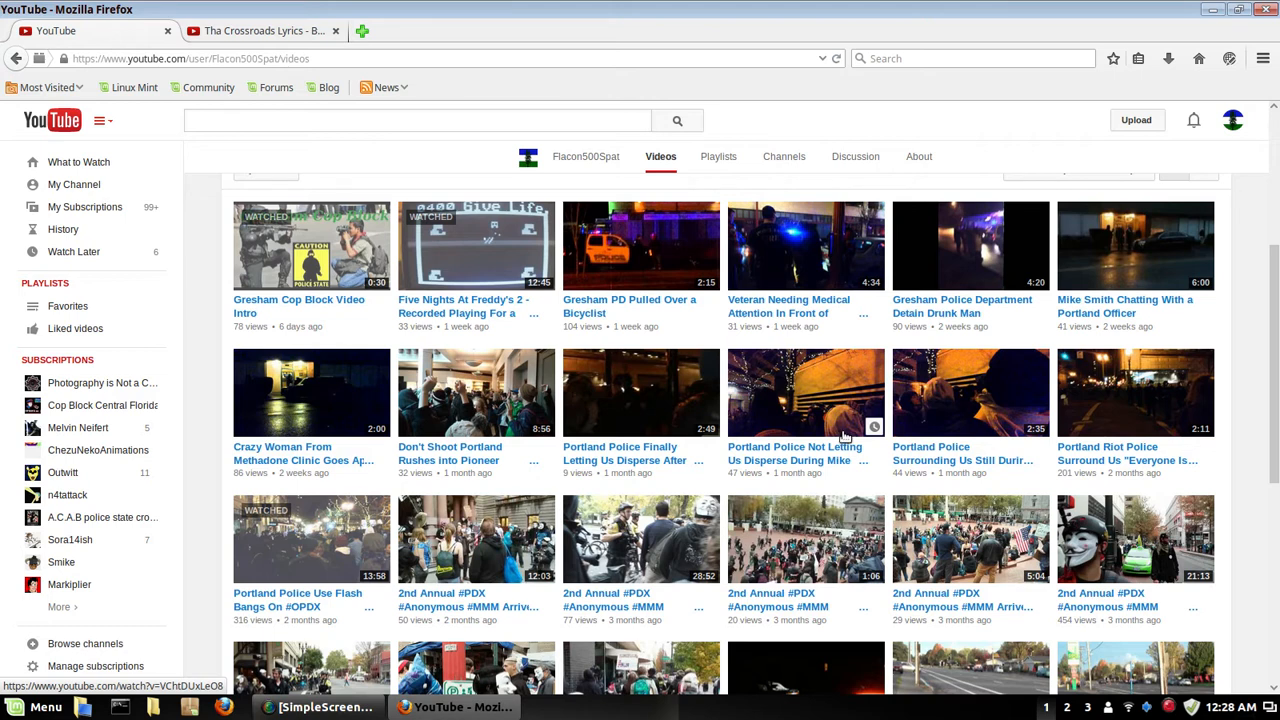
pyautogui.moveTo(840, 432)
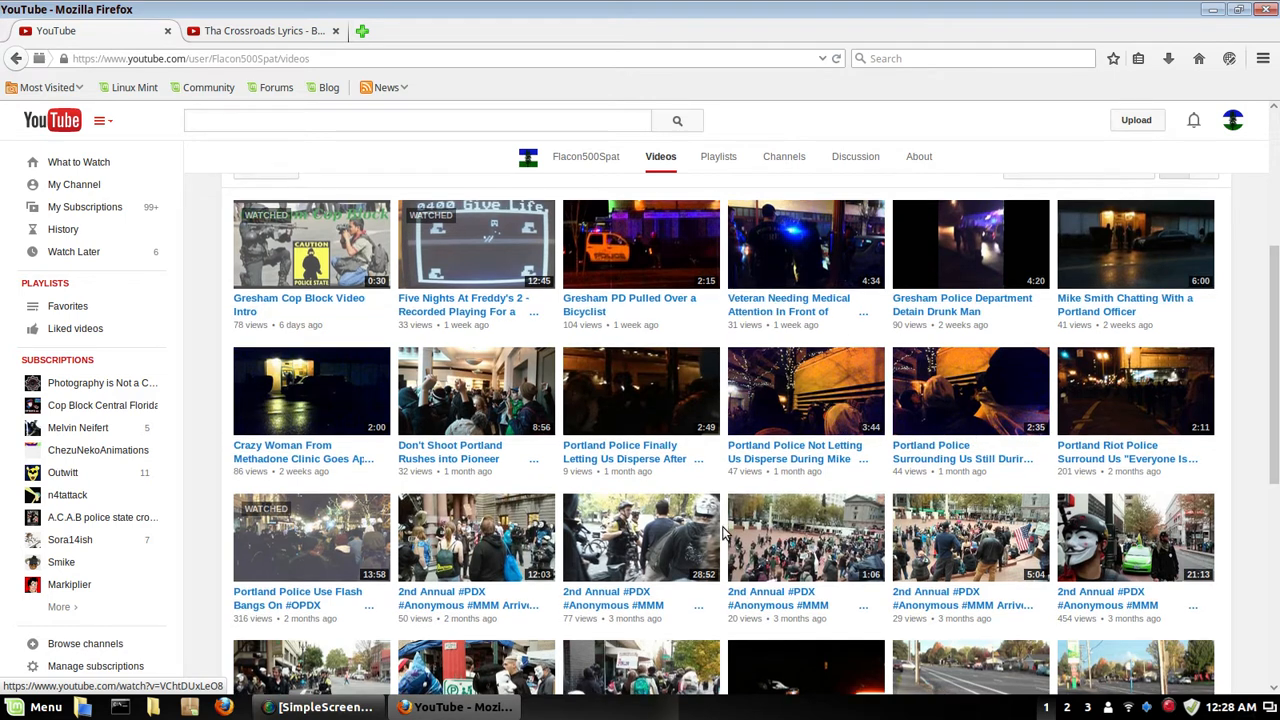
pyautogui.scroll(-3)
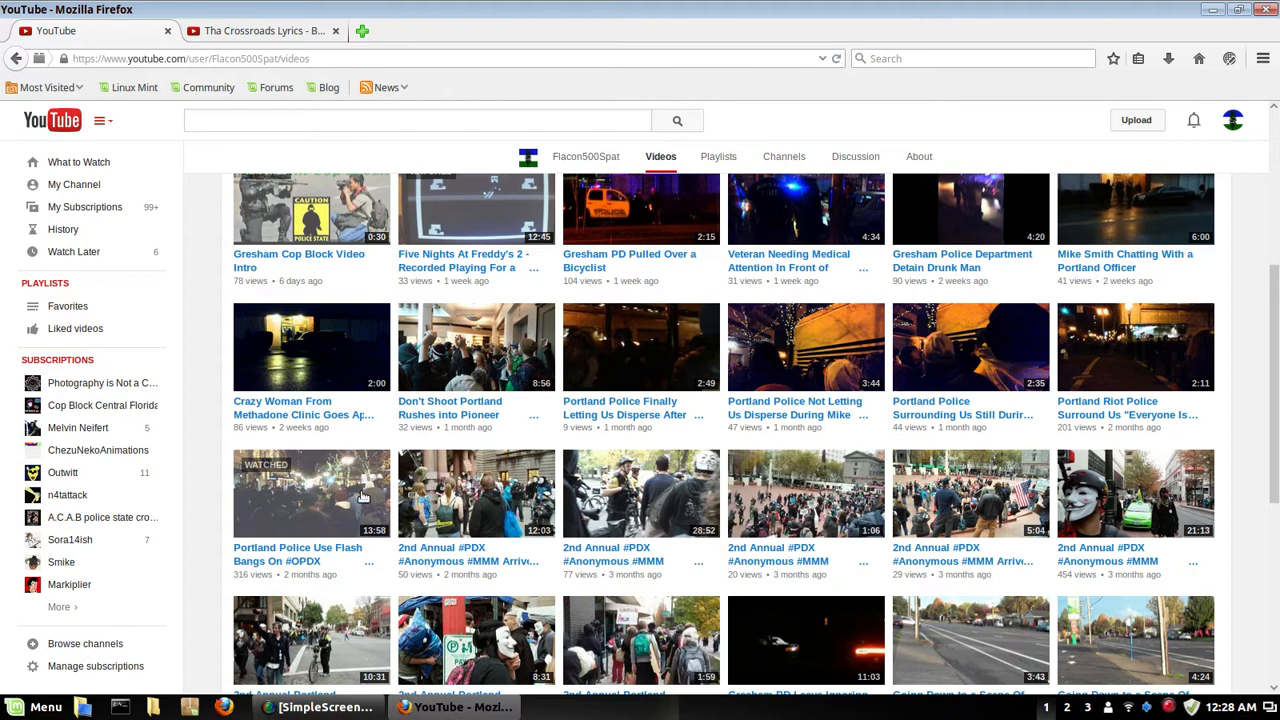
pyautogui.moveTo(348, 584)
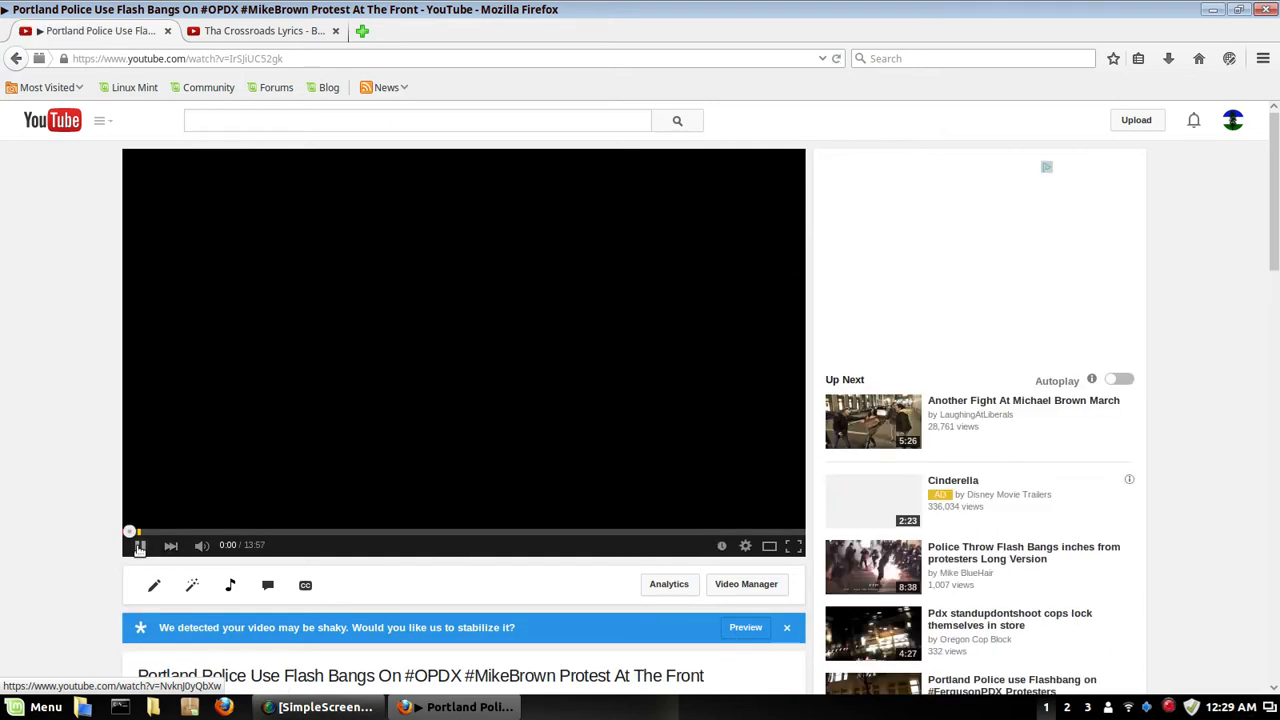
# Start the flash bangs video and seek ahead to around 12:14, resuming playback there.
pyautogui.click(140, 544)
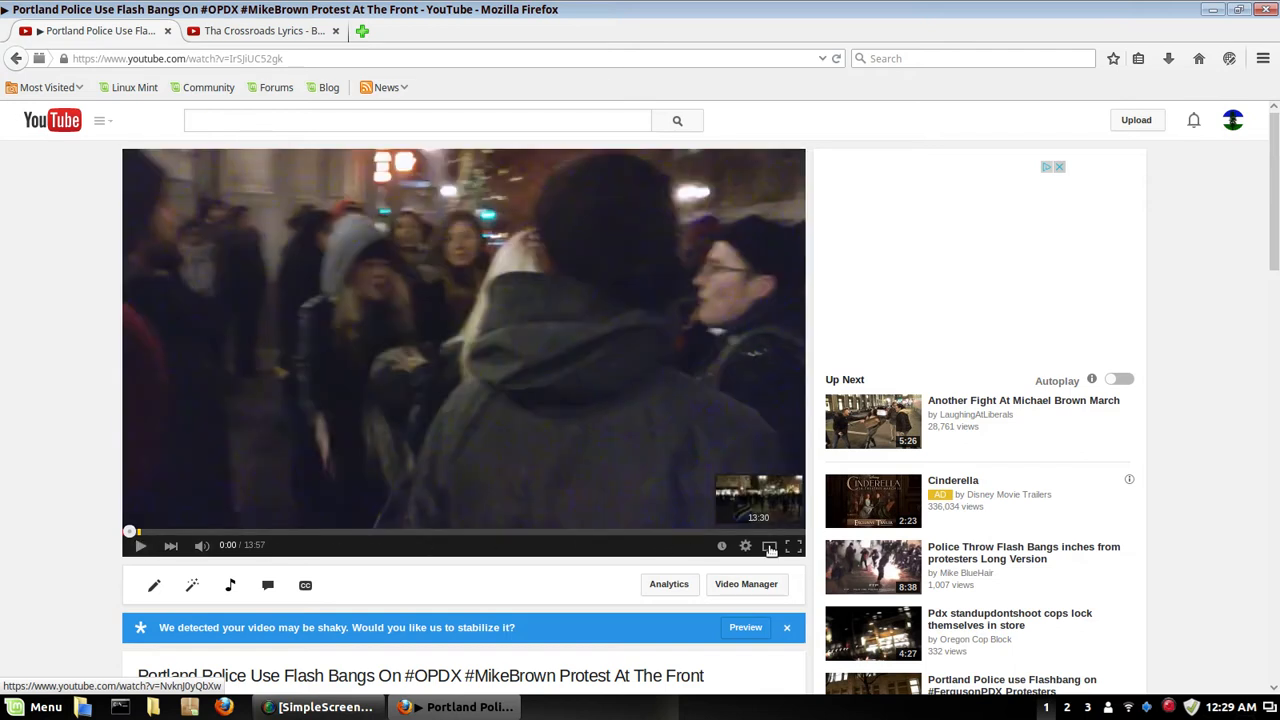
pyautogui.click(744, 544)
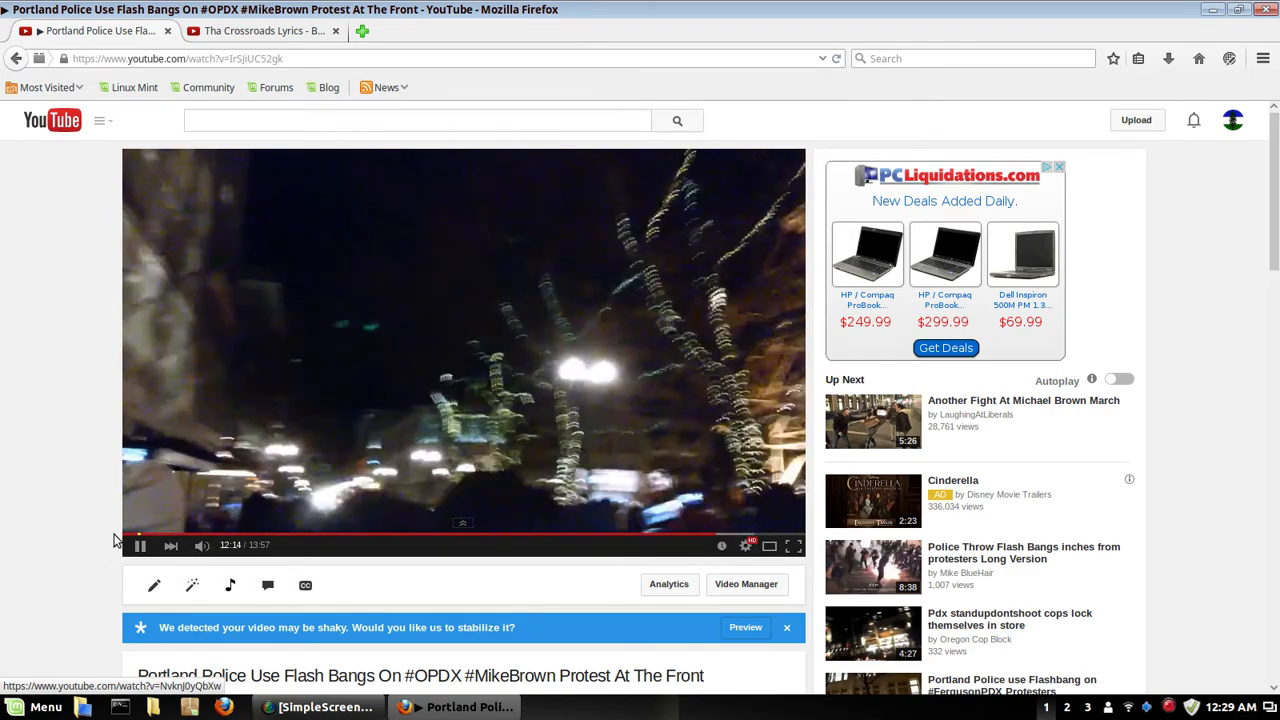
pyautogui.click(140, 544)
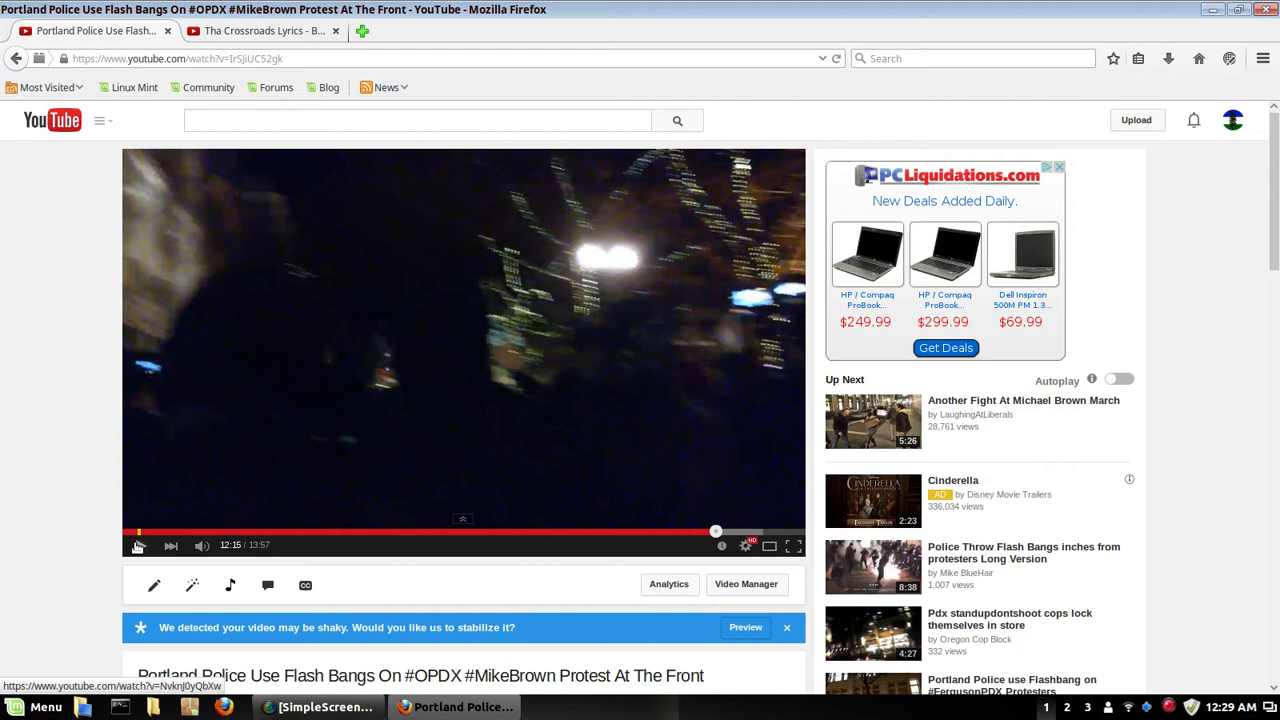
pyautogui.click(140, 544)
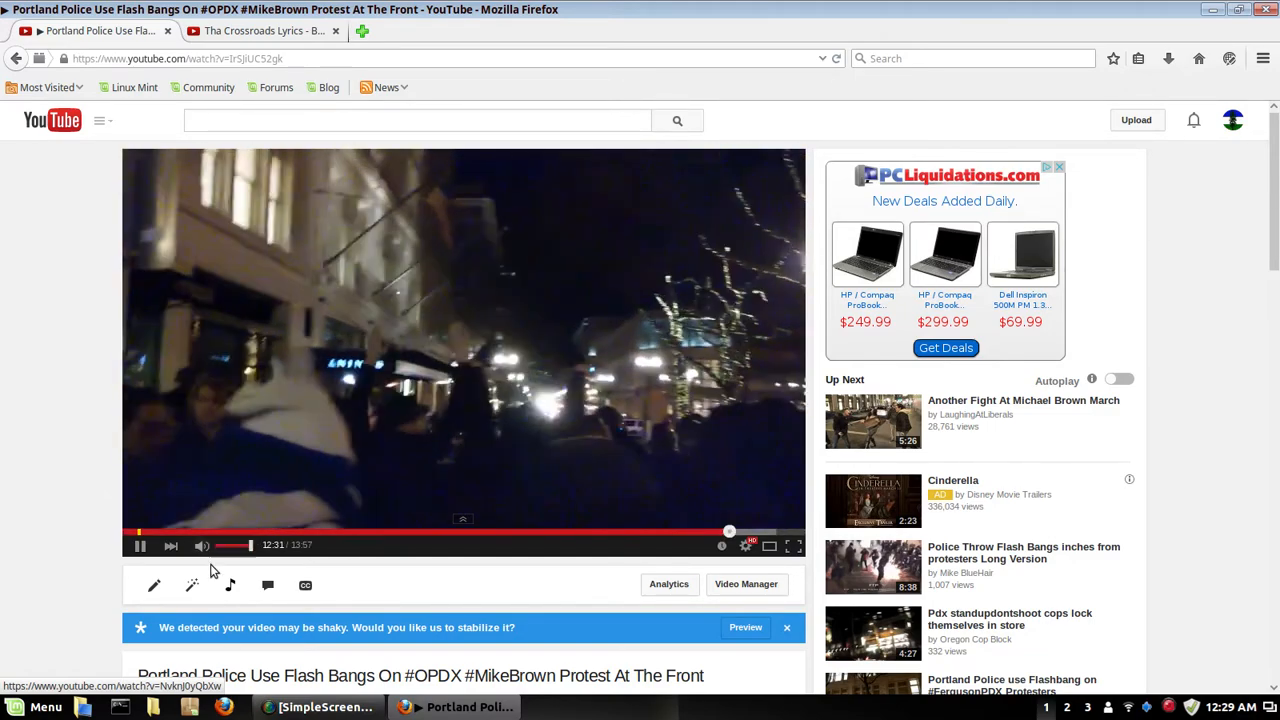
pyautogui.moveTo(200, 544)
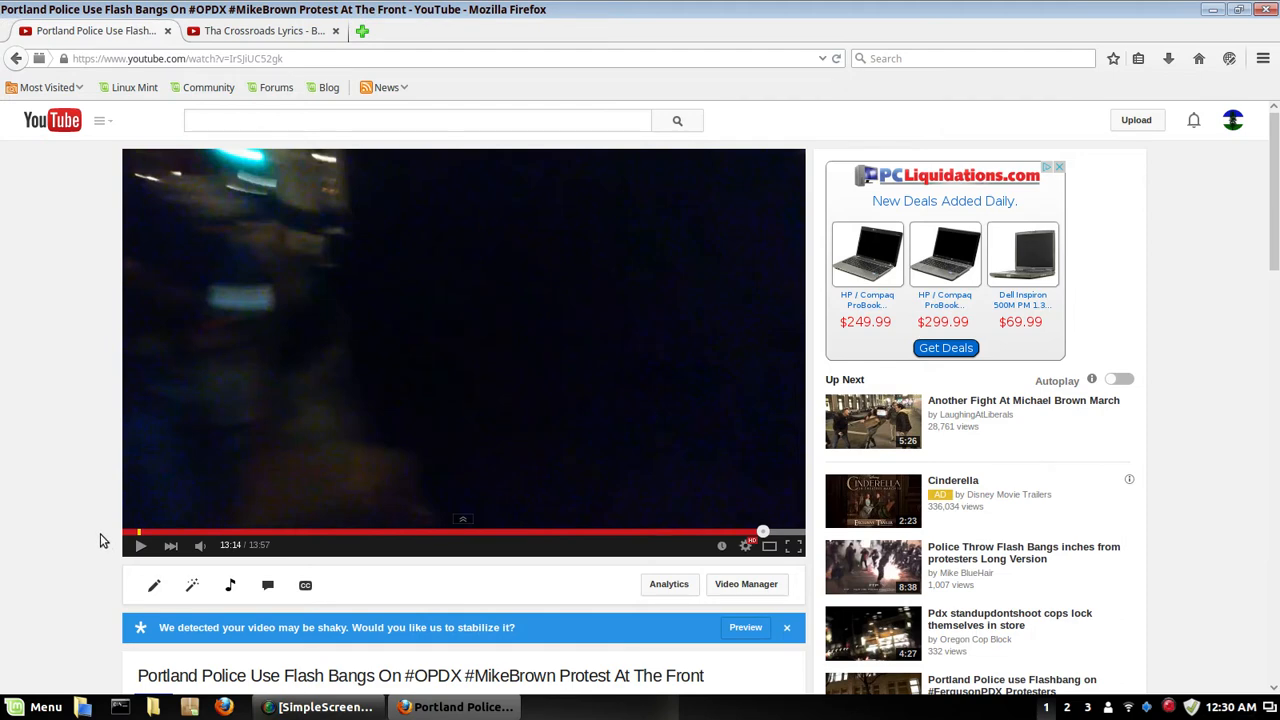
# Return to the Flacon500Spat channel home page via the uploader name below the video.
pyautogui.scroll(-3)
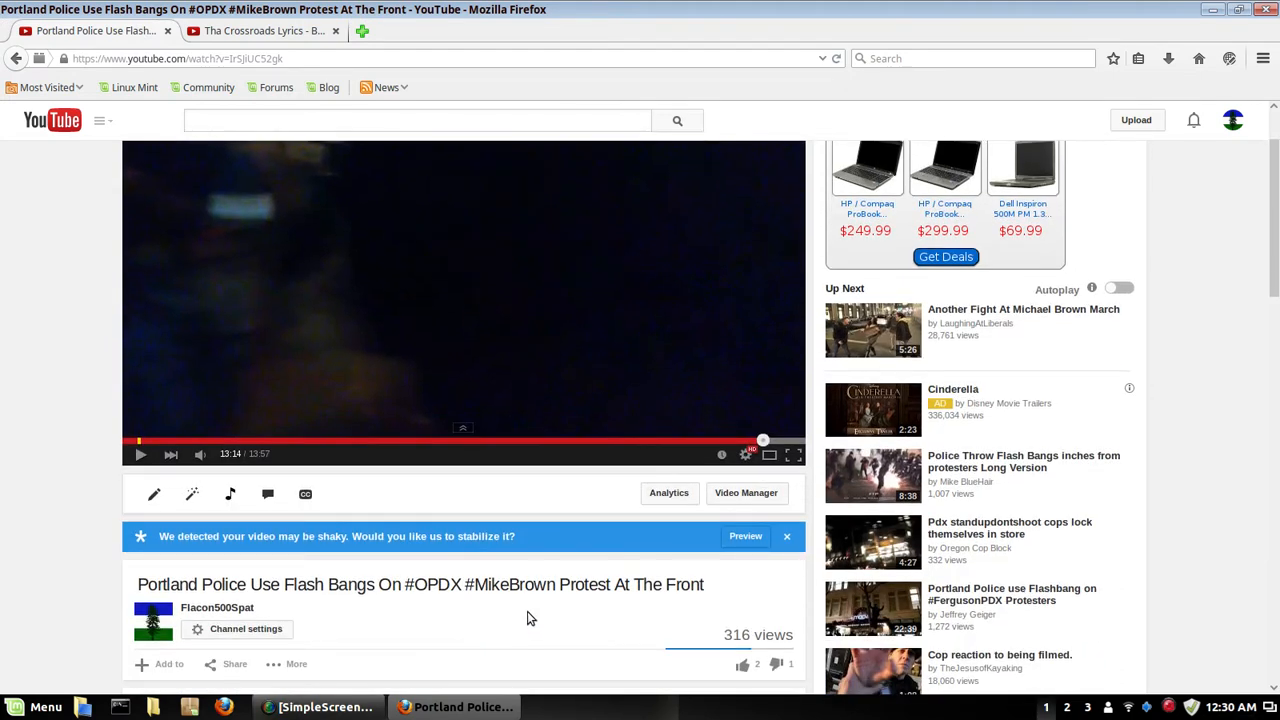
pyautogui.click(316, 708)
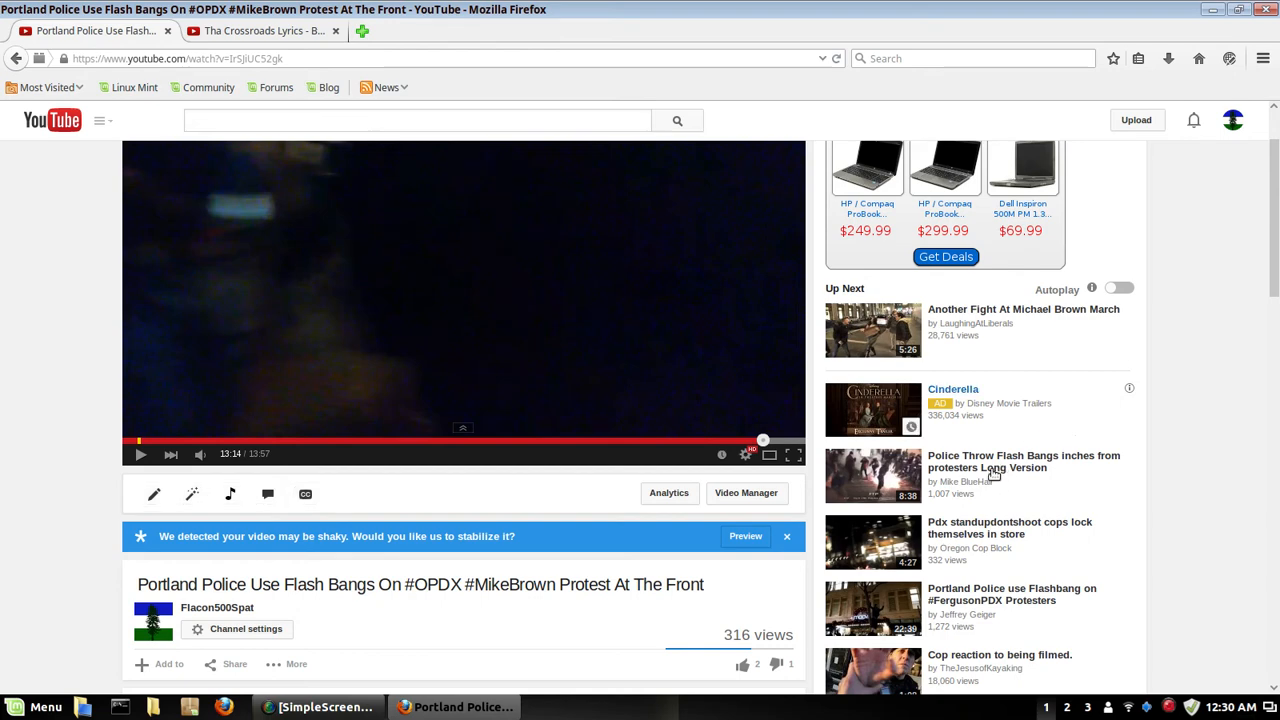
pyautogui.moveTo(1024, 460)
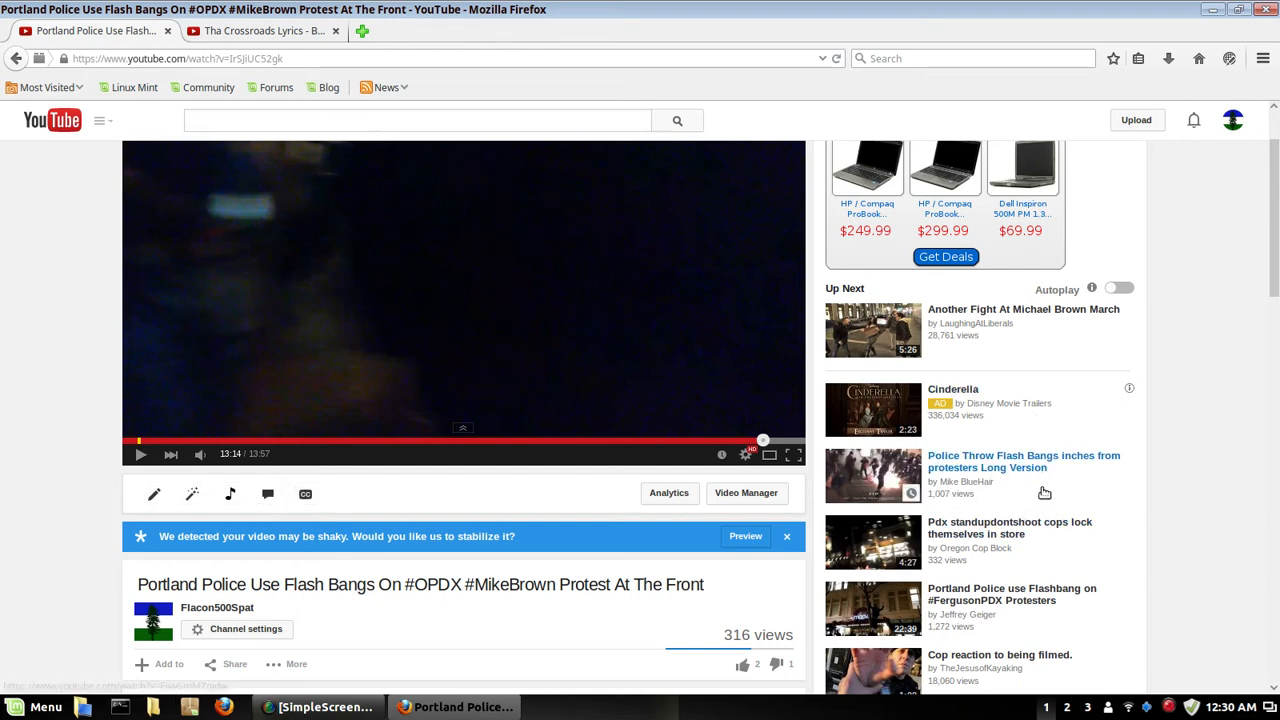
pyautogui.moveTo(1048, 544)
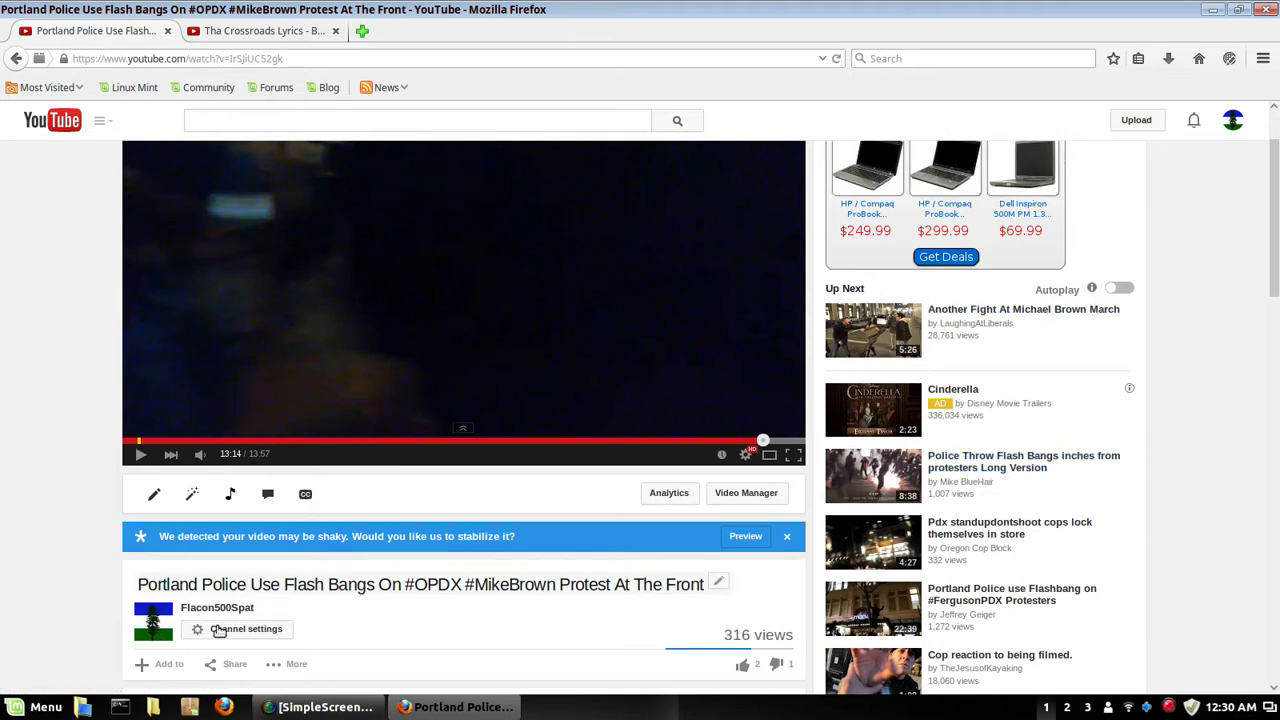
pyautogui.click(216, 608)
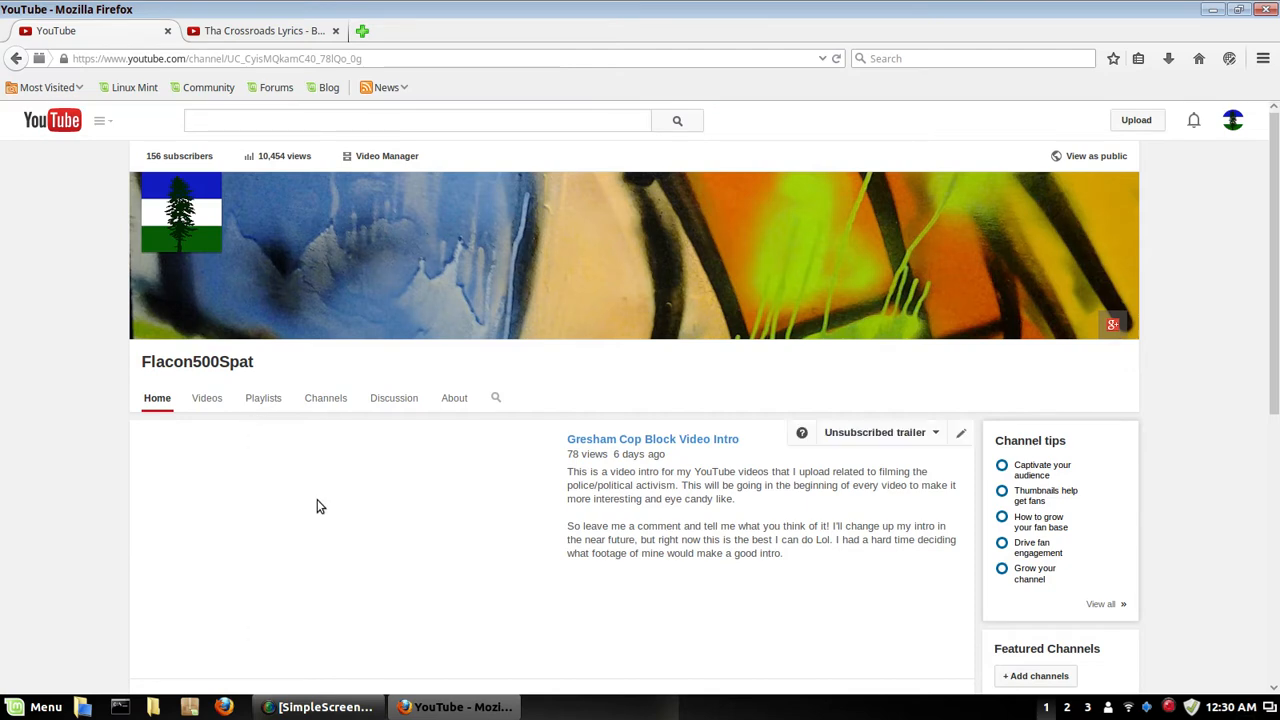
# Show the guide sidebar beside the channel page and look over the trailer, uploads and counts.
pyautogui.click(100, 120)
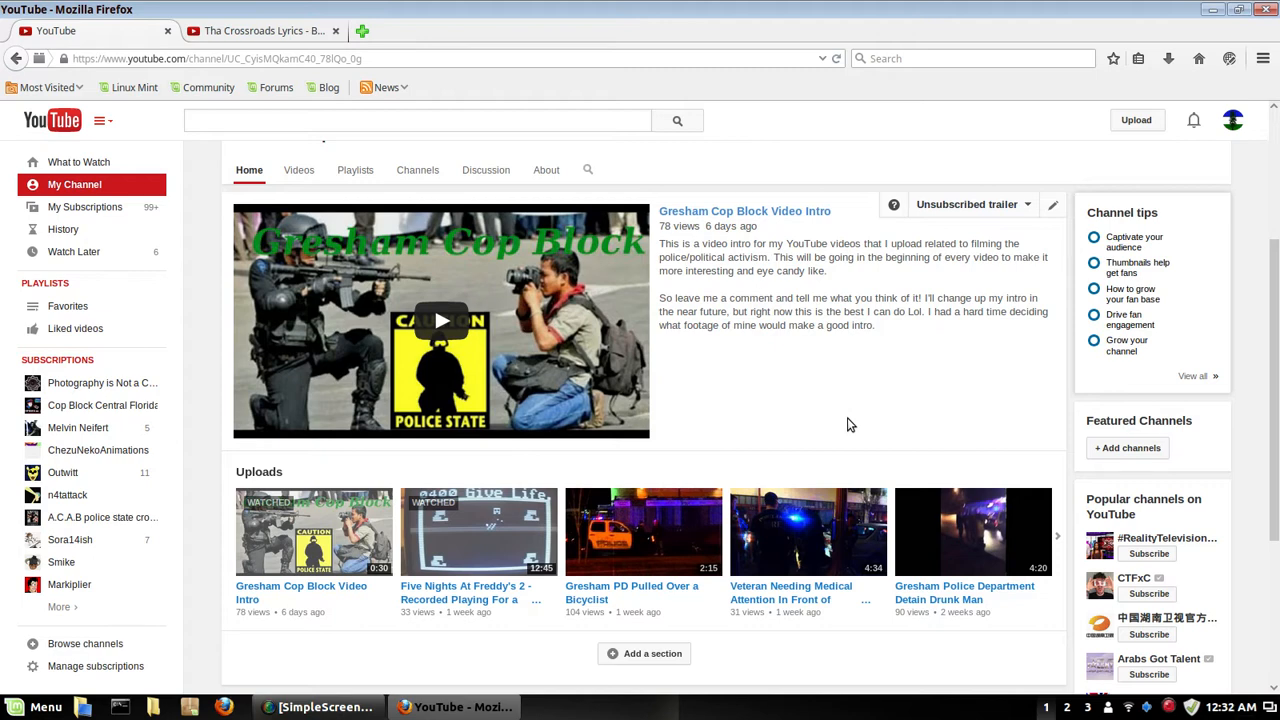
pyautogui.moveTo(780, 318)
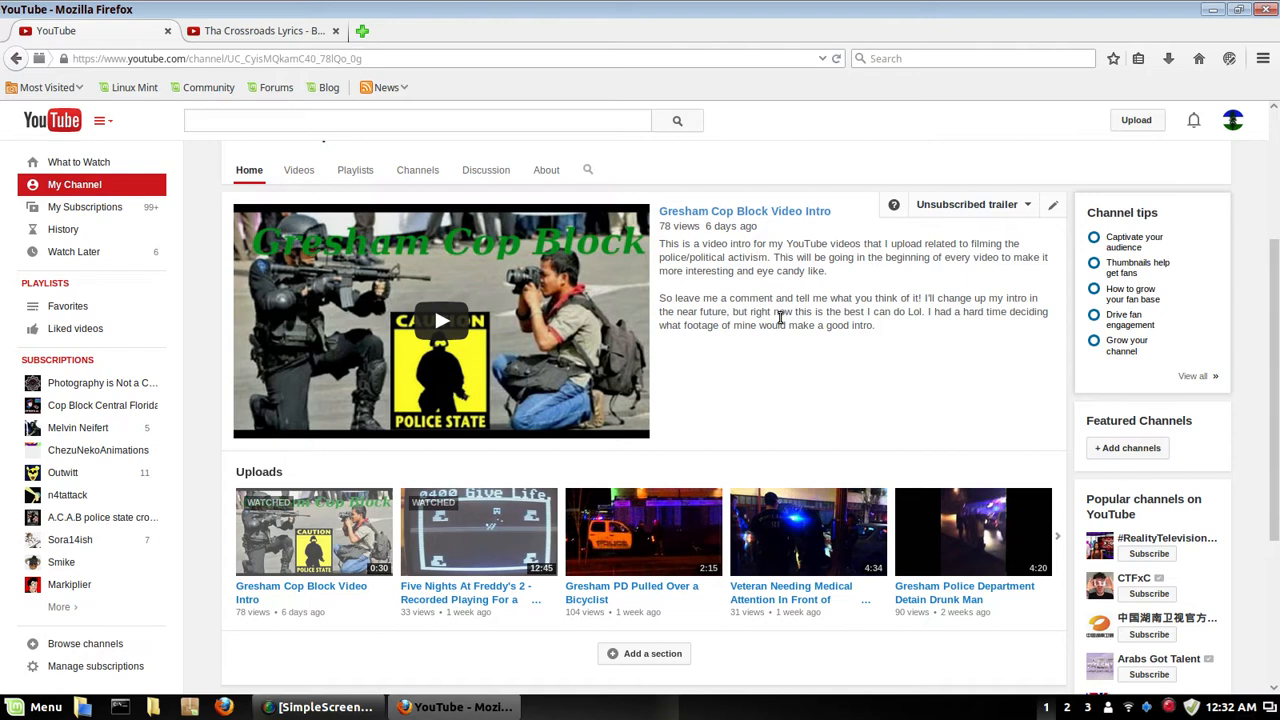
pyautogui.scroll(-3)
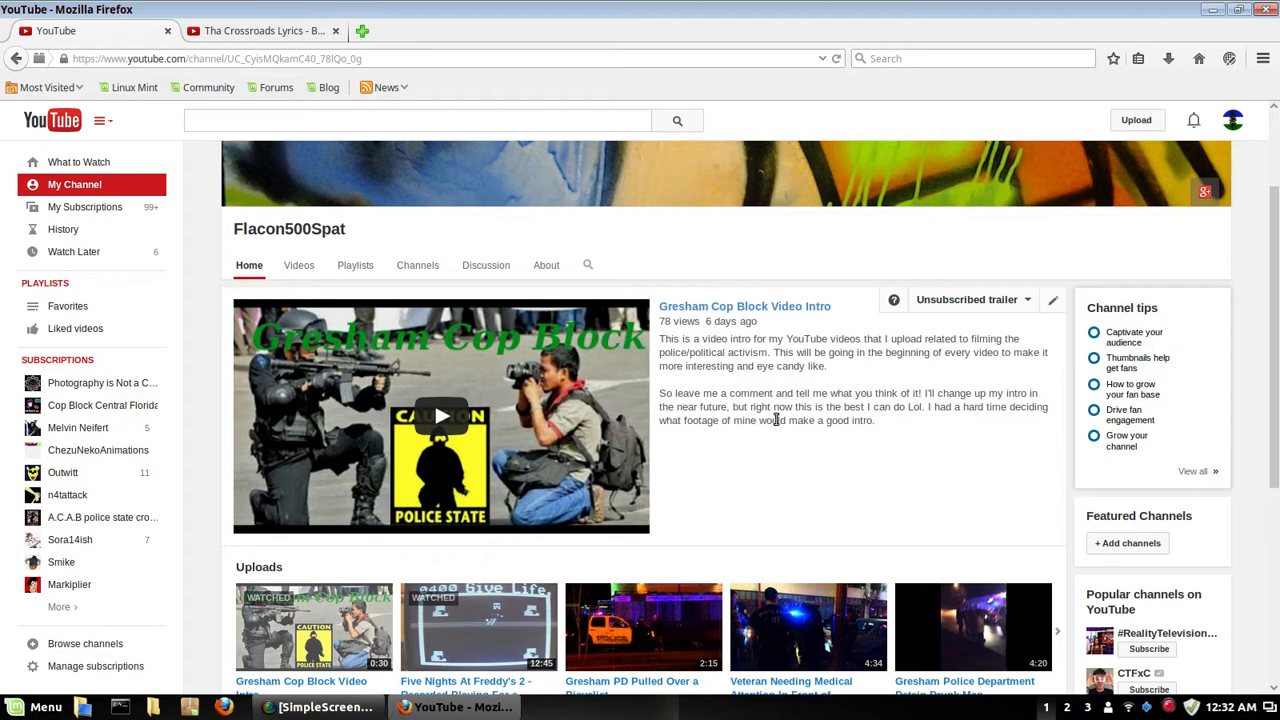
pyautogui.scroll(-3)
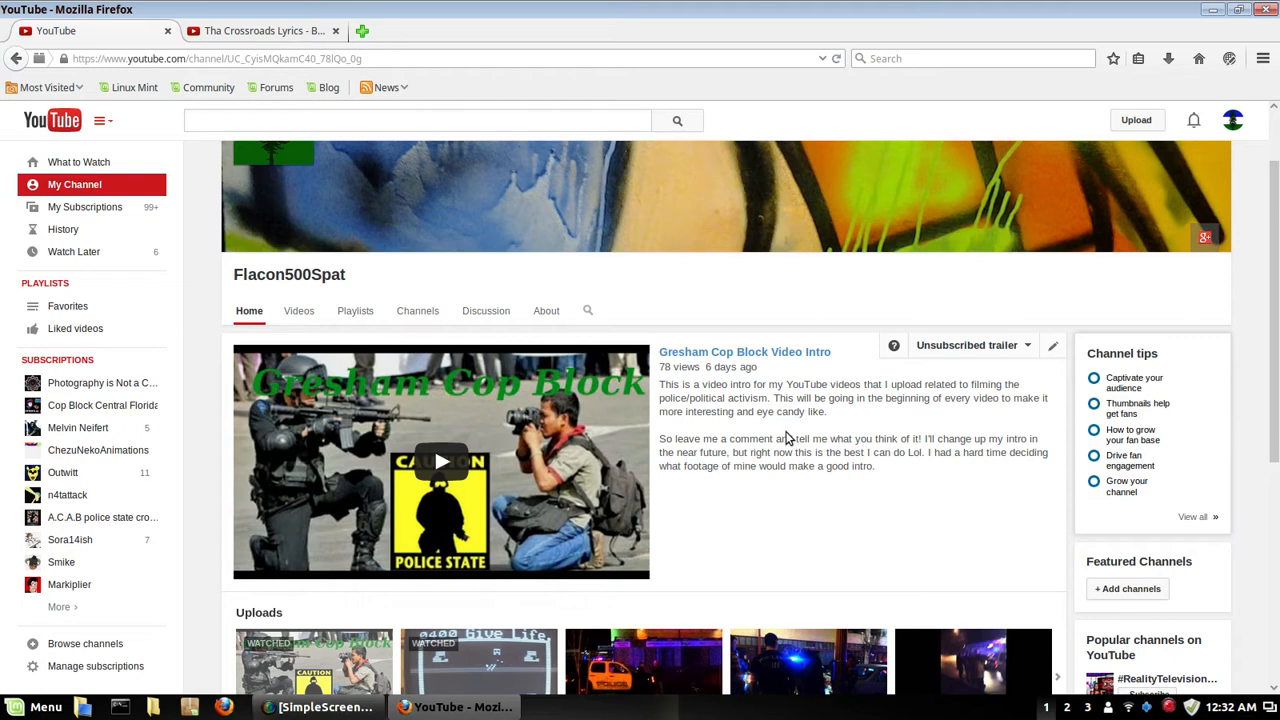
pyautogui.moveTo(788, 436)
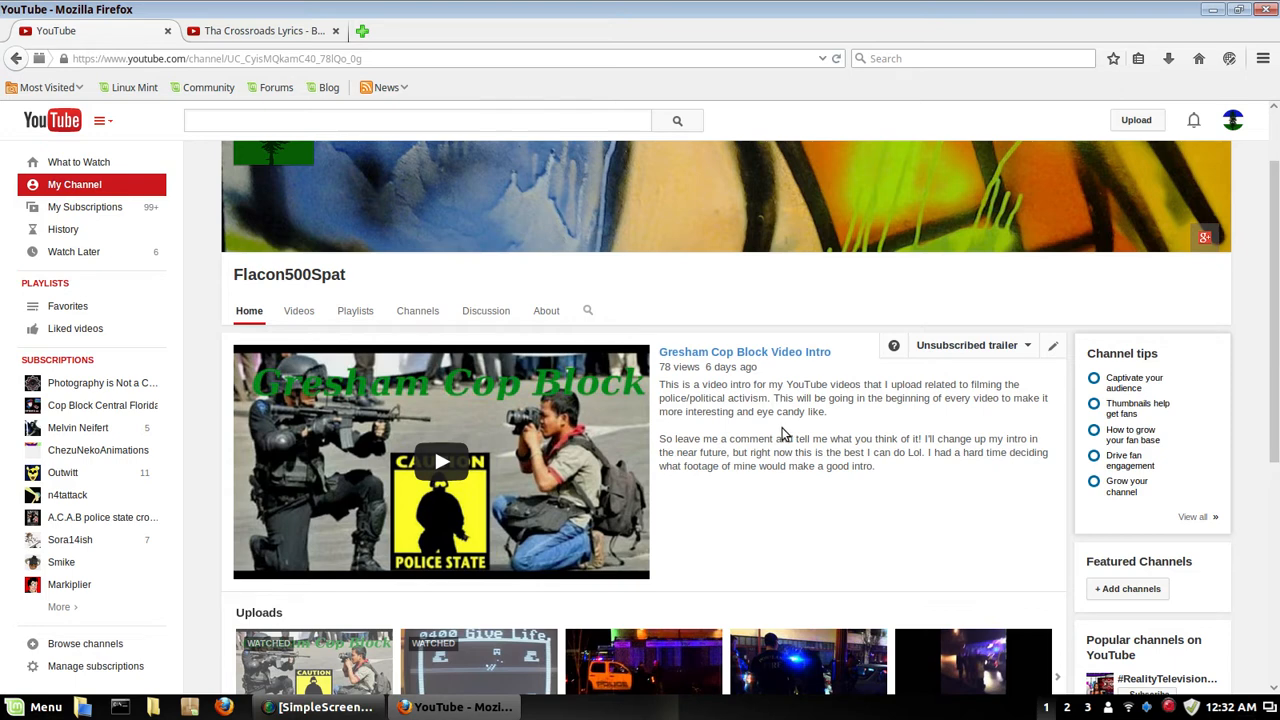
pyautogui.moveTo(814, 524)
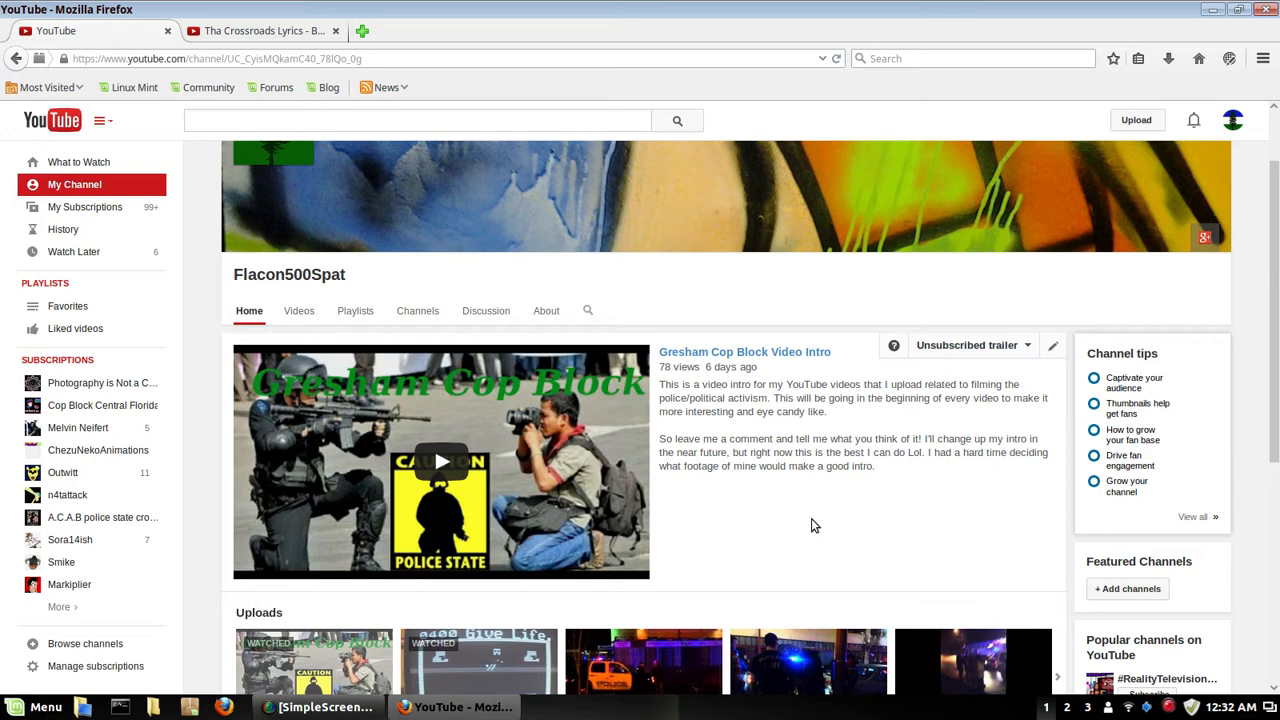
pyautogui.moveTo(756, 276)
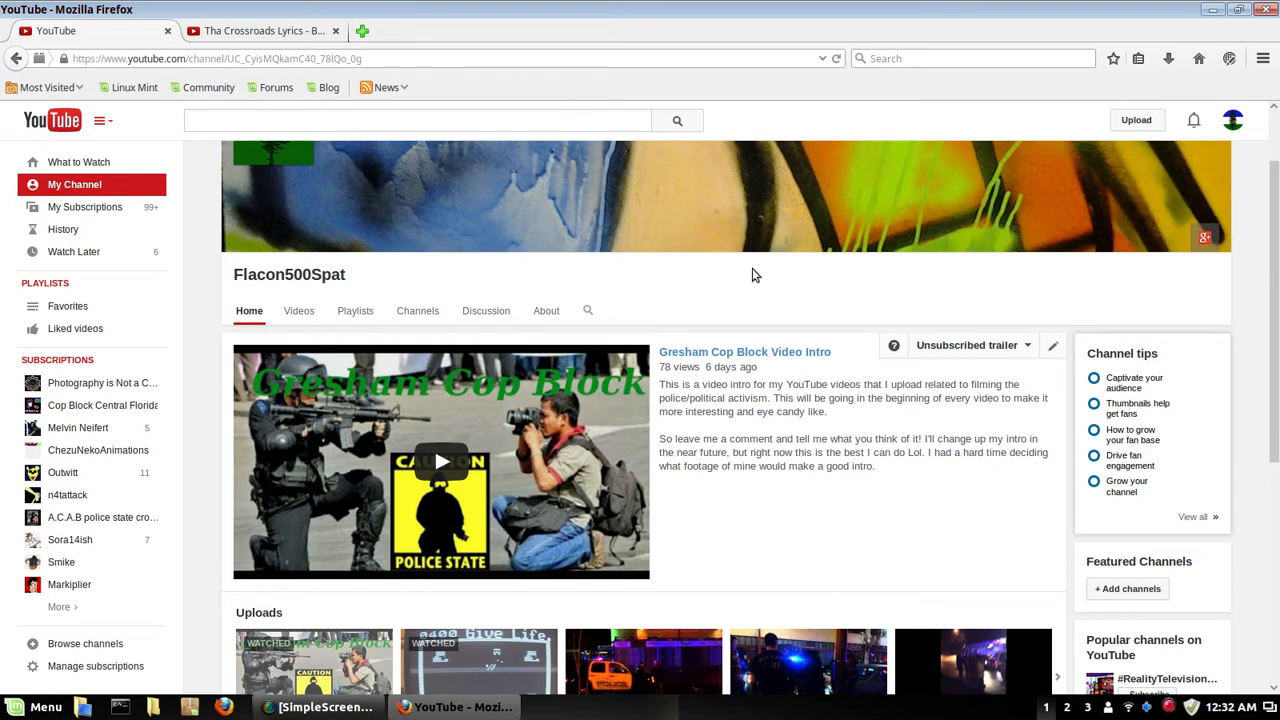
pyautogui.scroll(-3)
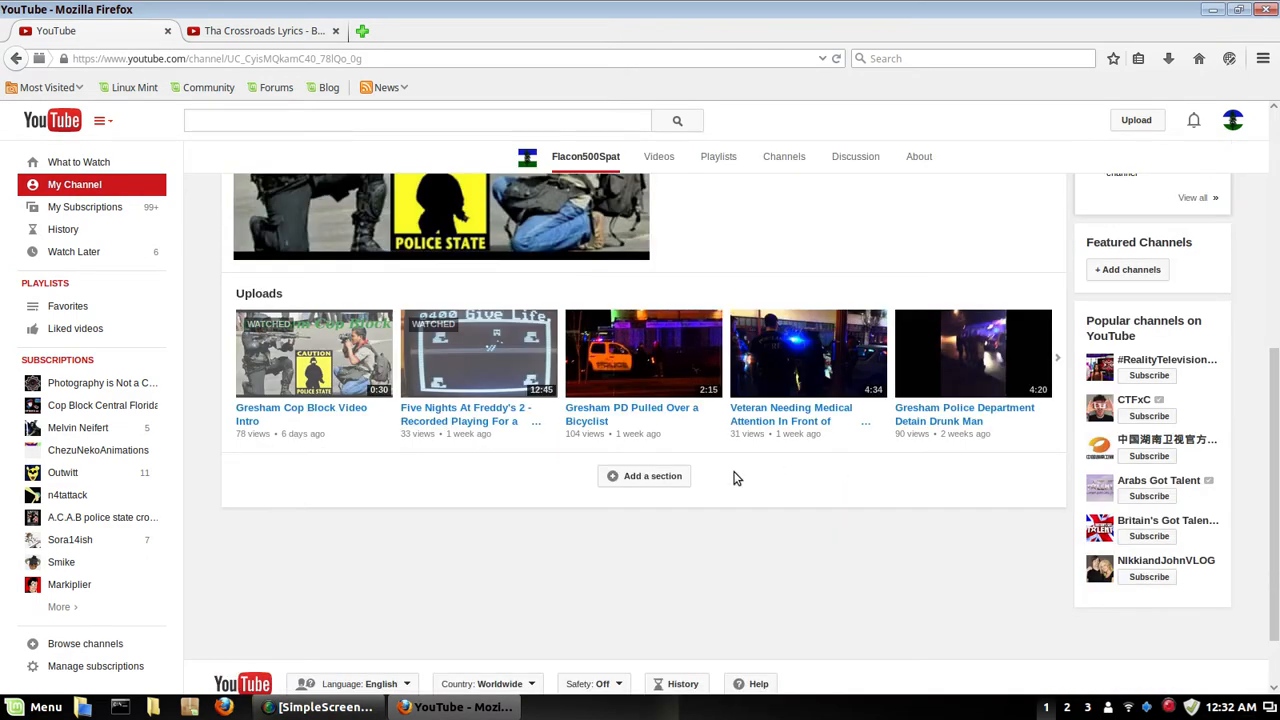
pyautogui.scroll(3)
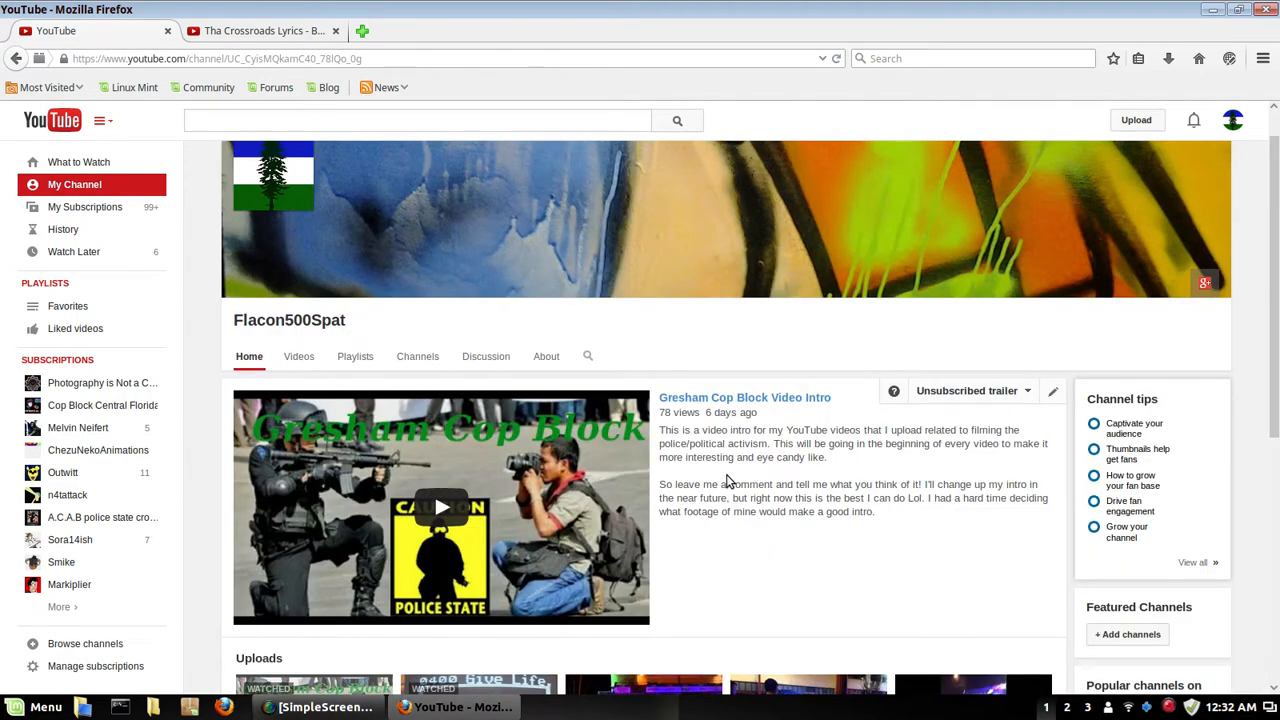
pyautogui.moveTo(814, 482)
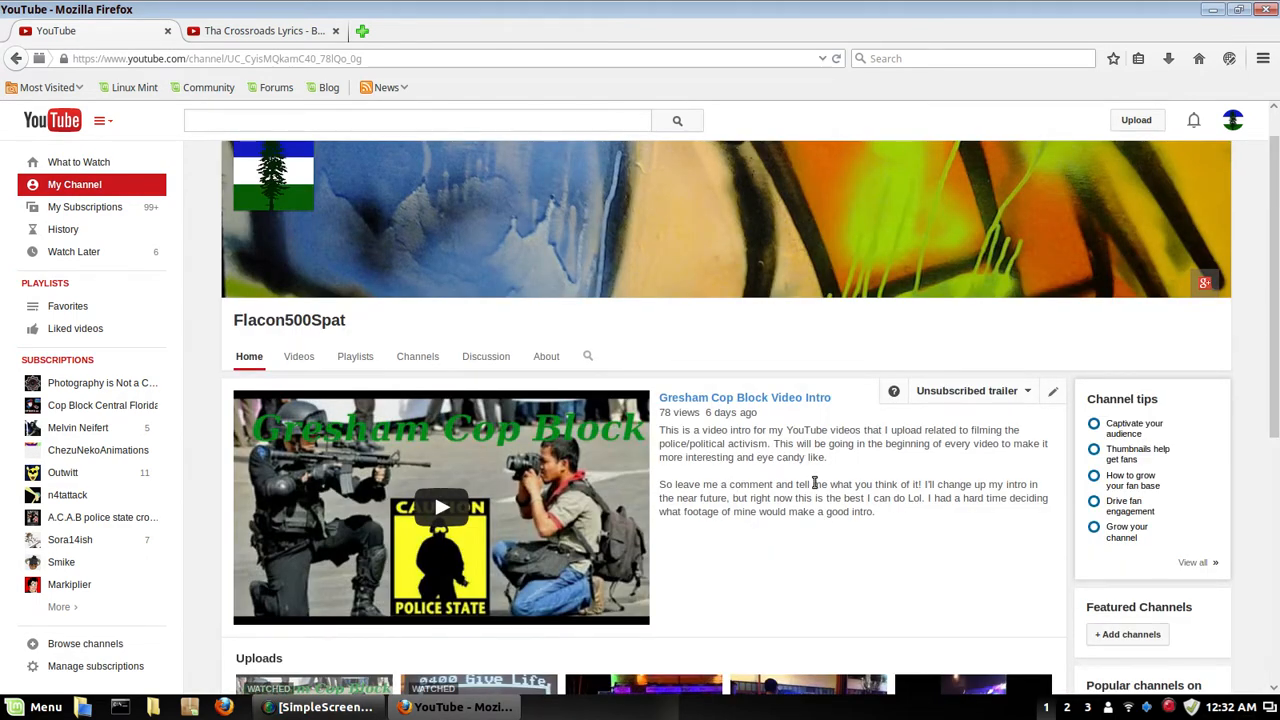
pyautogui.moveTo(806, 486)
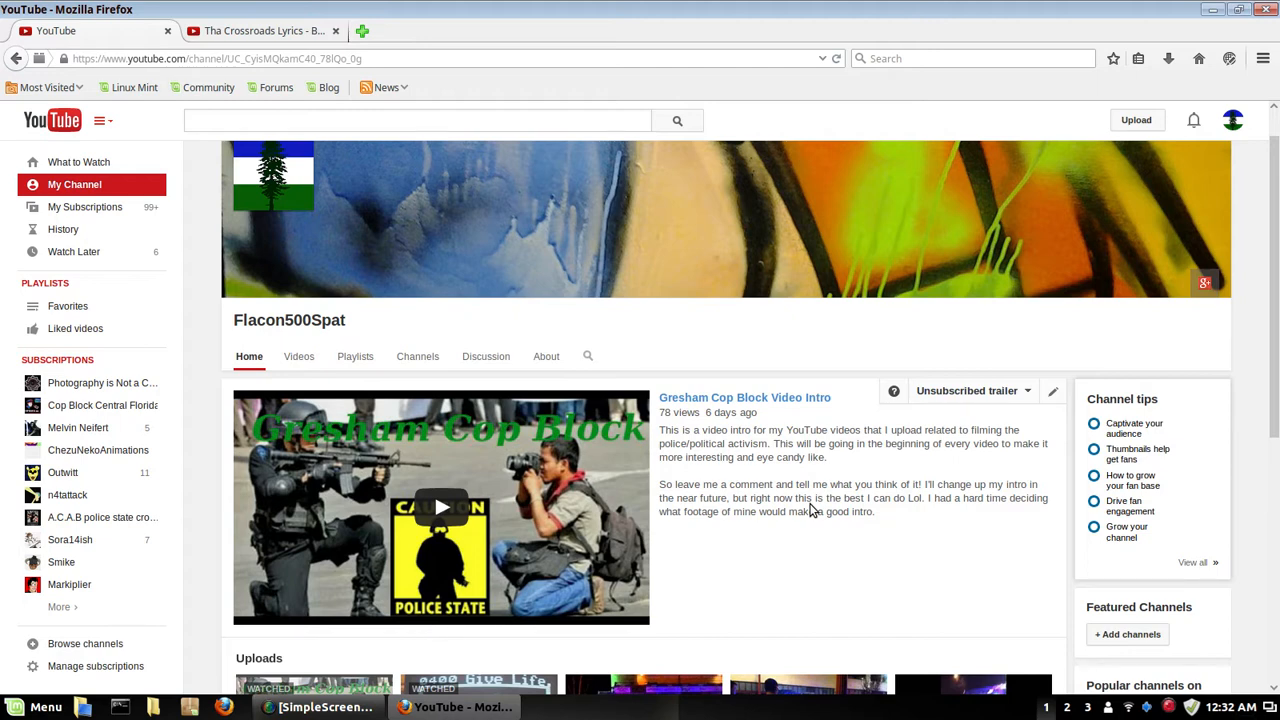
pyautogui.moveTo(1064, 228)
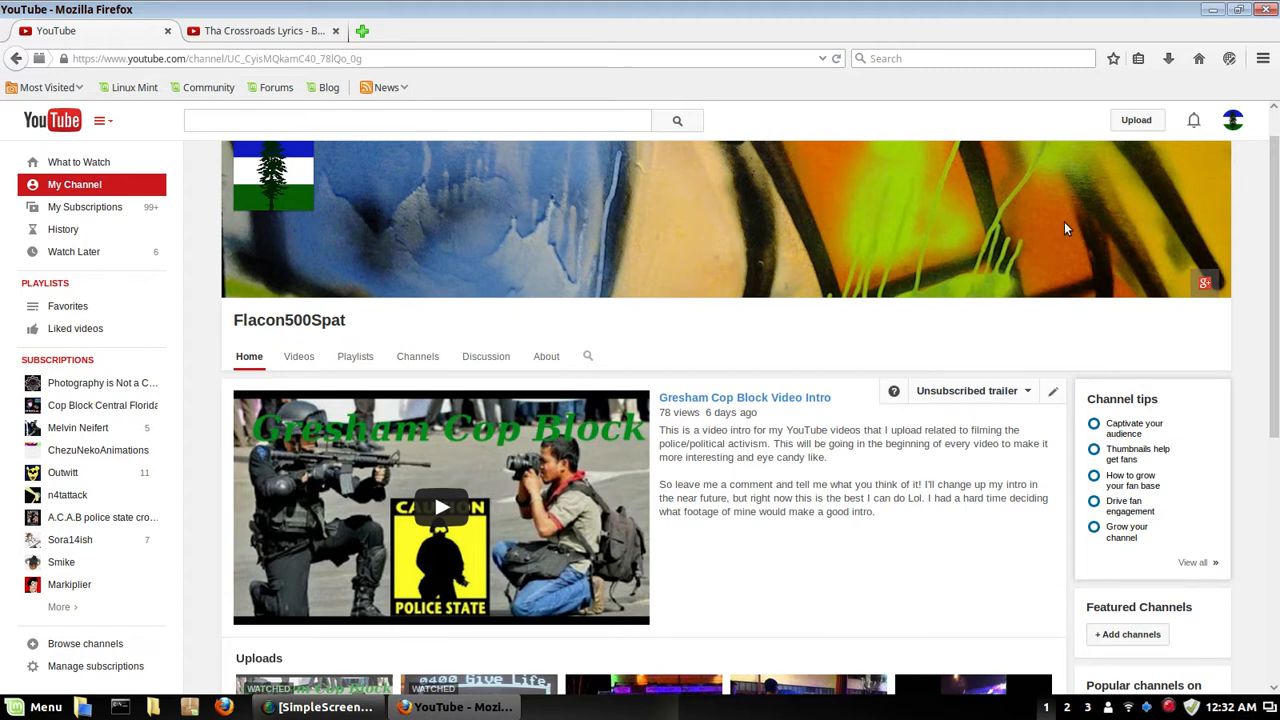
pyautogui.scroll(-3)
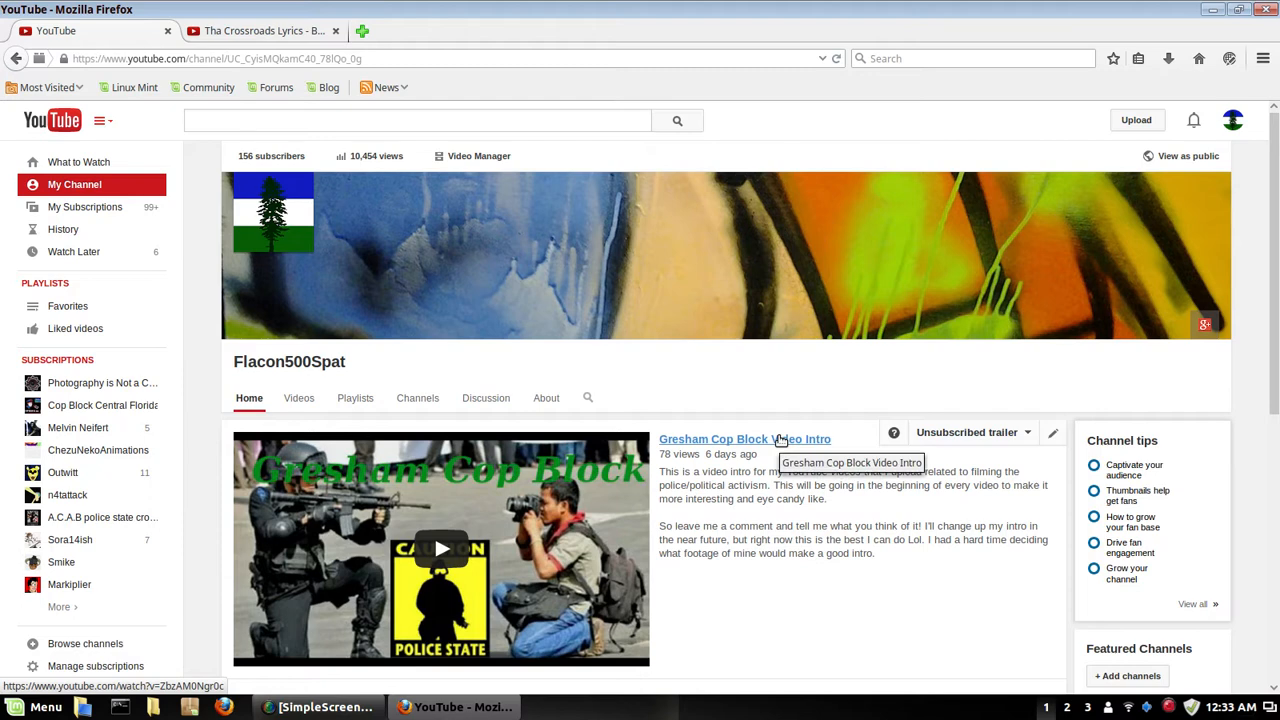
pyautogui.moveTo(444, 204)
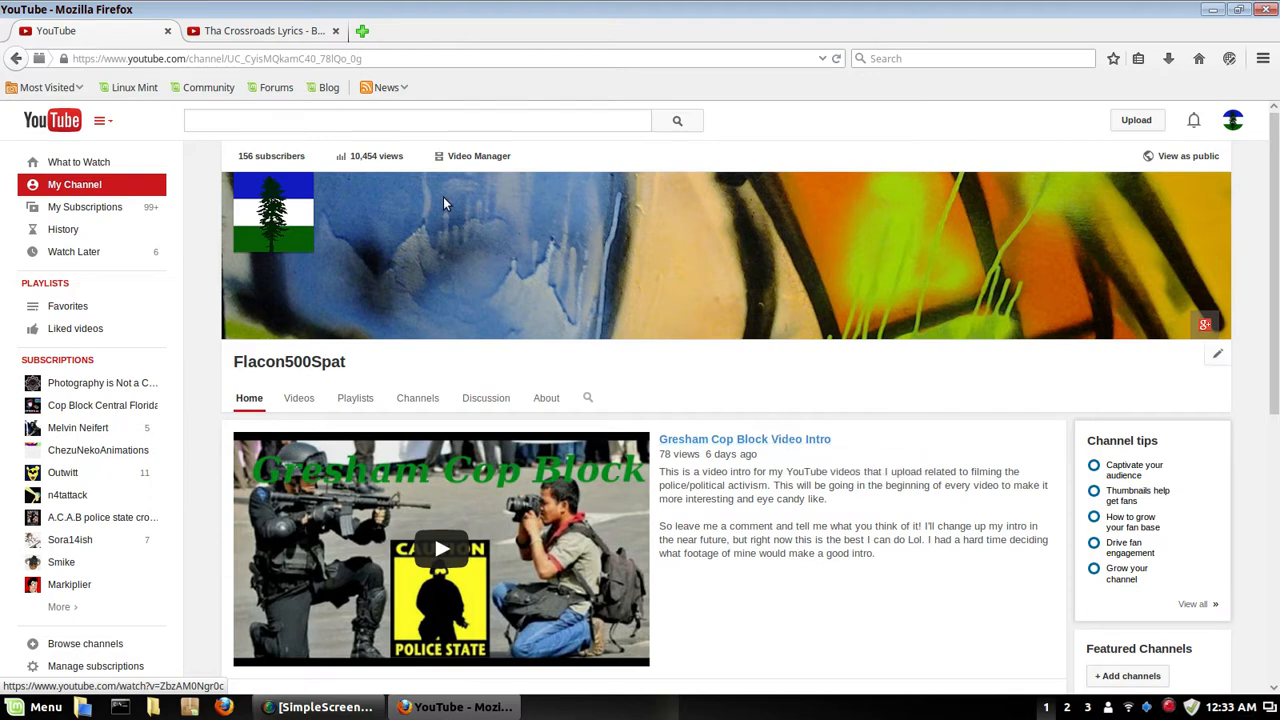
pyautogui.moveTo(760, 360)
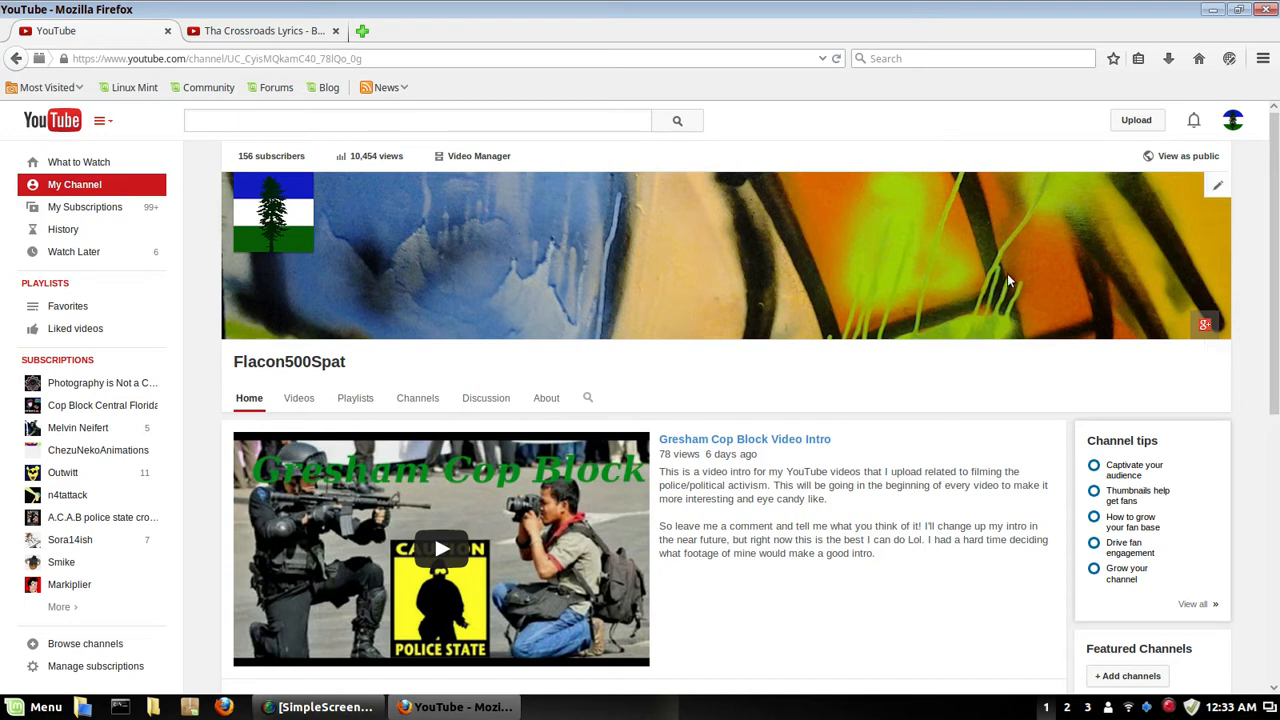
pyautogui.moveTo(784, 388)
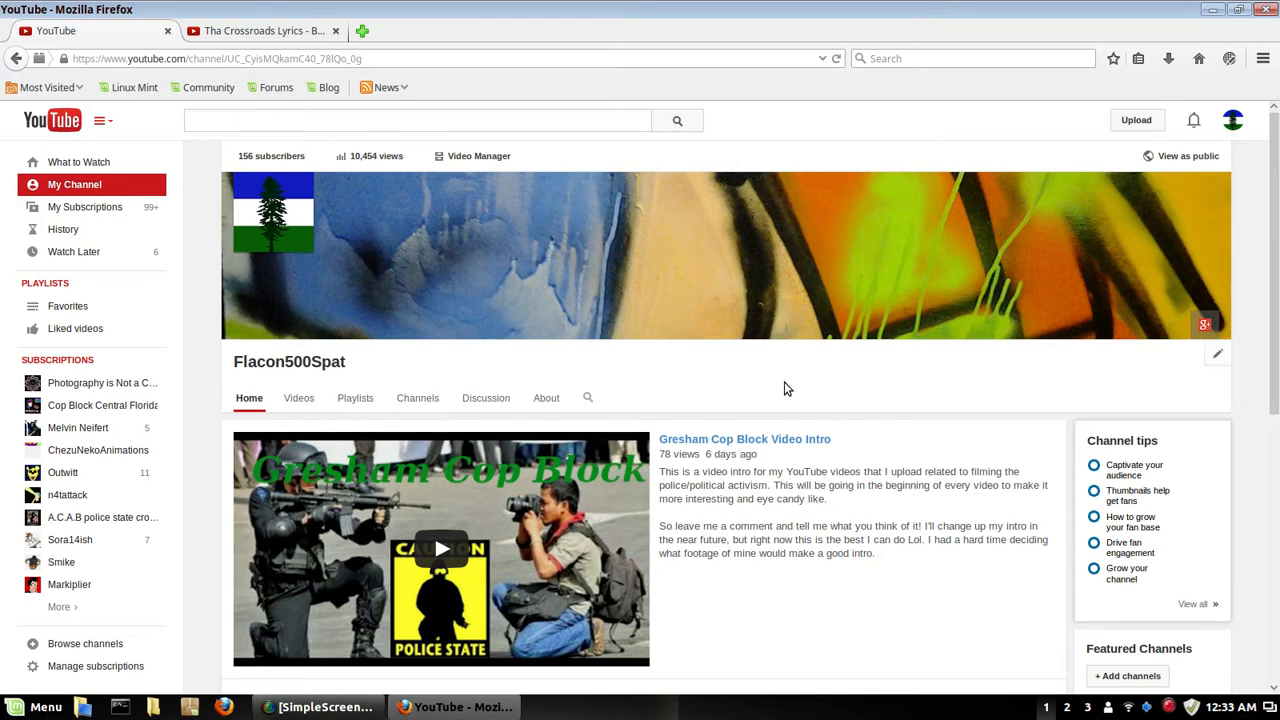
pyautogui.scroll(-3)
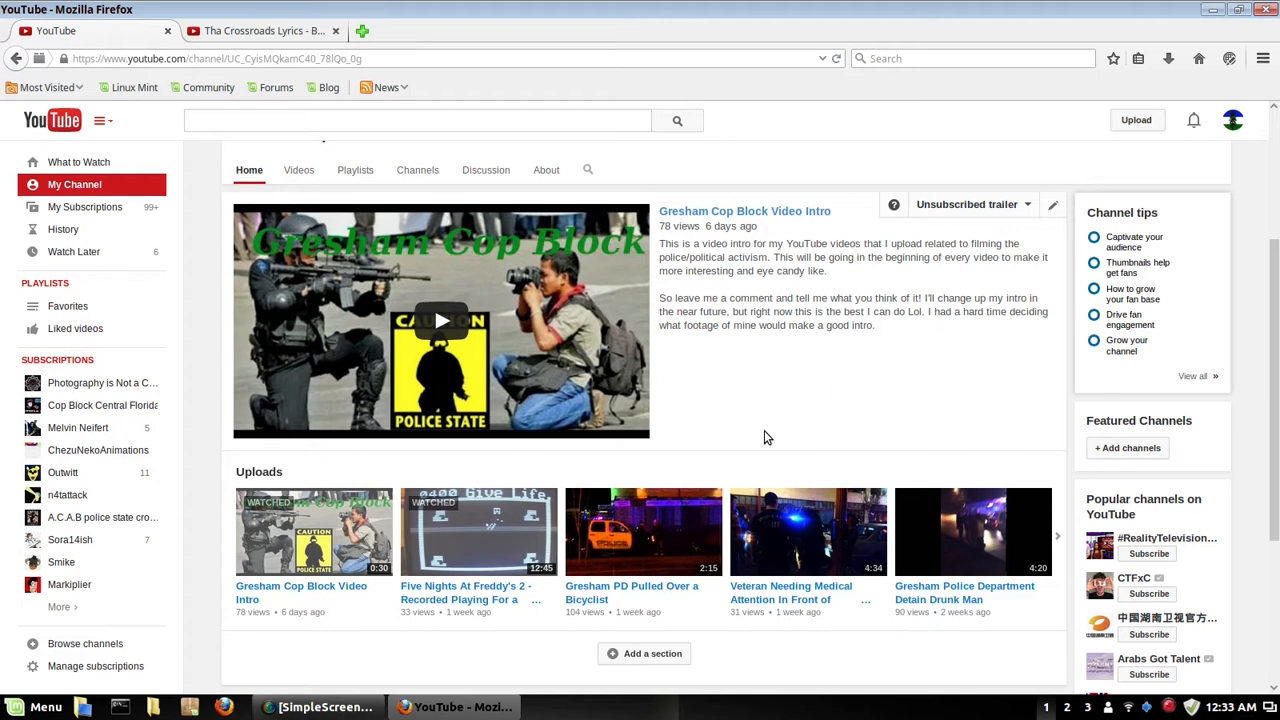
pyautogui.moveTo(576, 558)
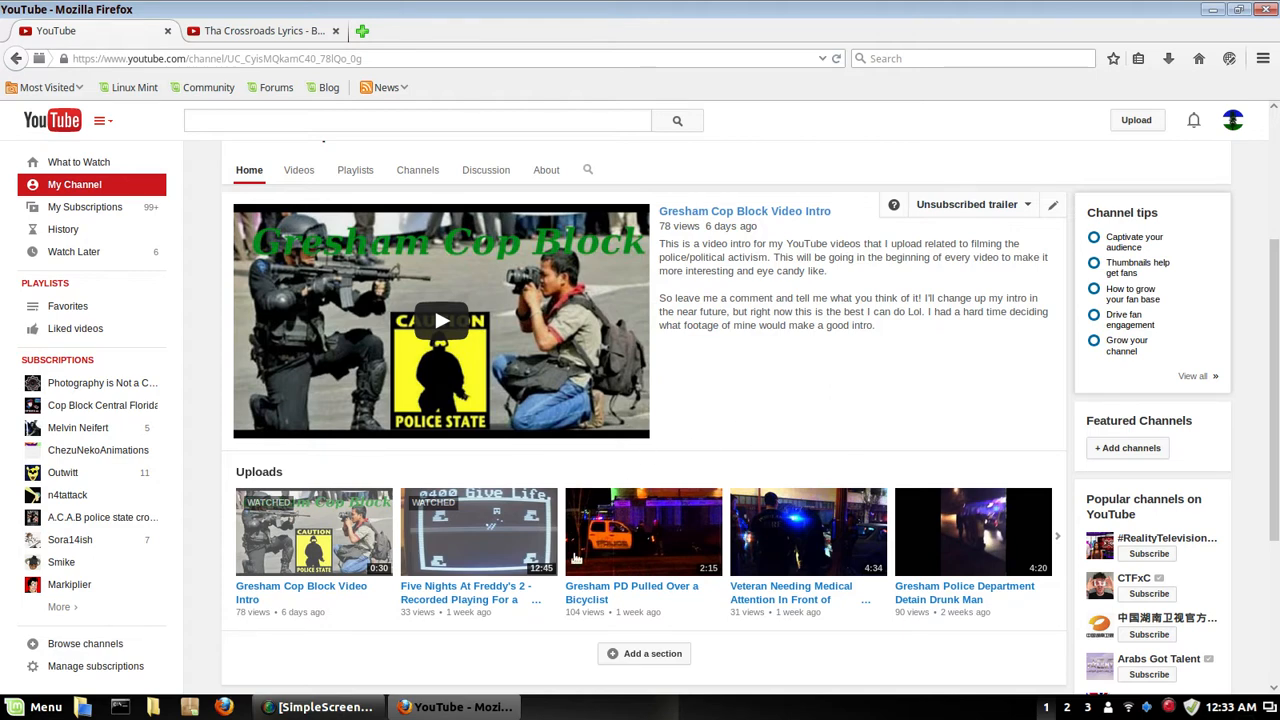
# Check the SimpleScreenRecorder status window, hide it again, and minimize Firefox.
pyautogui.click(320, 708)
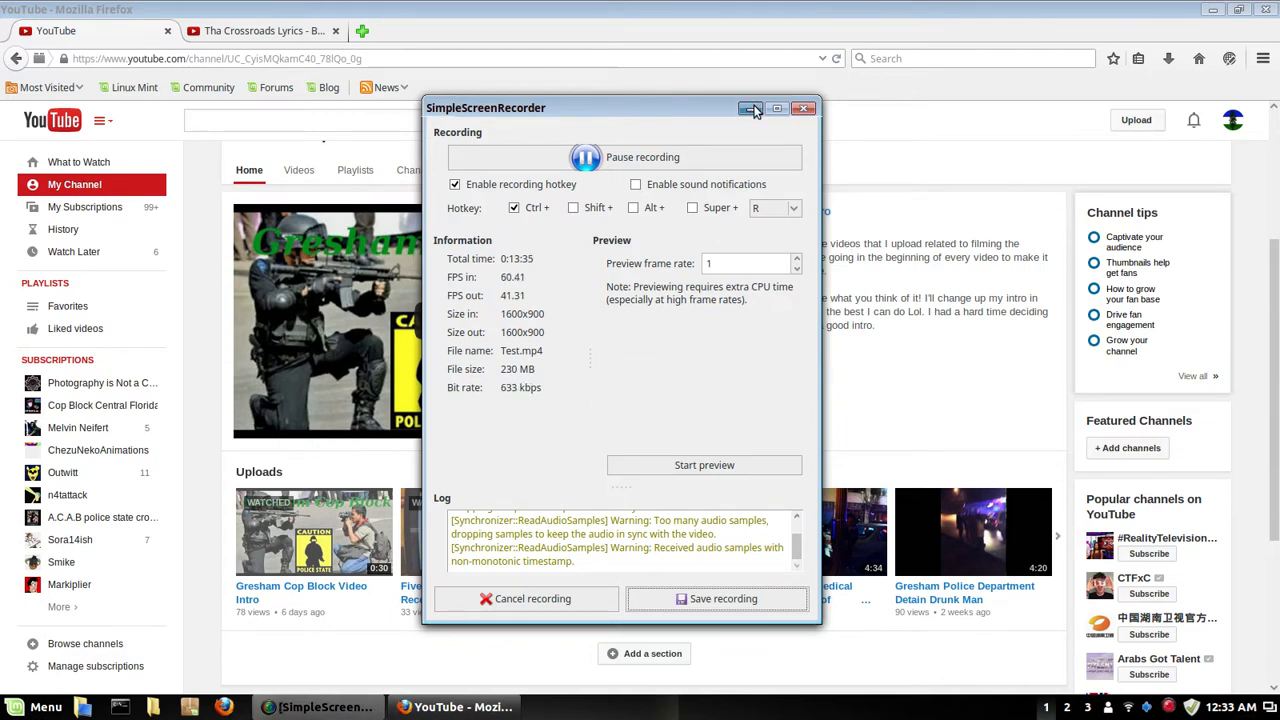
pyautogui.click(752, 108)
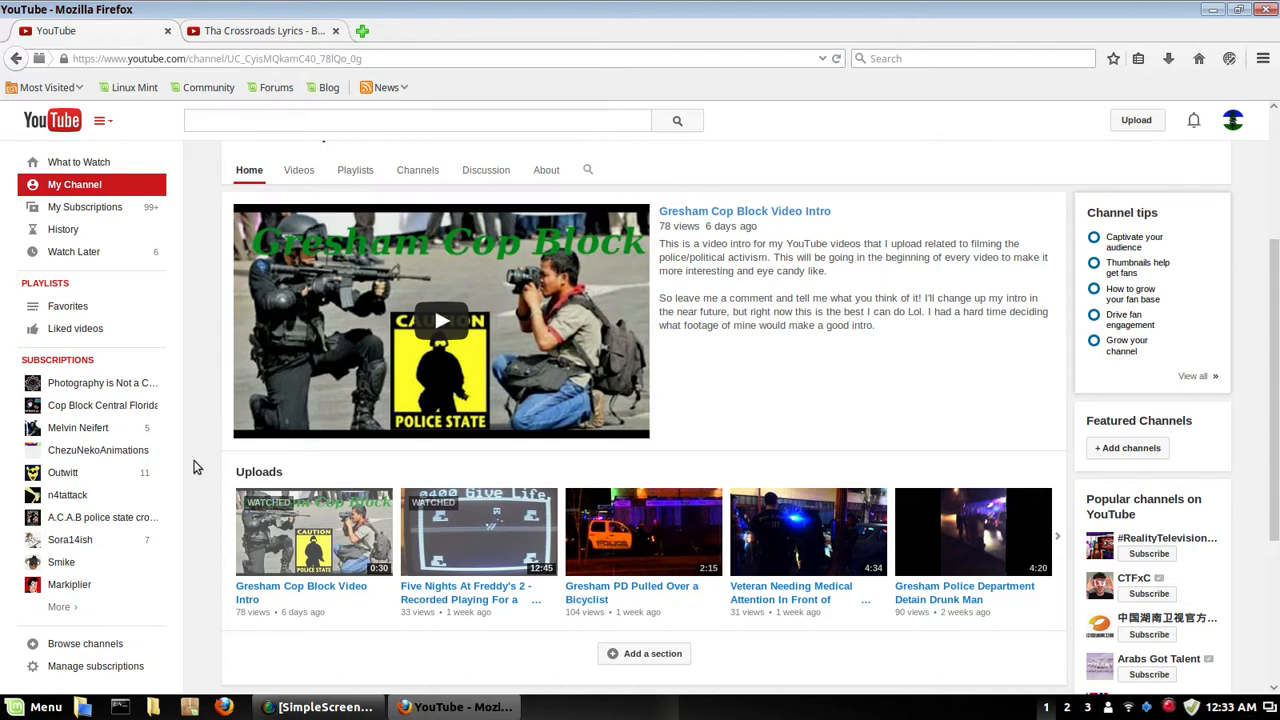
pyautogui.click(260, 30)
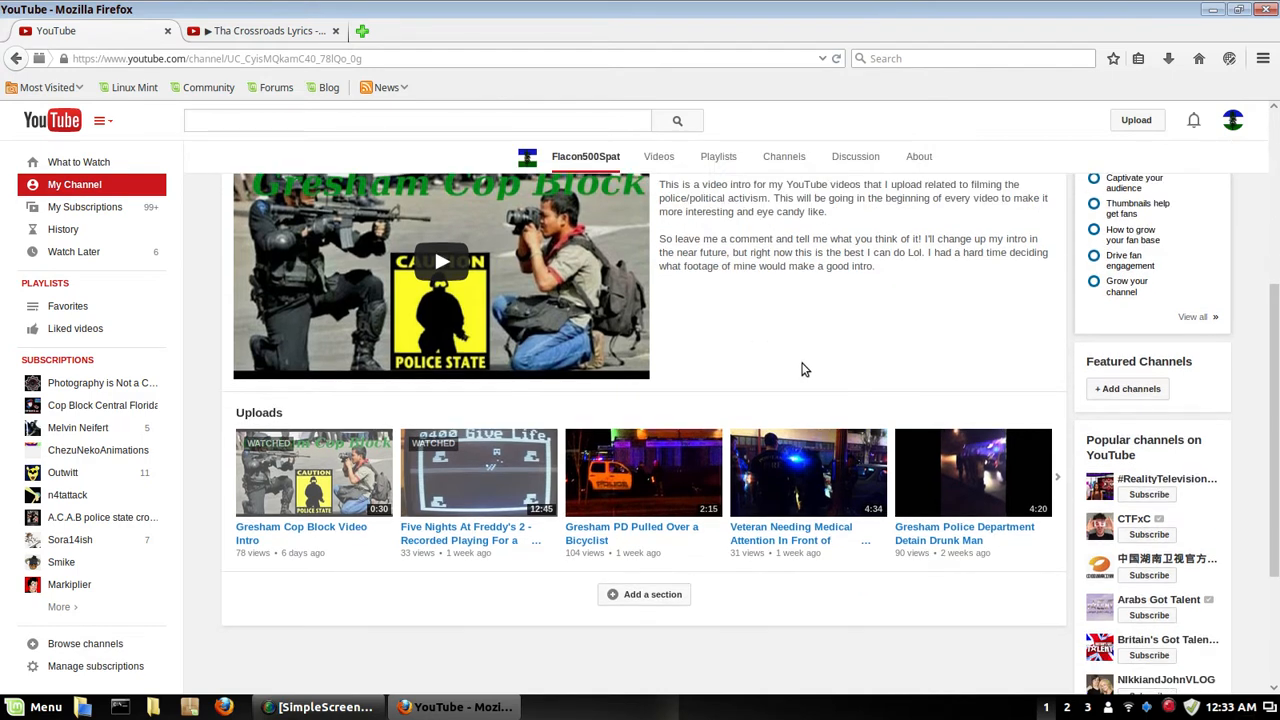
pyautogui.moveTo(804, 364)
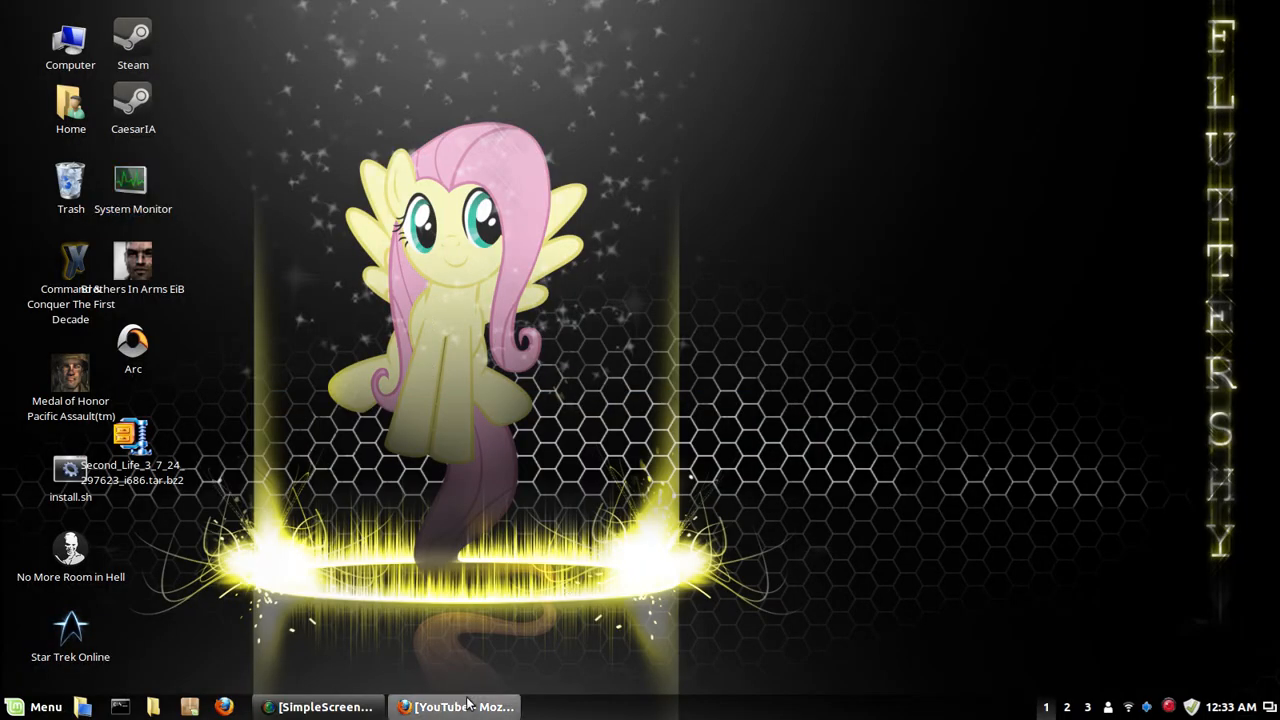
pyautogui.click(456, 708)
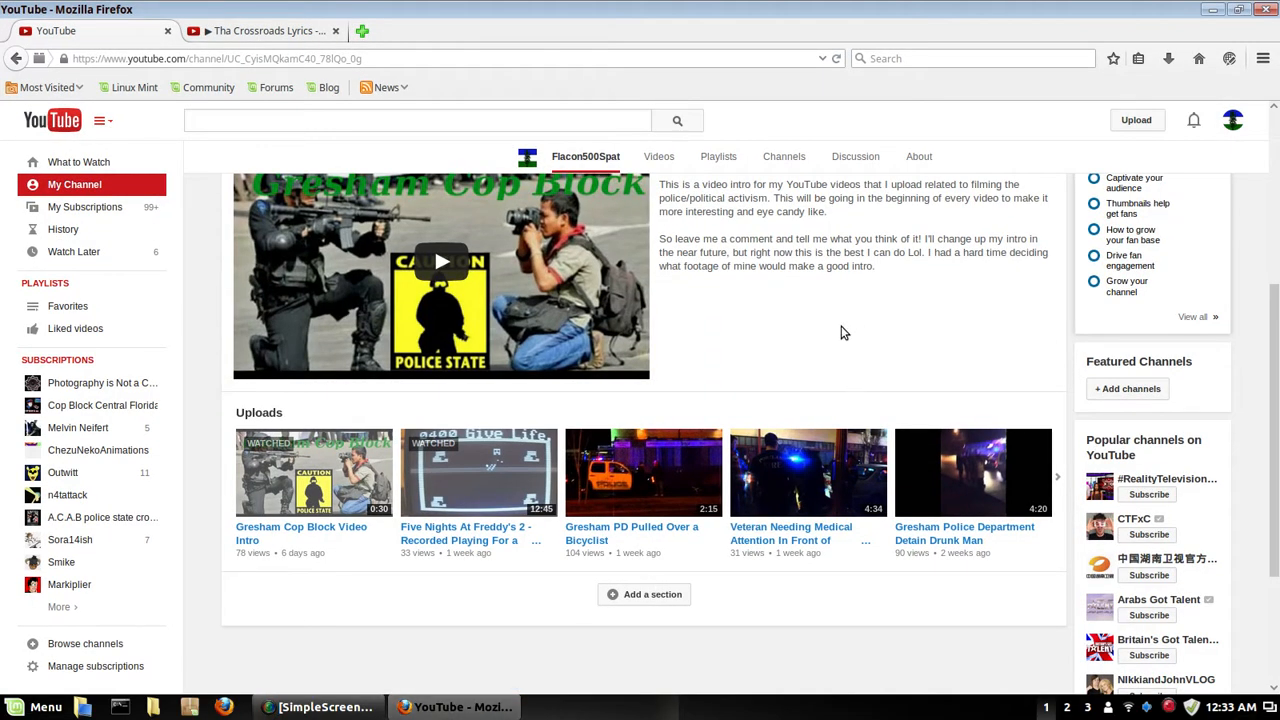
pyautogui.moveTo(840, 336)
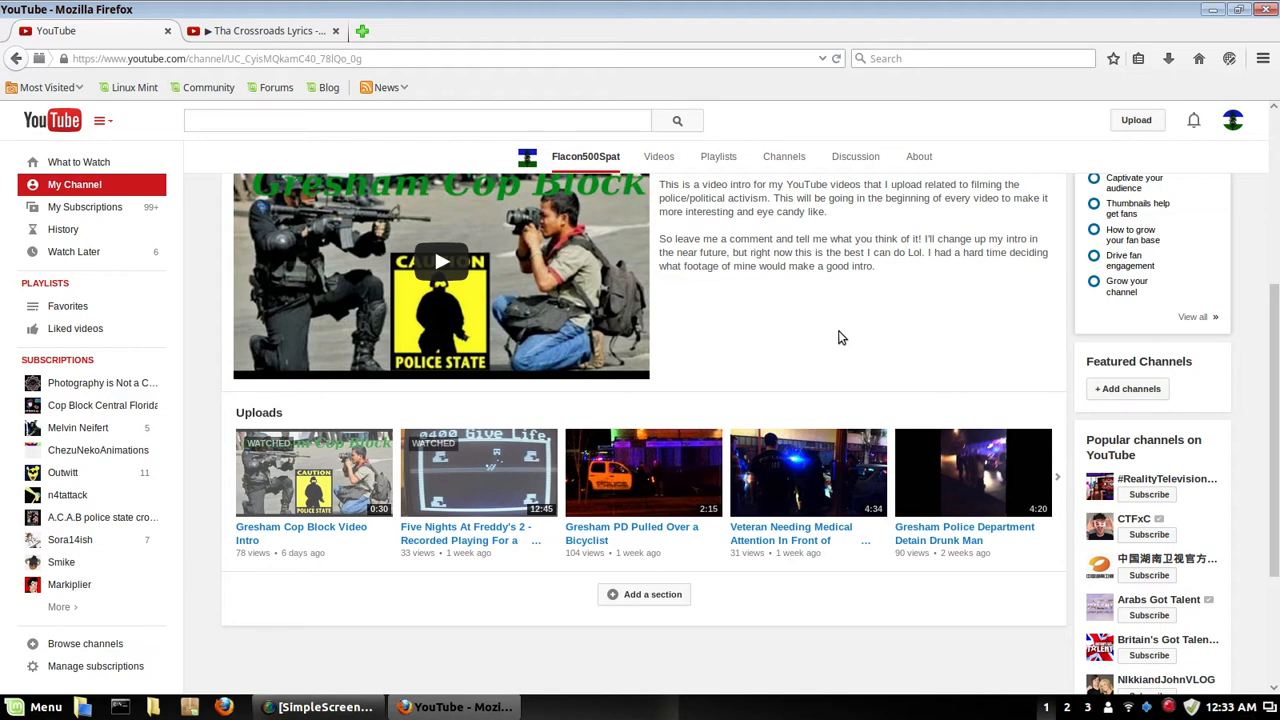
pyautogui.moveTo(838, 348)
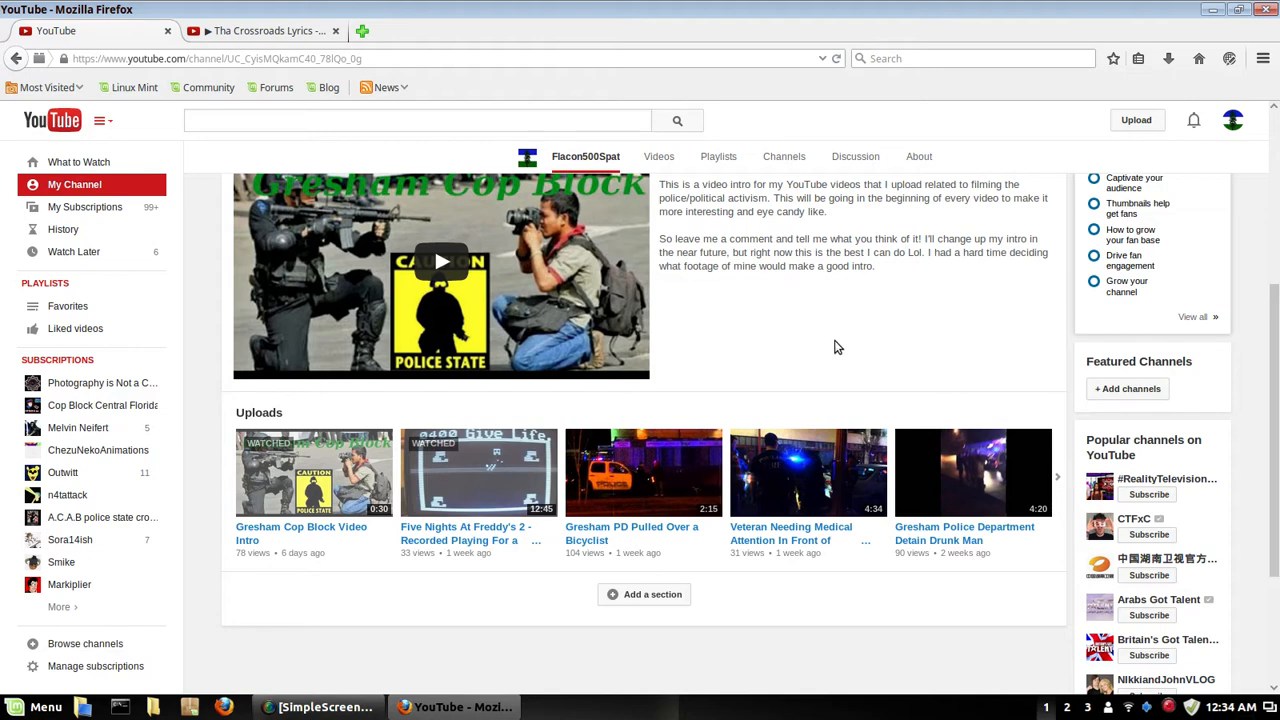
pyautogui.moveTo(820, 338)
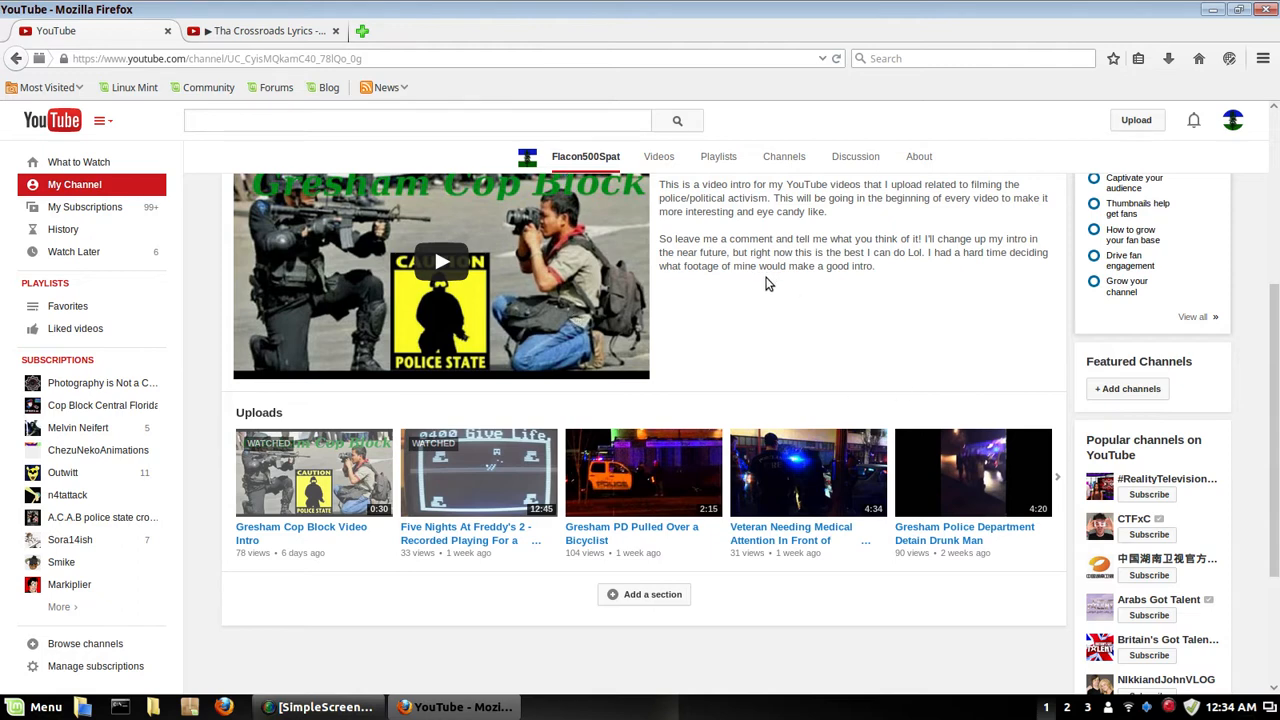
pyautogui.moveTo(752, 340)
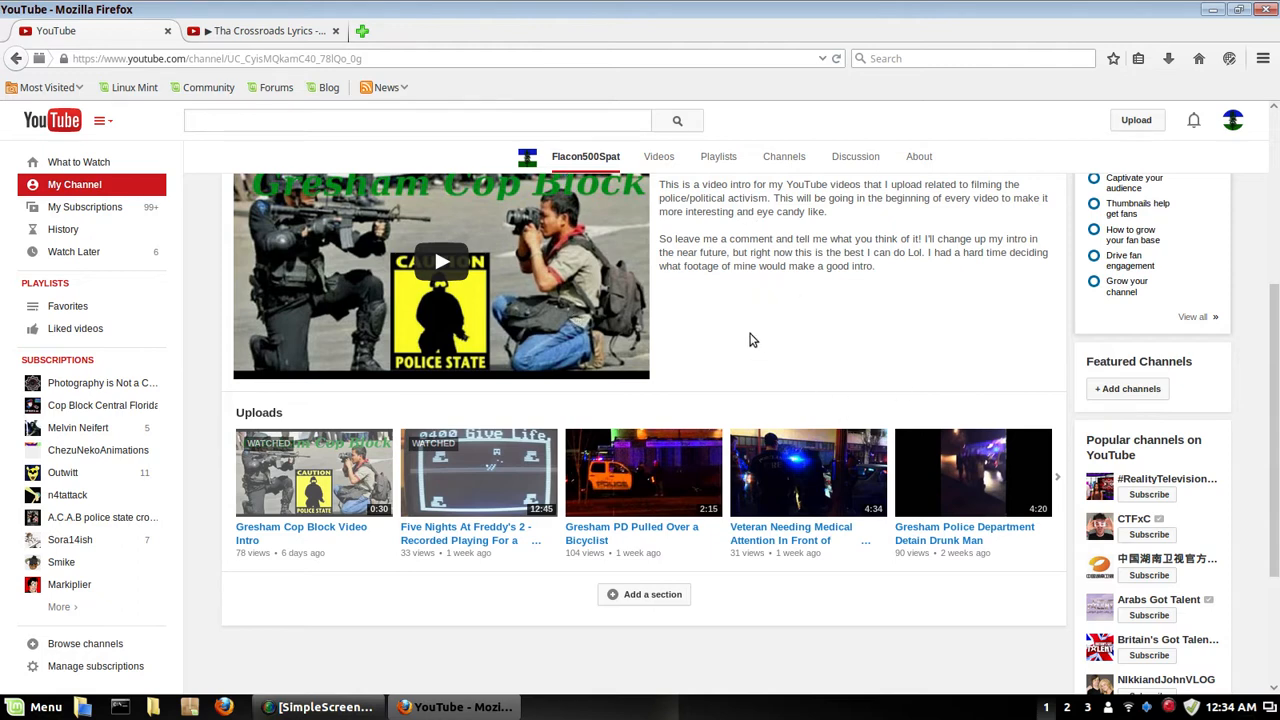
pyautogui.moveTo(740, 342)
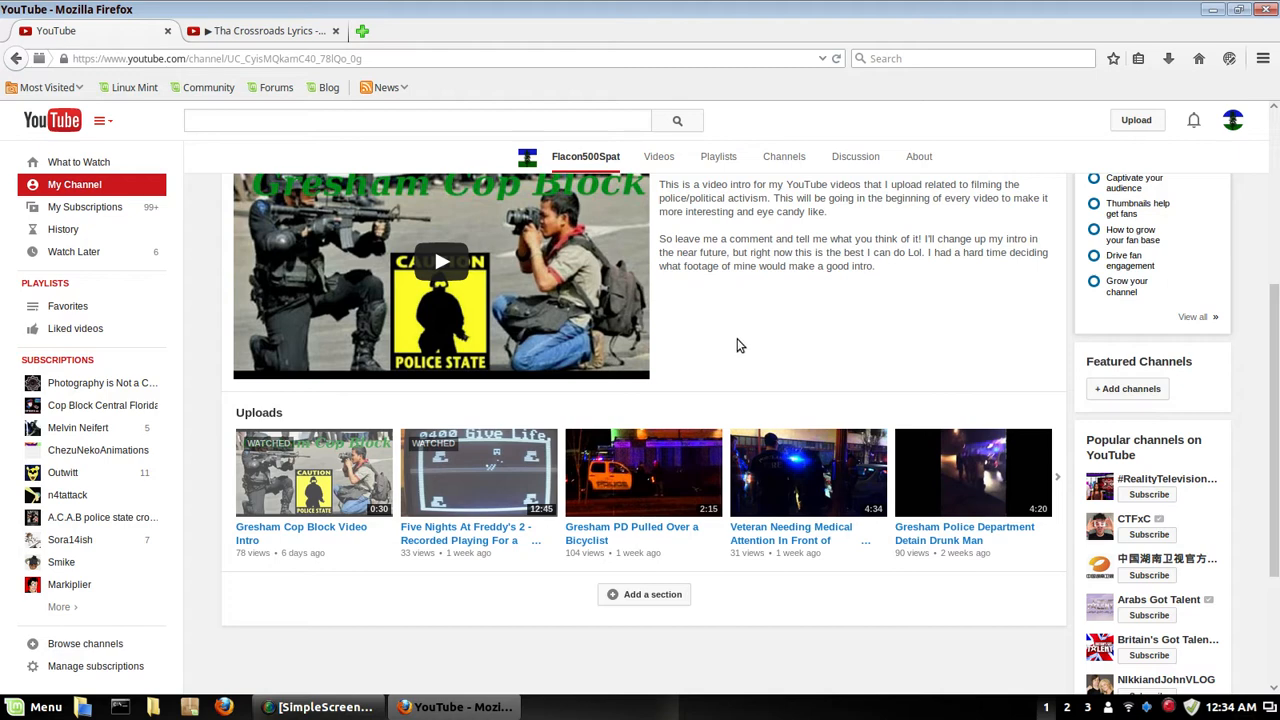
pyautogui.moveTo(796, 376)
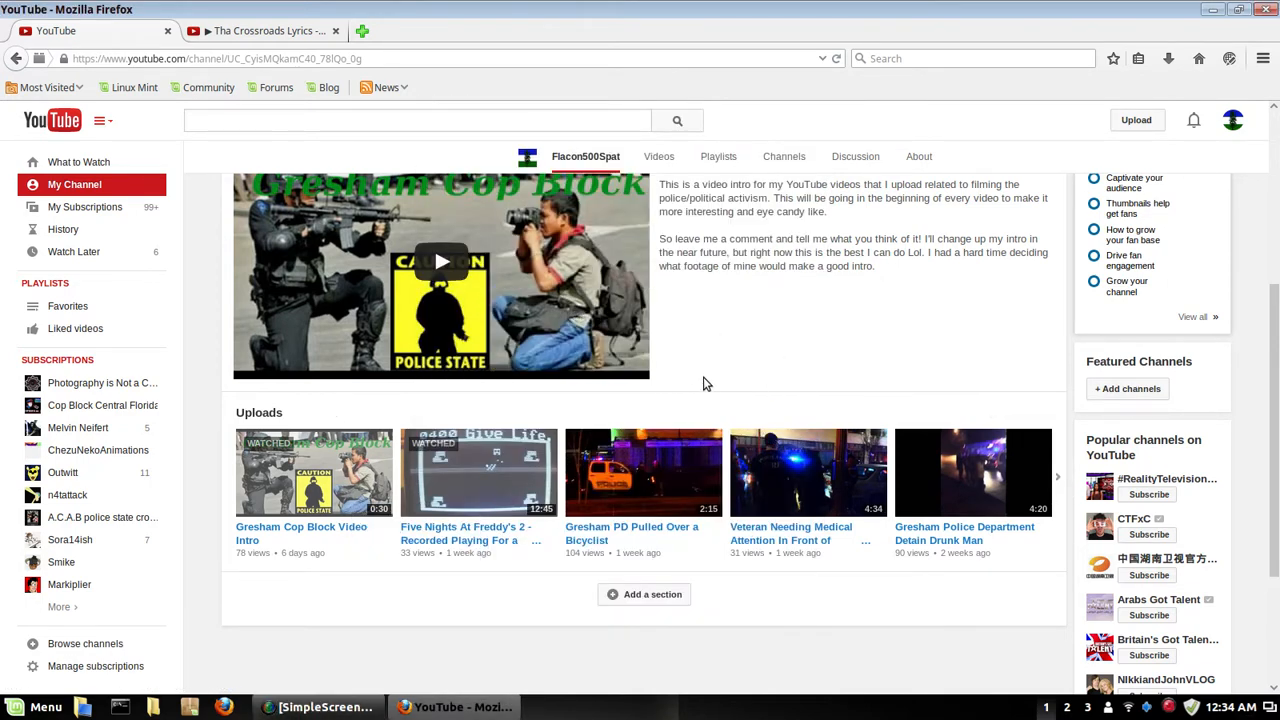
pyautogui.moveTo(714, 380)
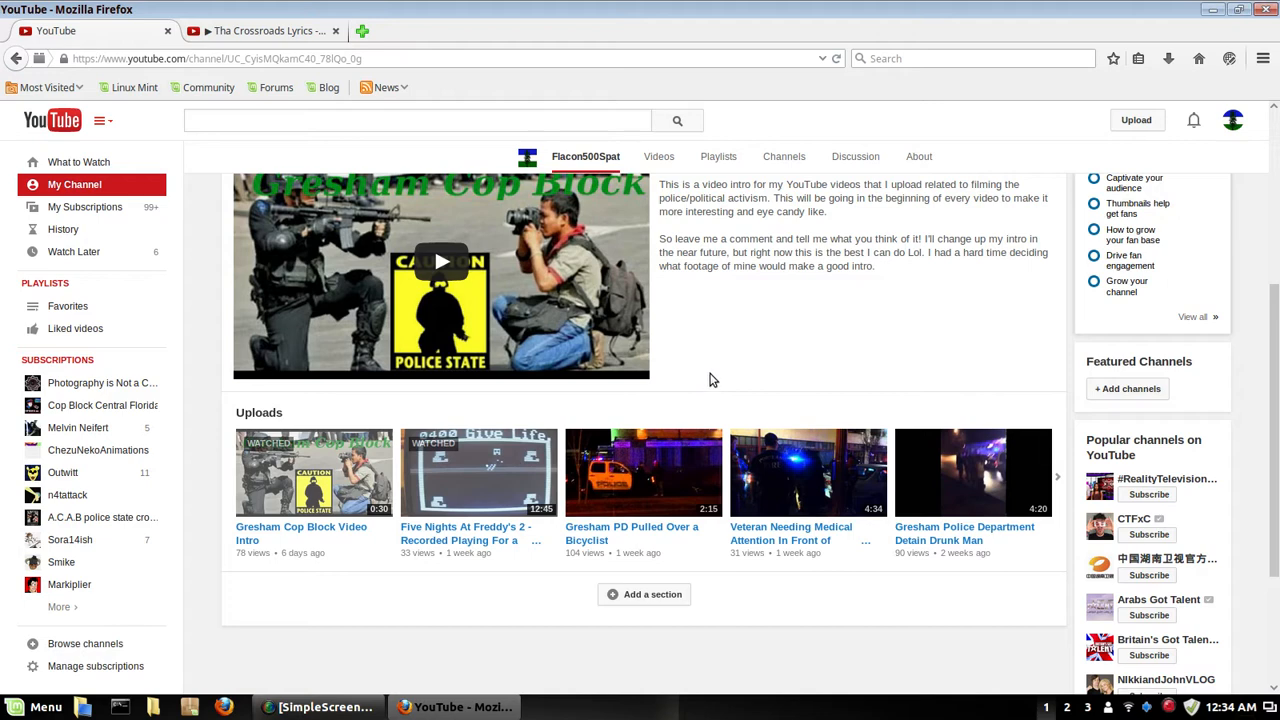
pyautogui.moveTo(634, 458)
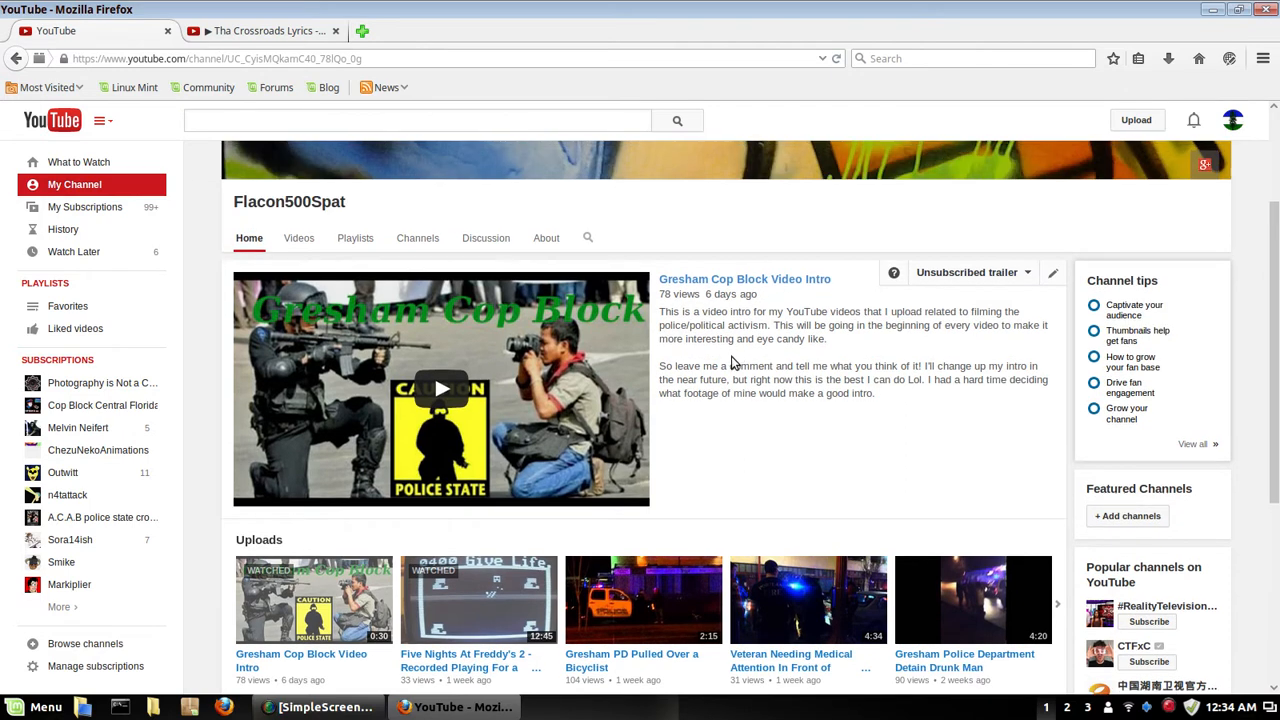
pyautogui.scroll(-3)
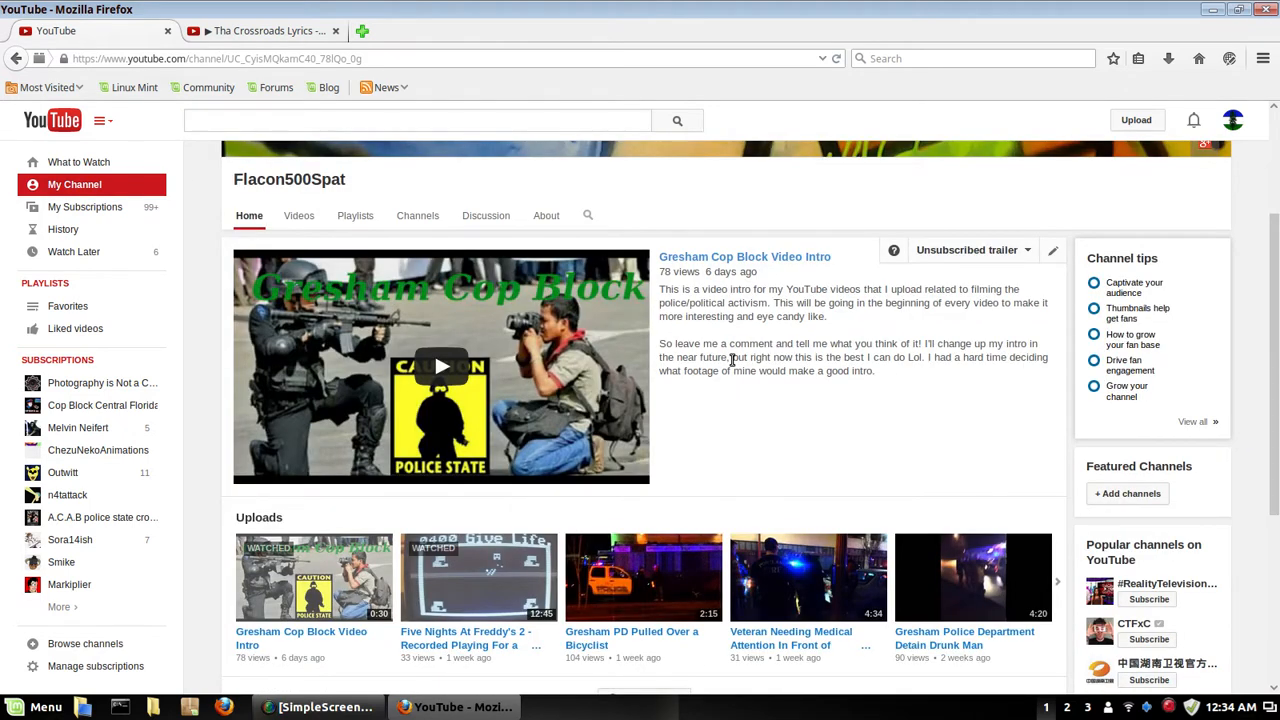
pyautogui.scroll(-3)
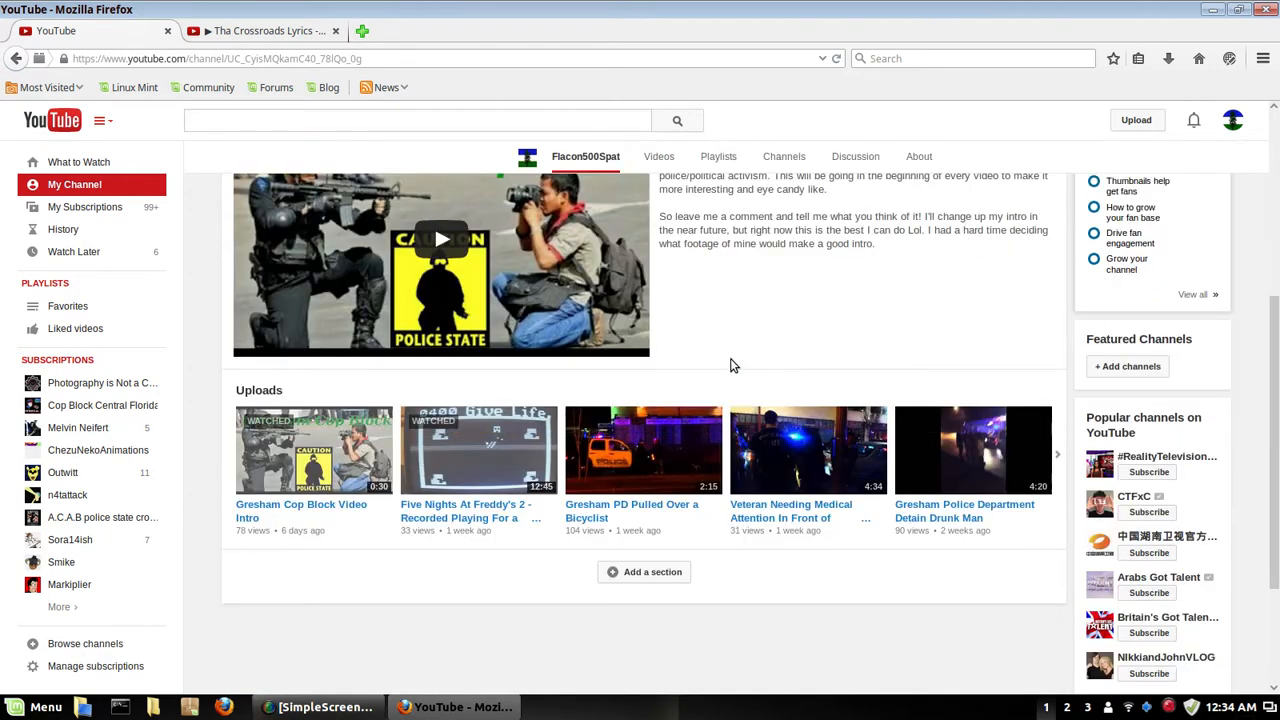
pyautogui.moveTo(772, 360)
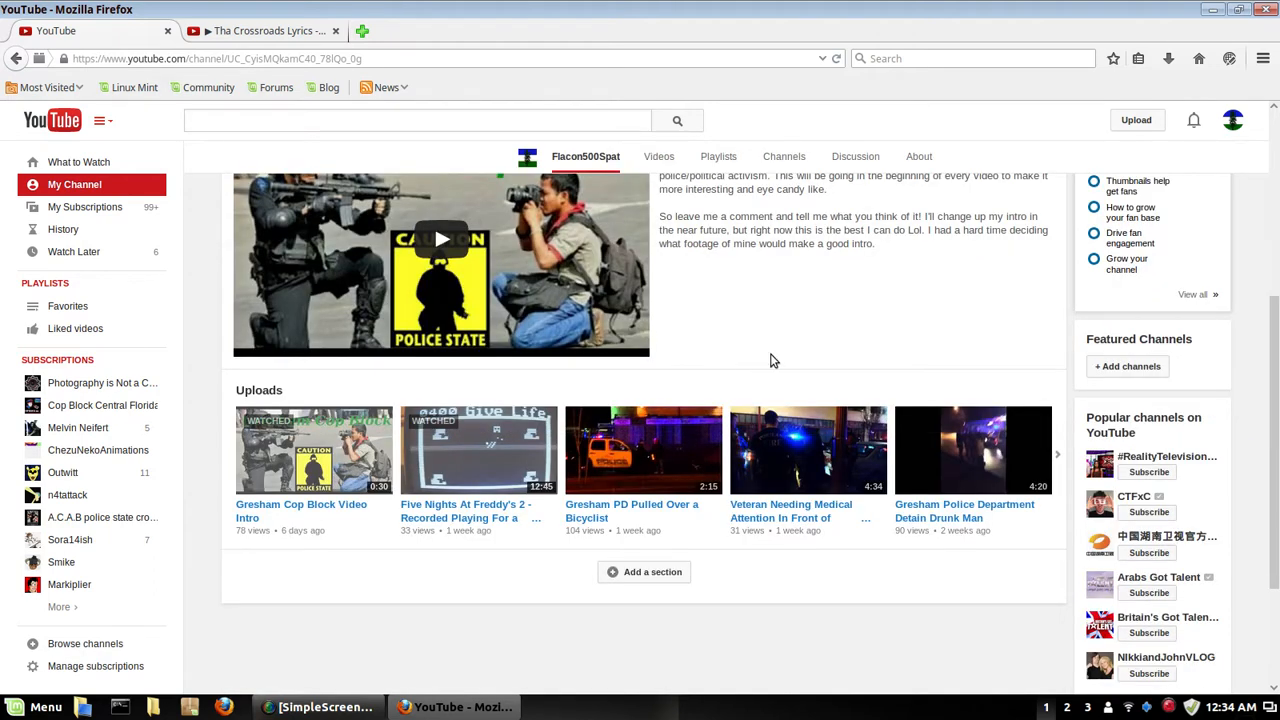
pyautogui.moveTo(836, 280)
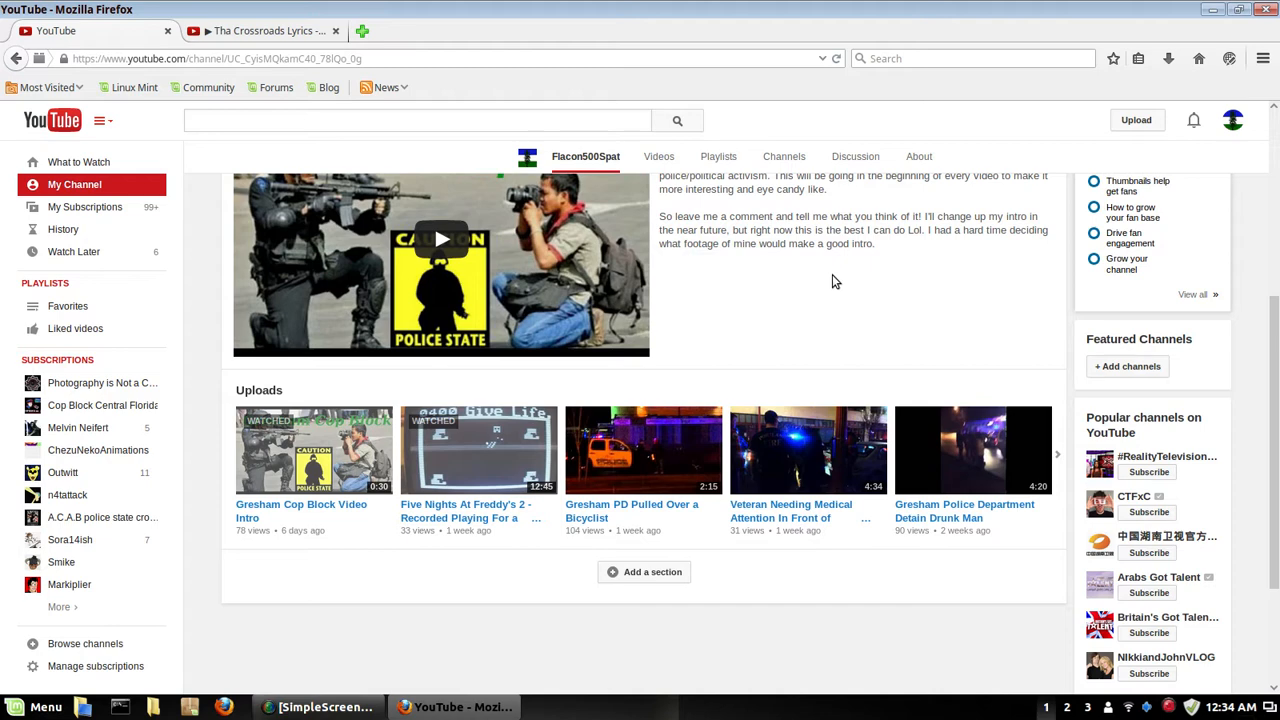
pyautogui.moveTo(828, 284)
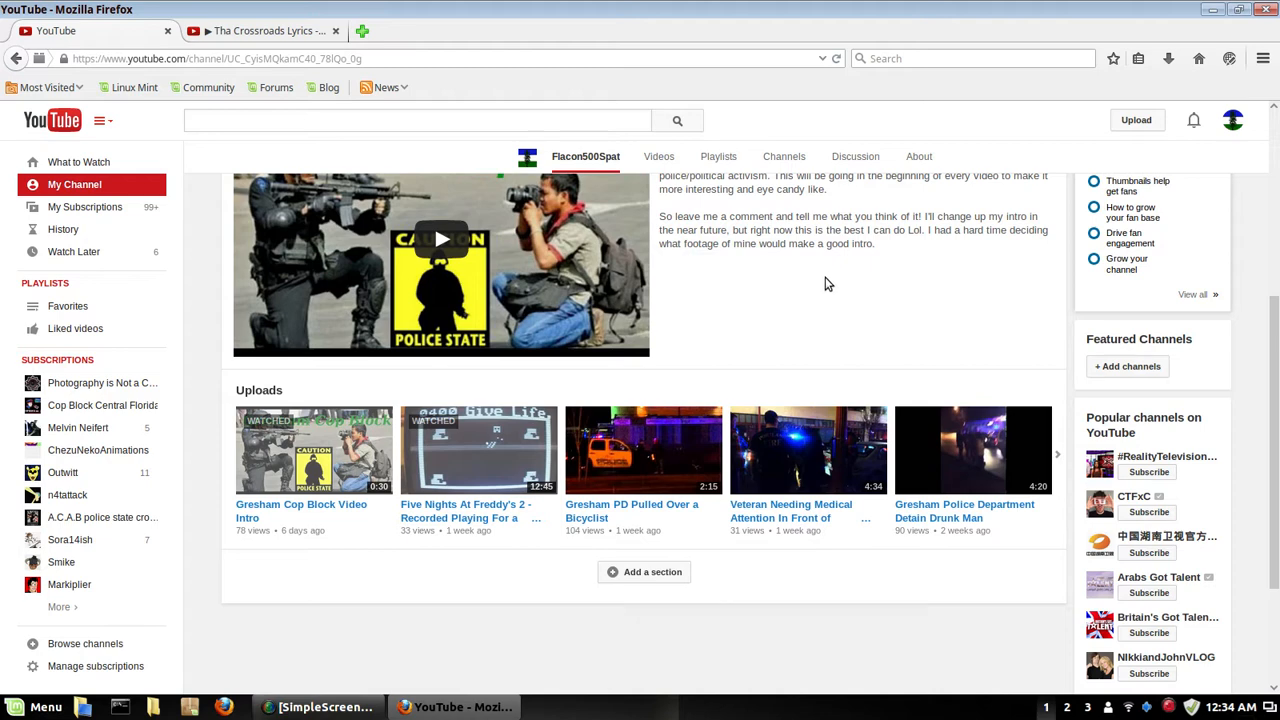
pyautogui.moveTo(732, 188)
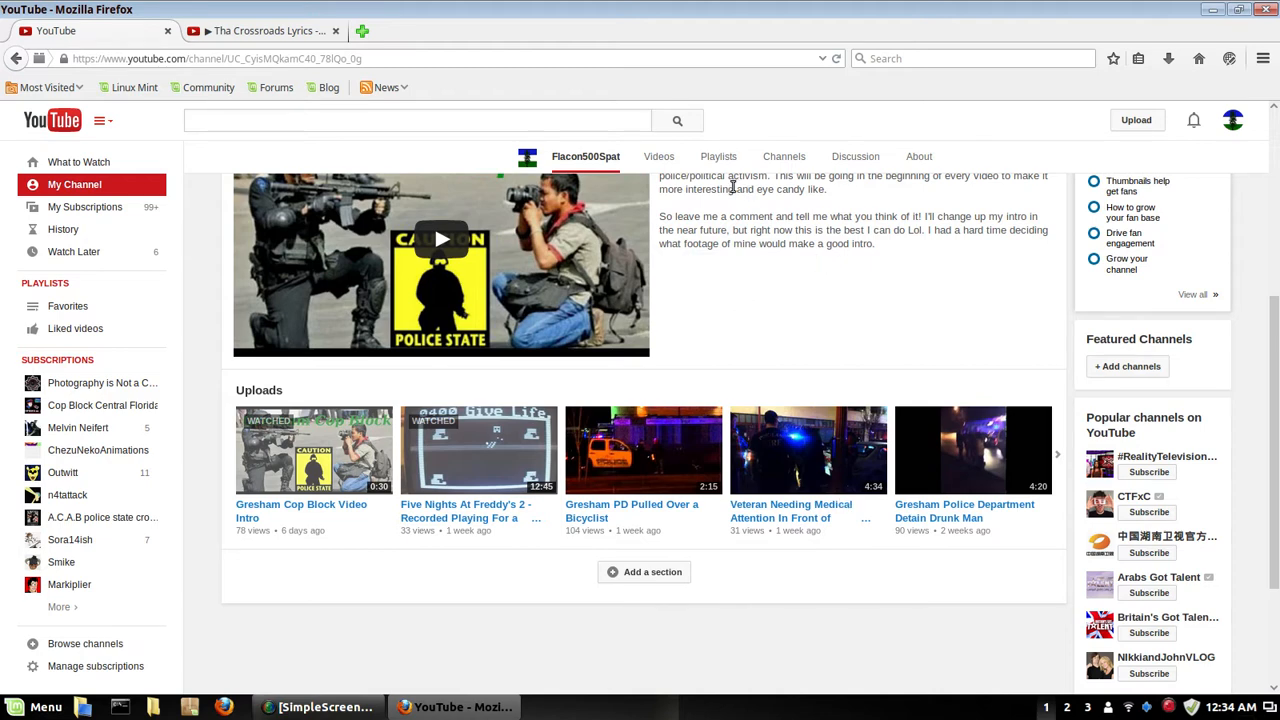
pyautogui.moveTo(884, 288)
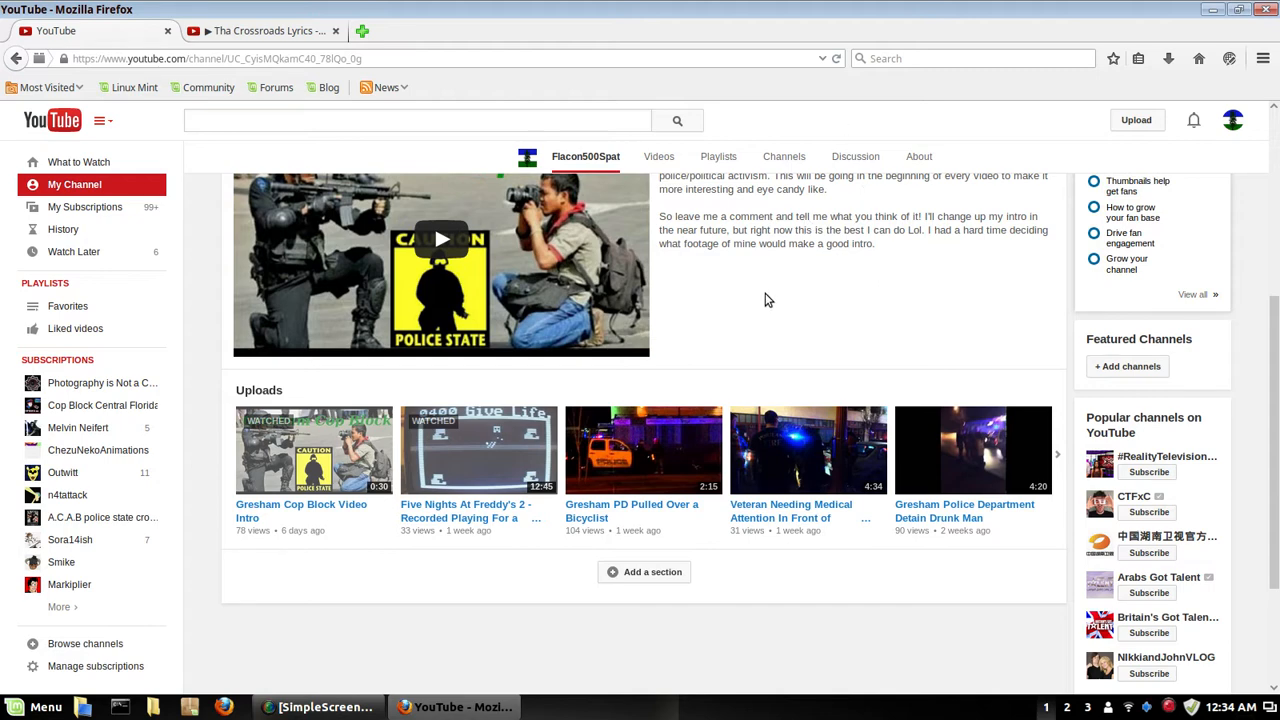
pyautogui.moveTo(876, 252)
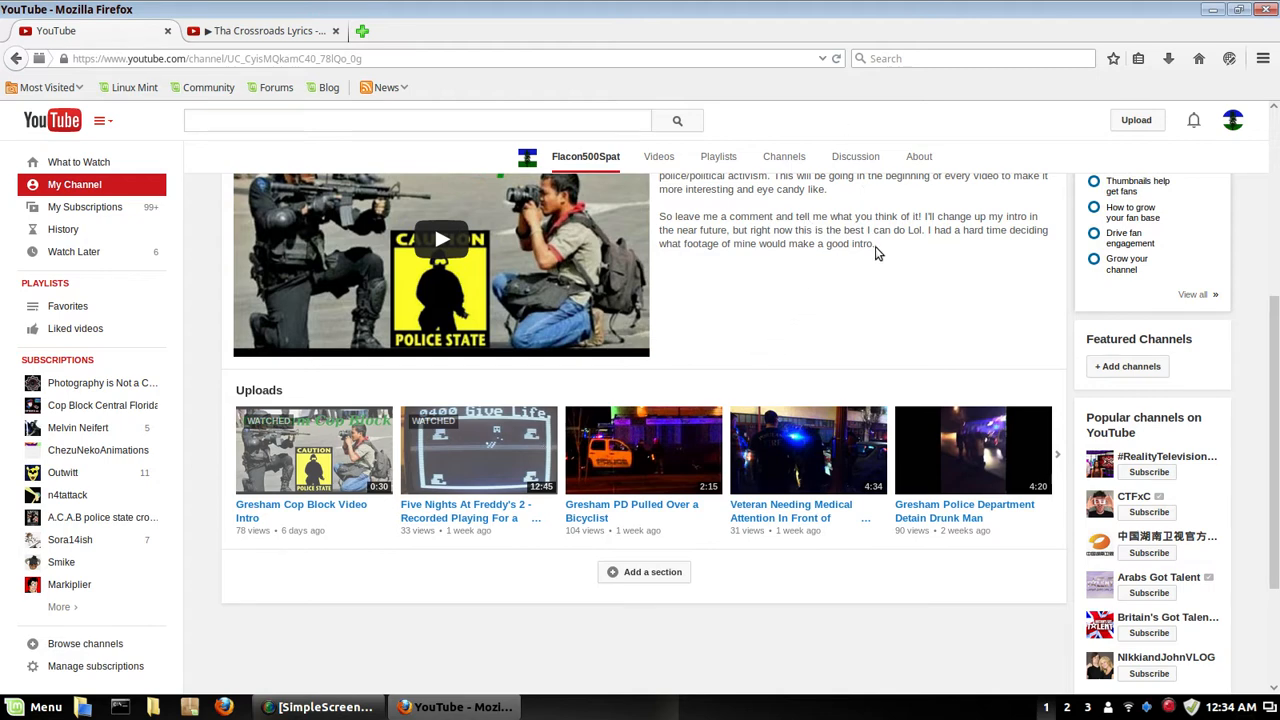
pyautogui.moveTo(832, 324)
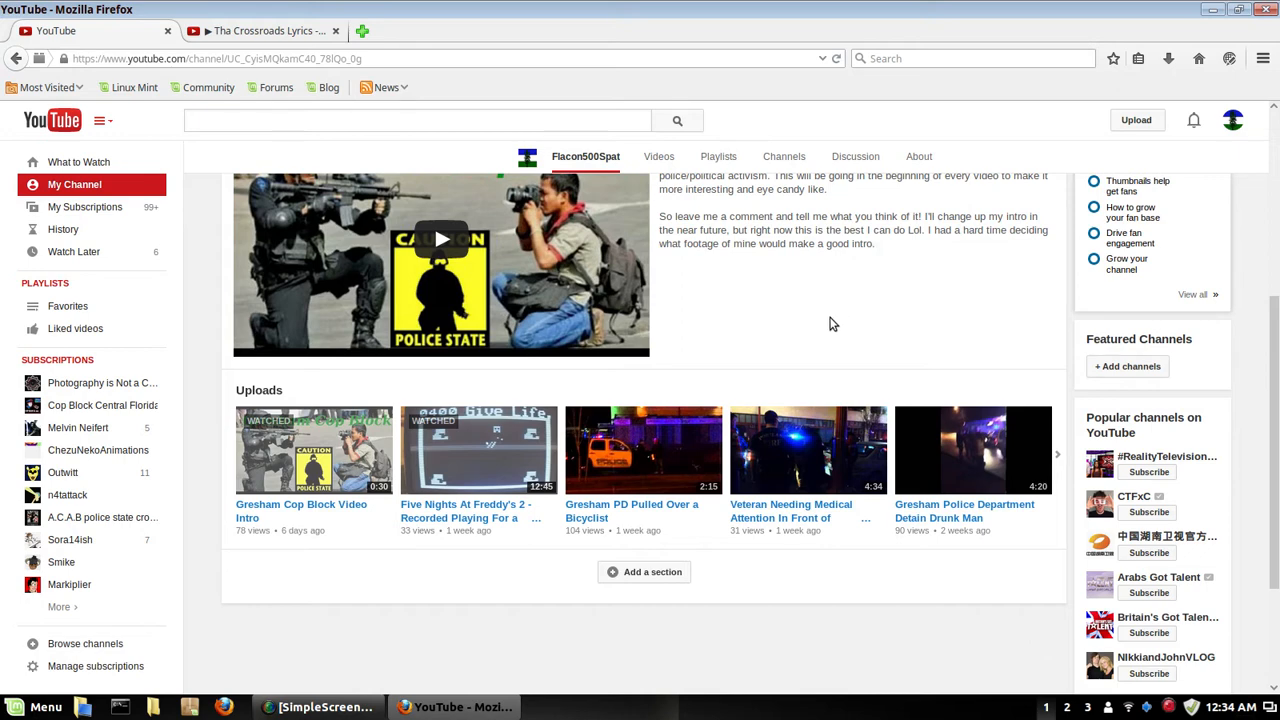
pyautogui.moveTo(824, 322)
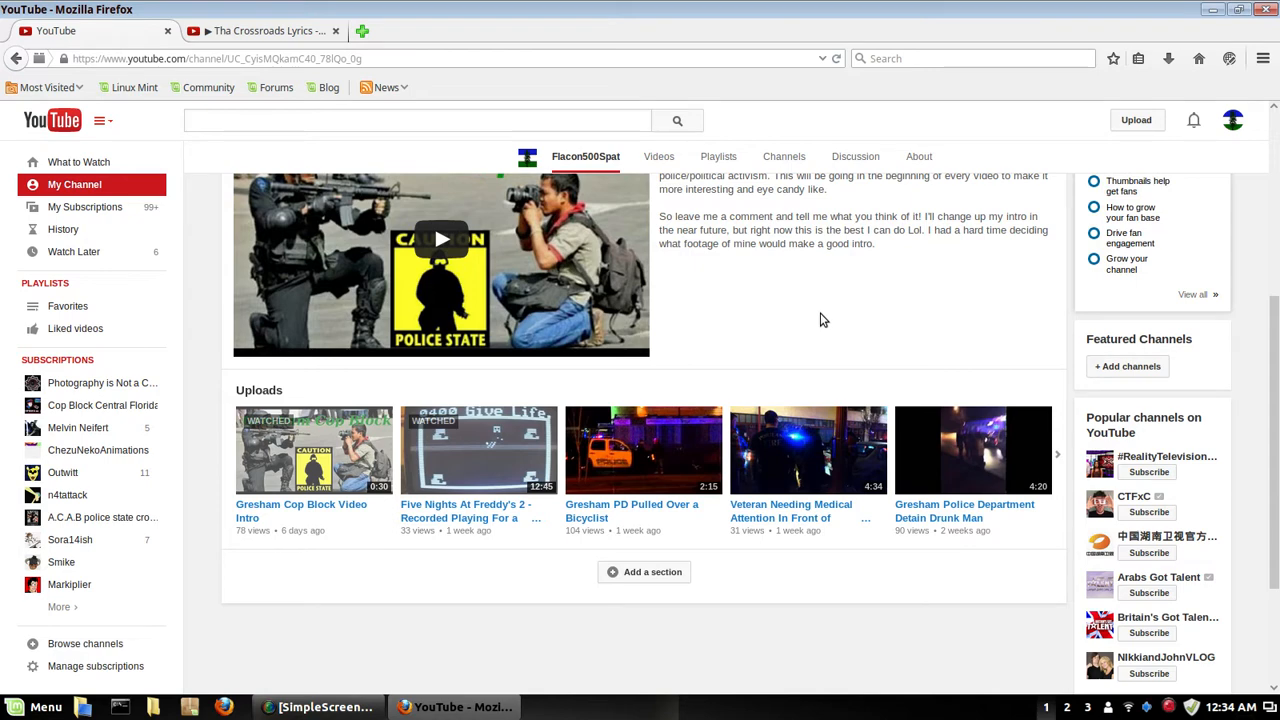
pyautogui.moveTo(762, 338)
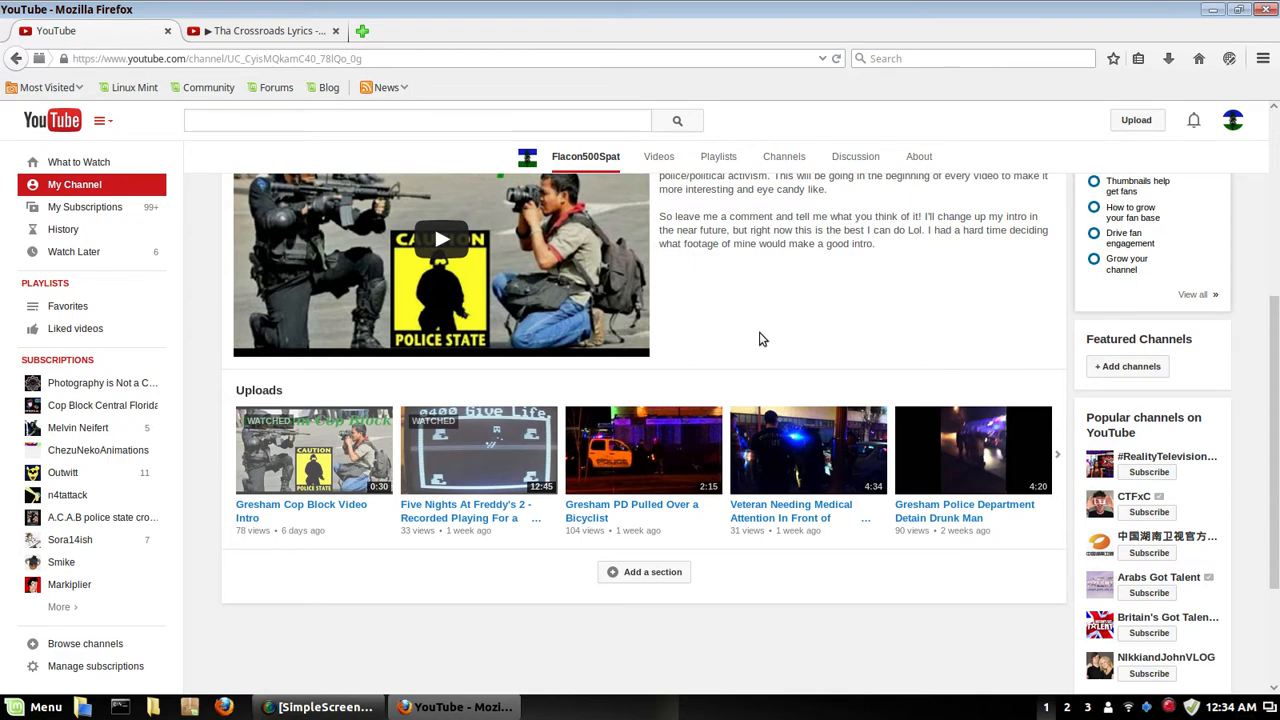
pyautogui.scroll(3)
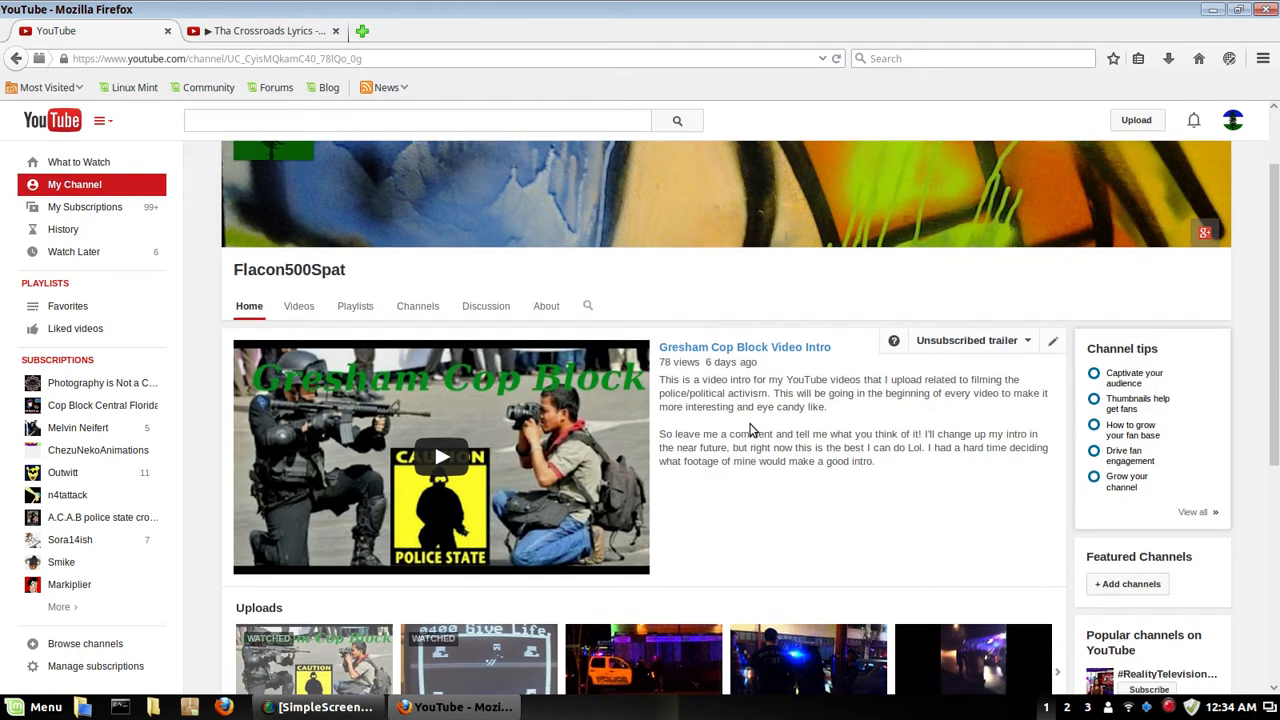
pyautogui.scroll(-3)
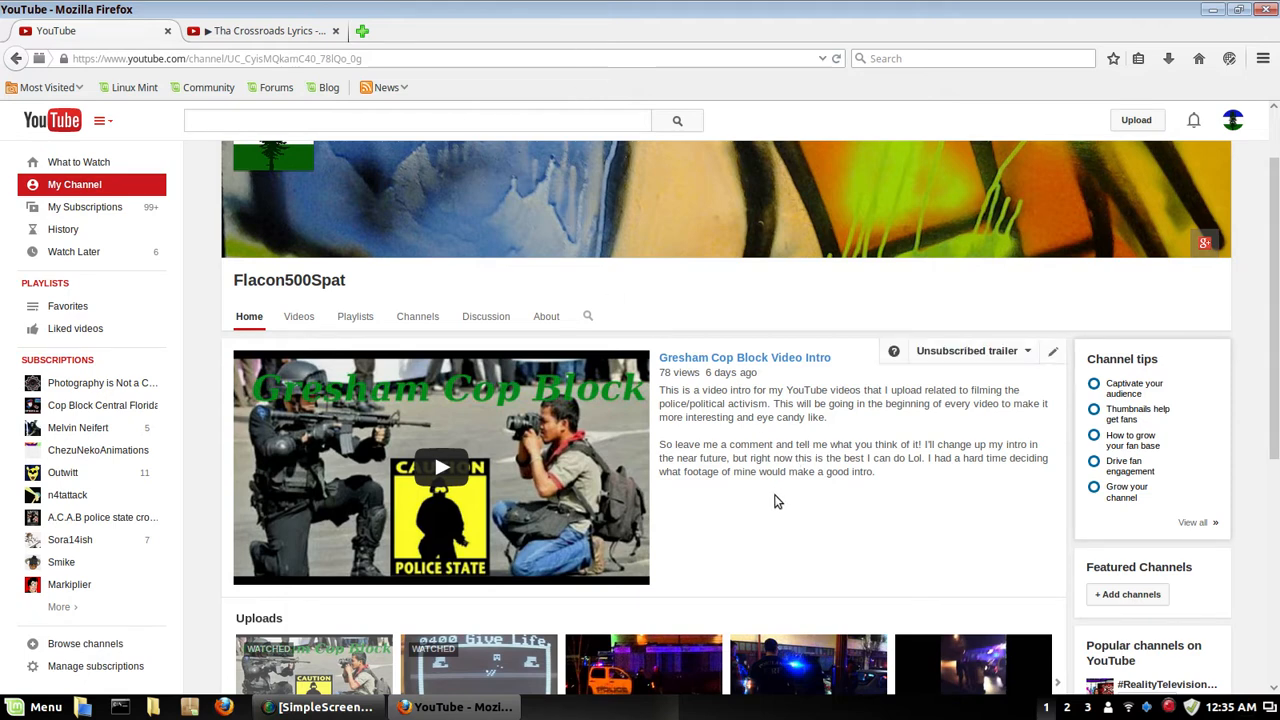
pyautogui.scroll(-3)
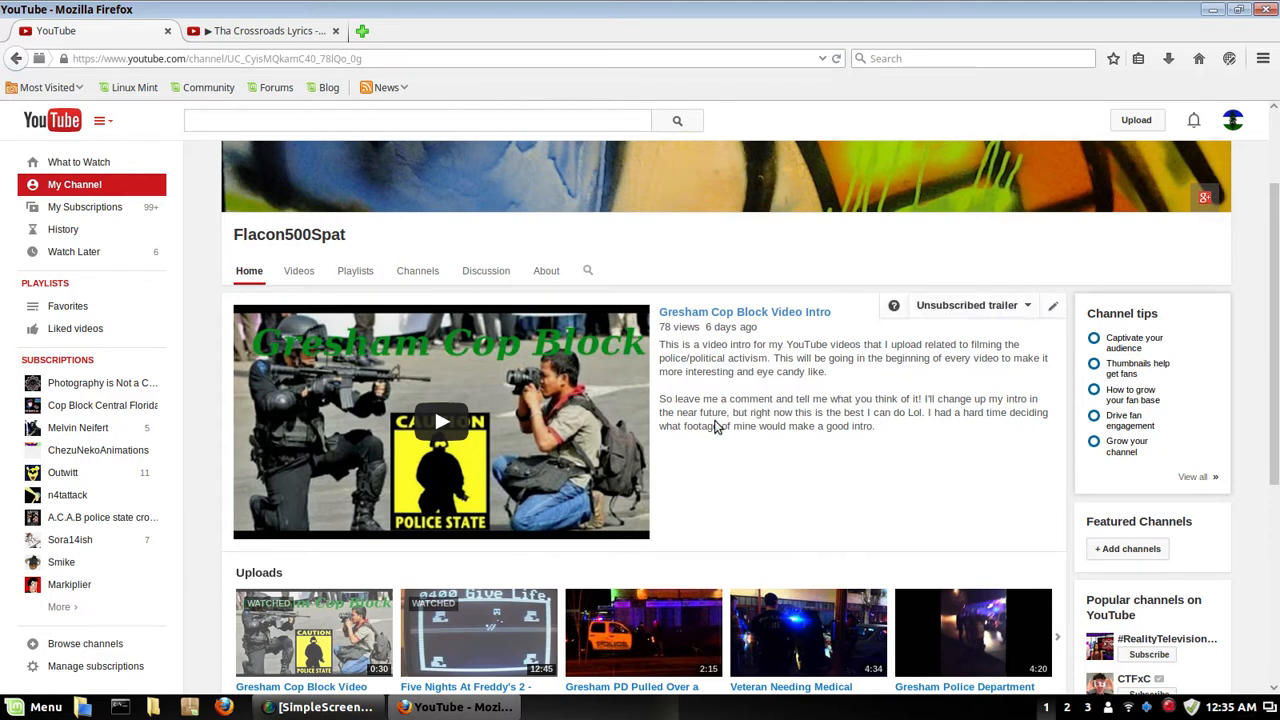
pyautogui.moveTo(728, 474)
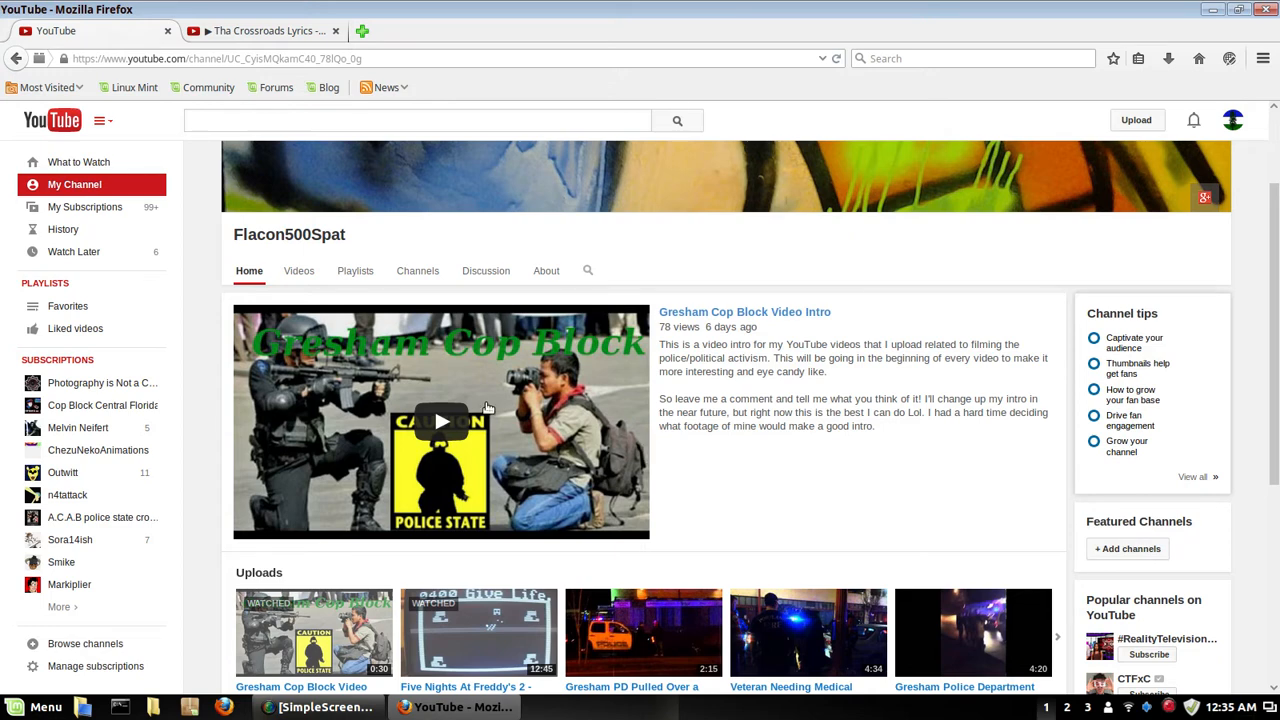
# Close the lyrics tab and start the Gresham Cop Block Video Intro trailer.
pyautogui.click(264, 32)
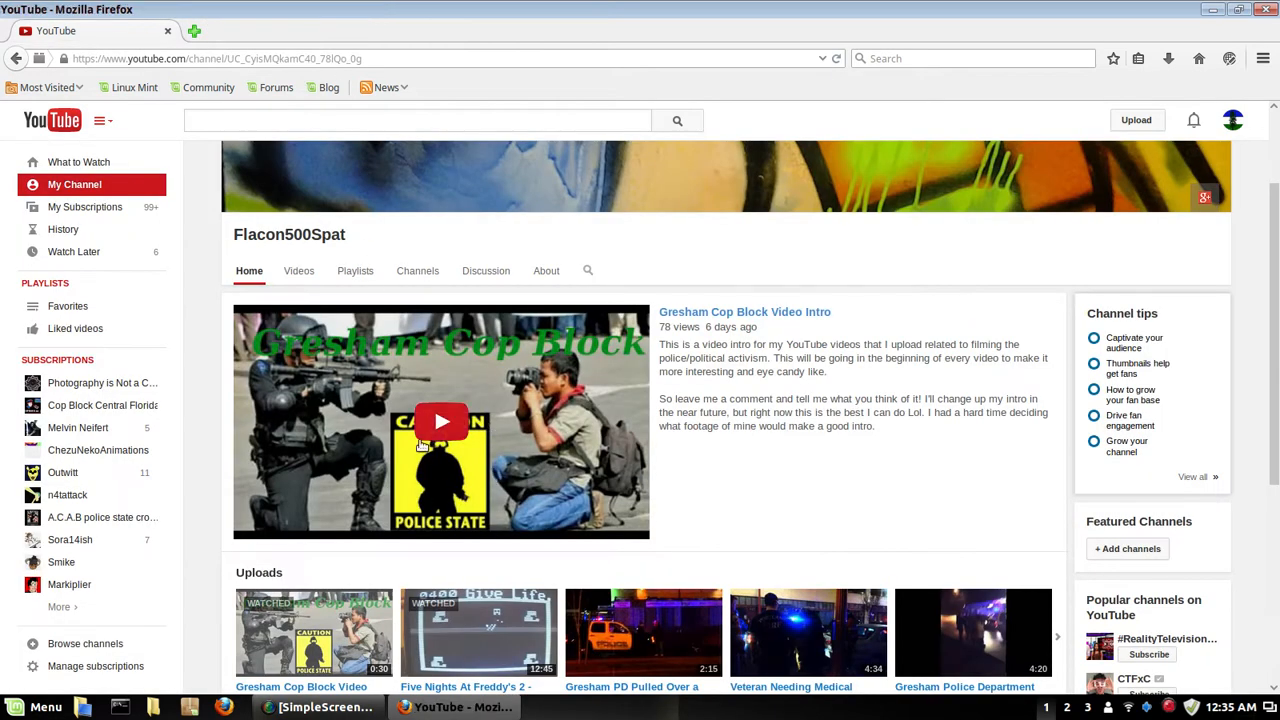
pyautogui.click(440, 420)
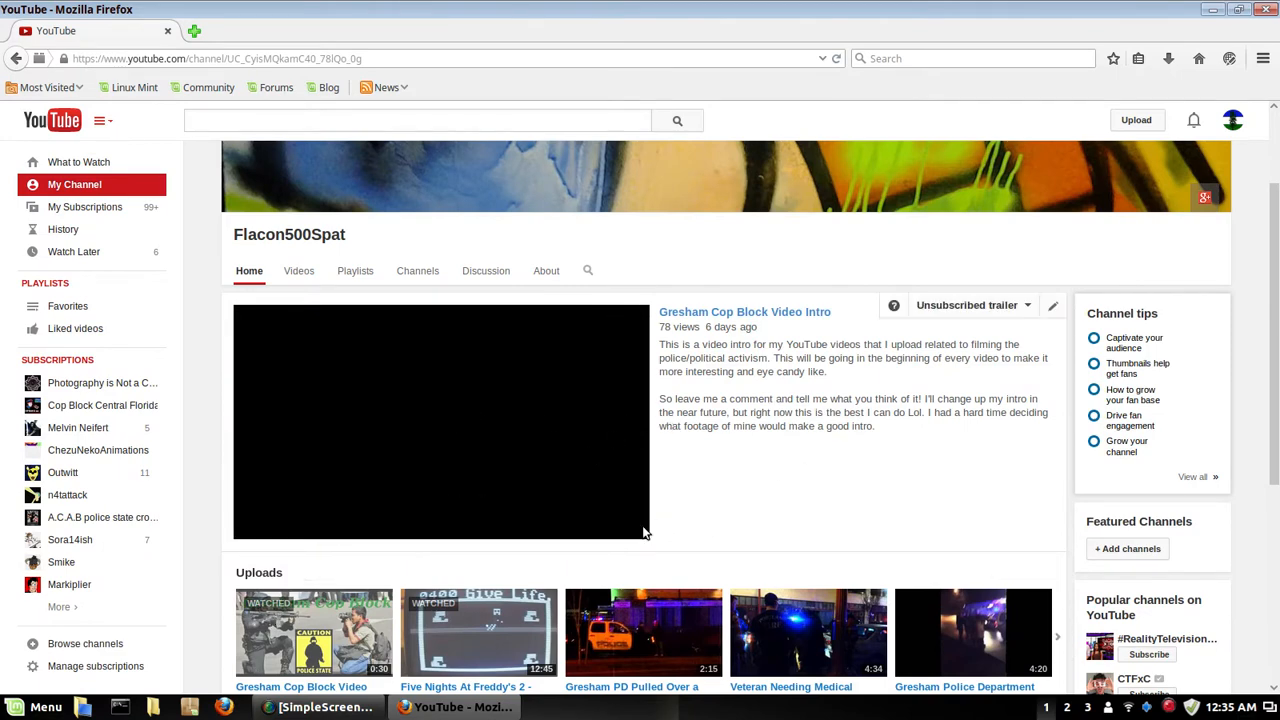
pyautogui.click(612, 528)
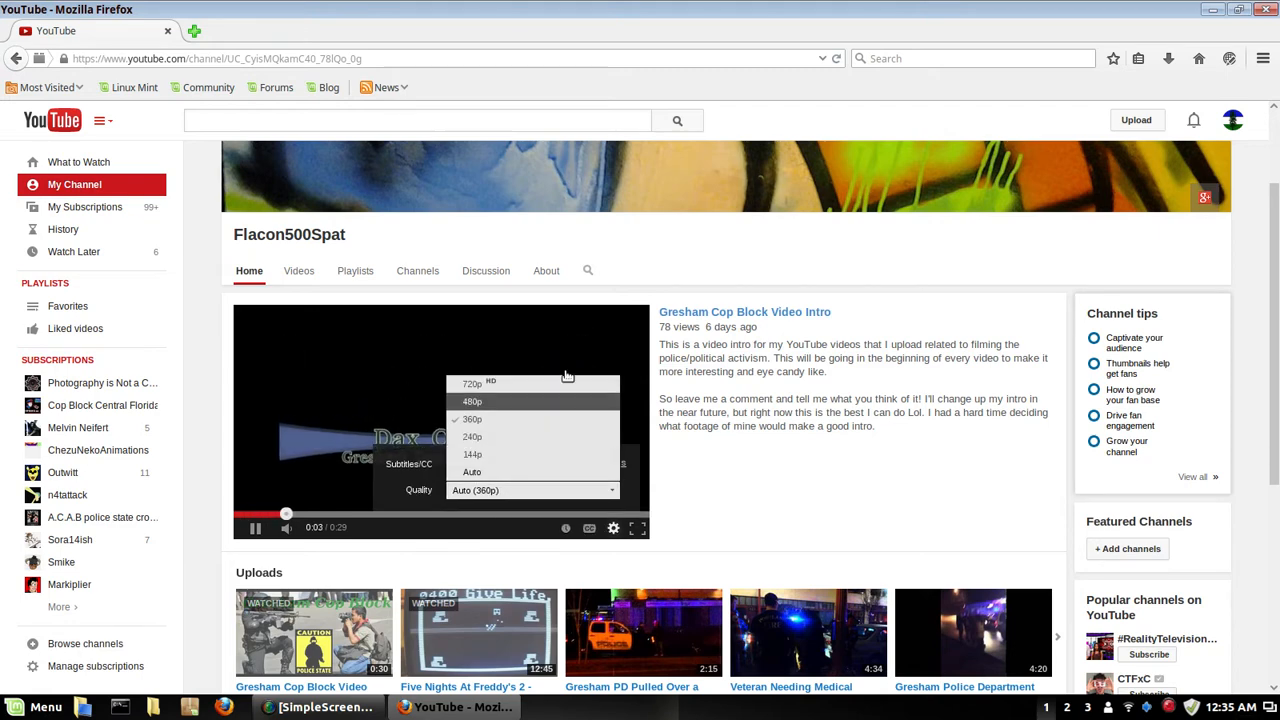
# Pick a playback quality for the trailer and let it play through to its end.
pyautogui.click(440, 420)
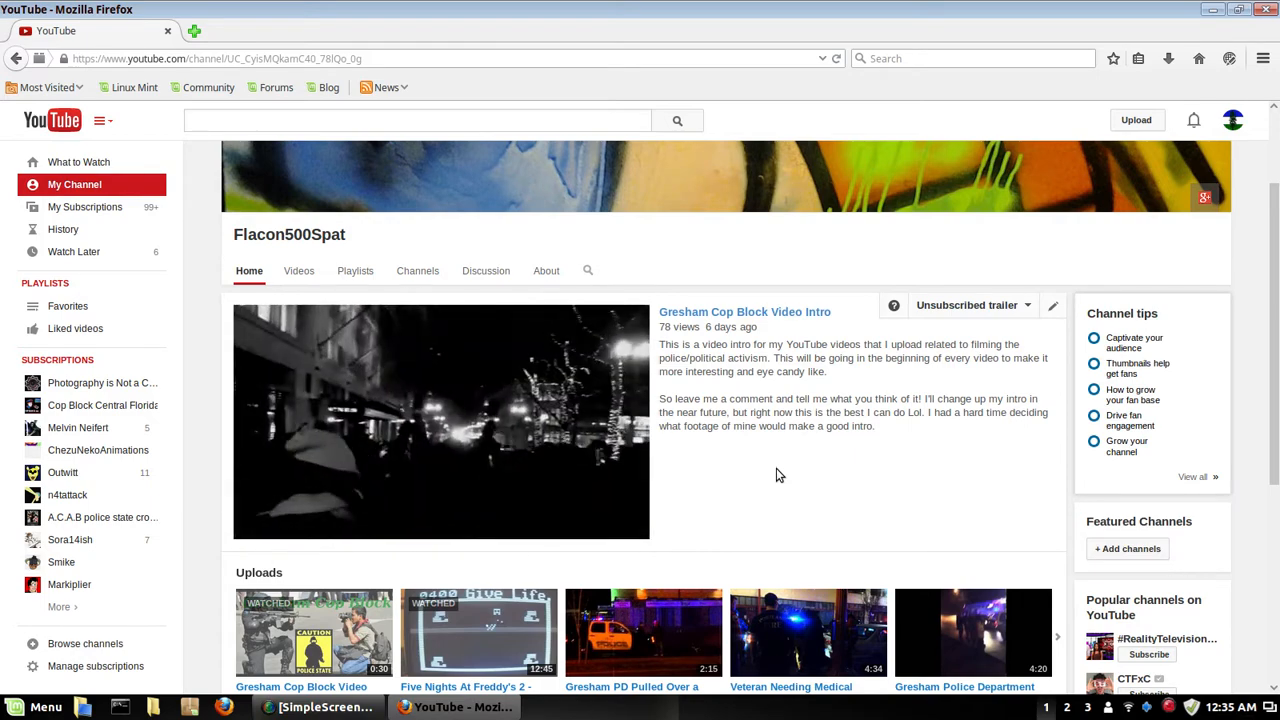
pyautogui.click(440, 420)
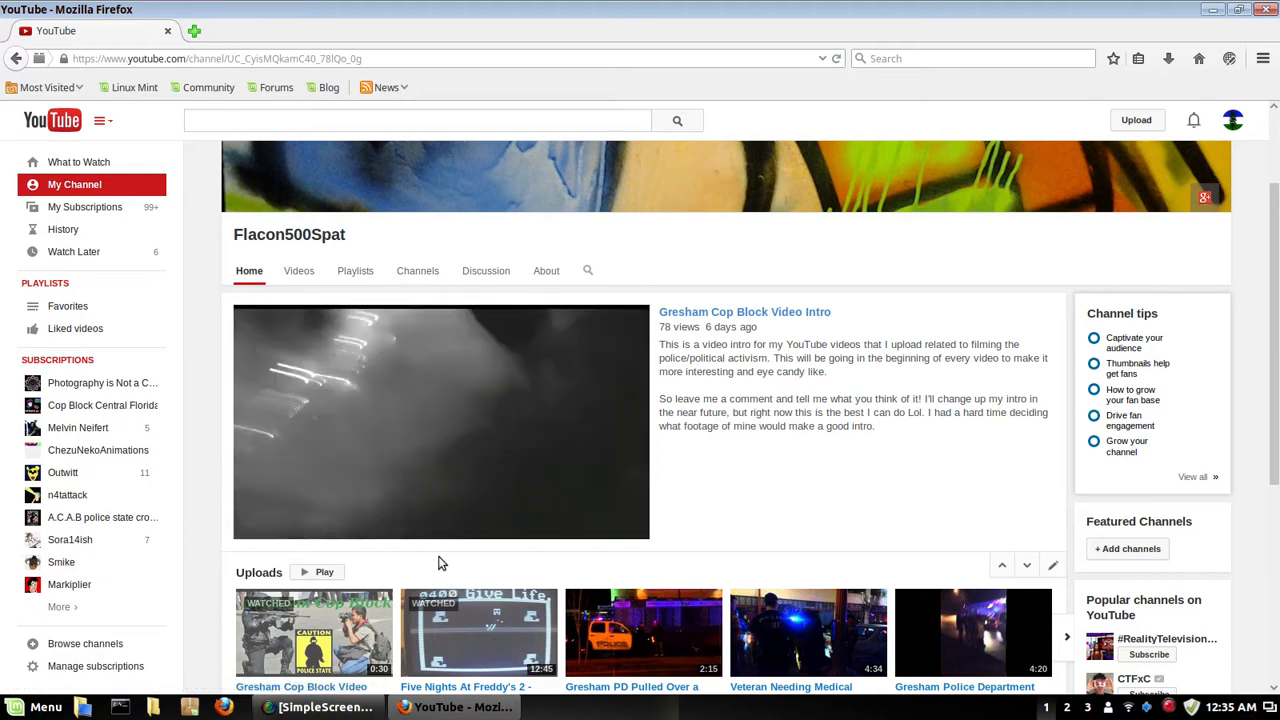
pyautogui.click(440, 420)
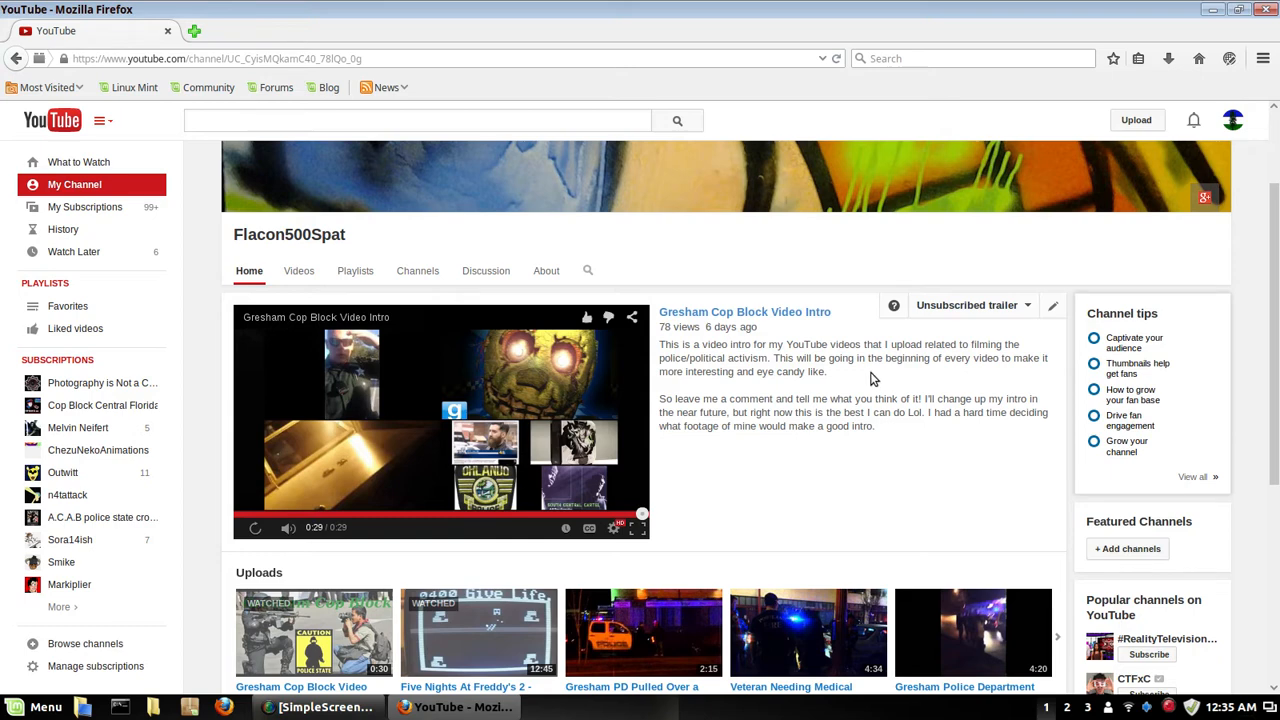
pyautogui.moveTo(836, 374)
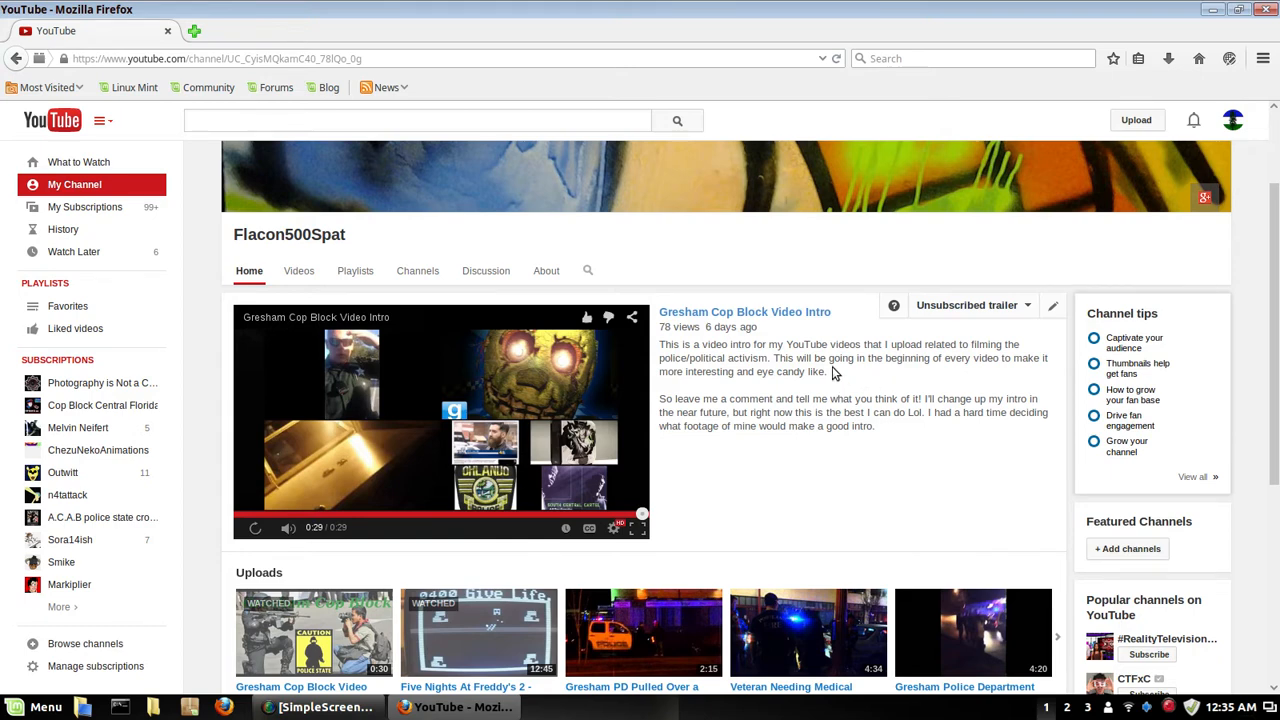